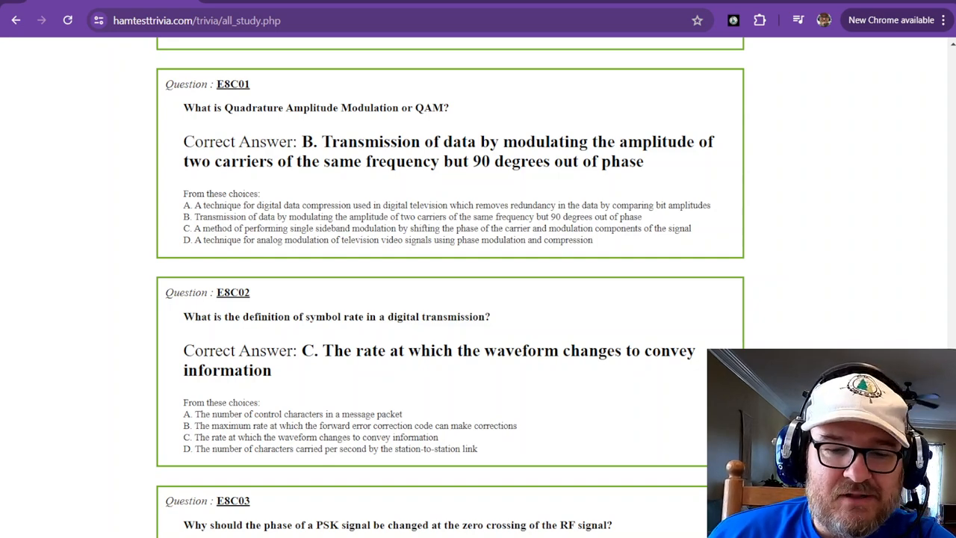
mouse_move(520, 442)
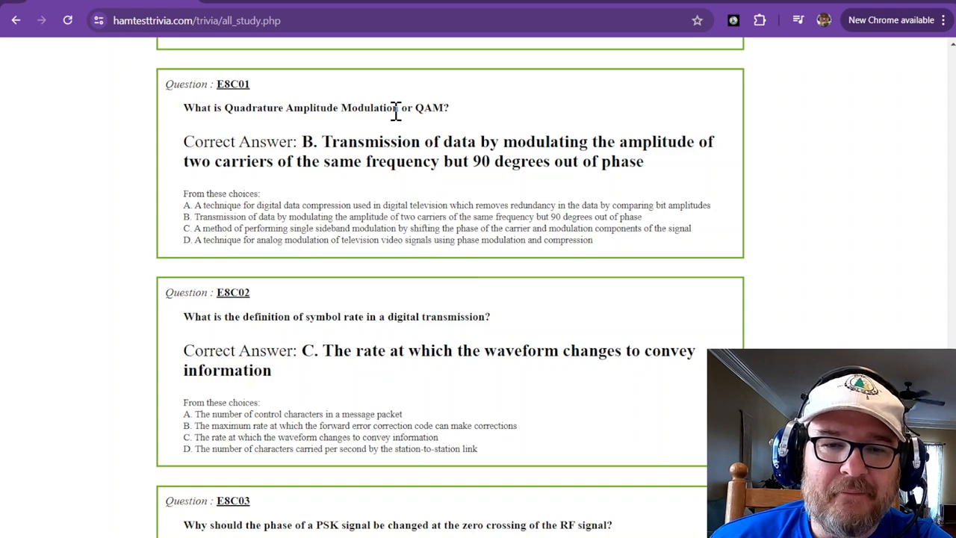
mouse_move(431, 142)
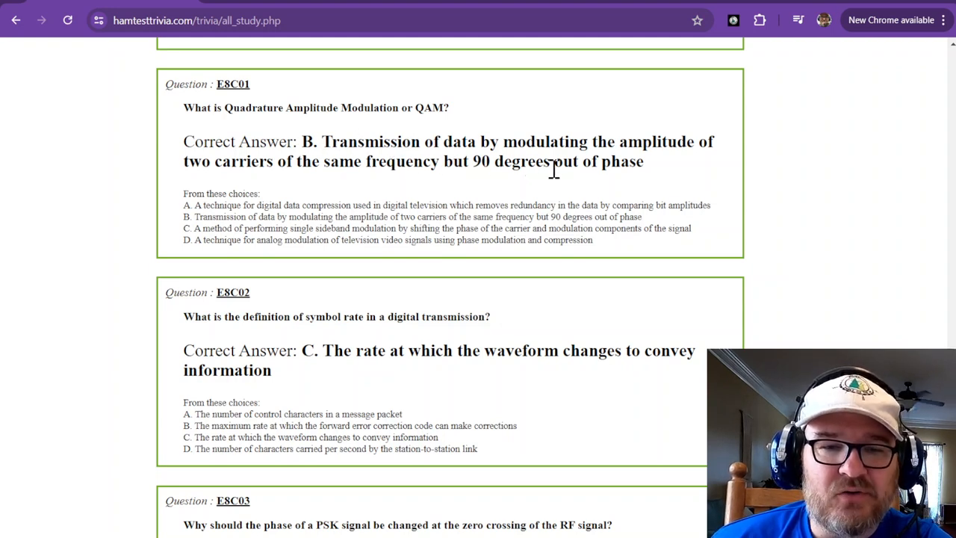
mouse_move(306, 12)
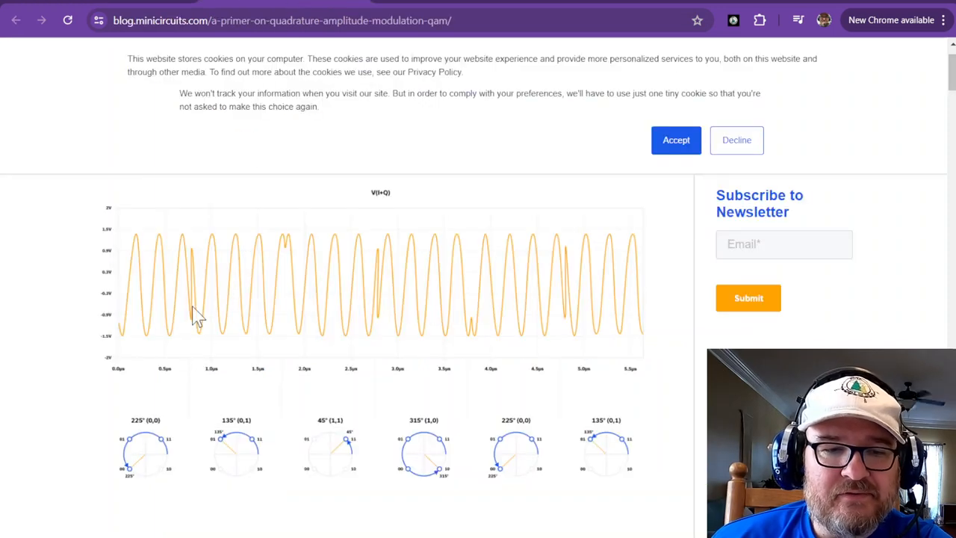
mouse_move(142, 278)
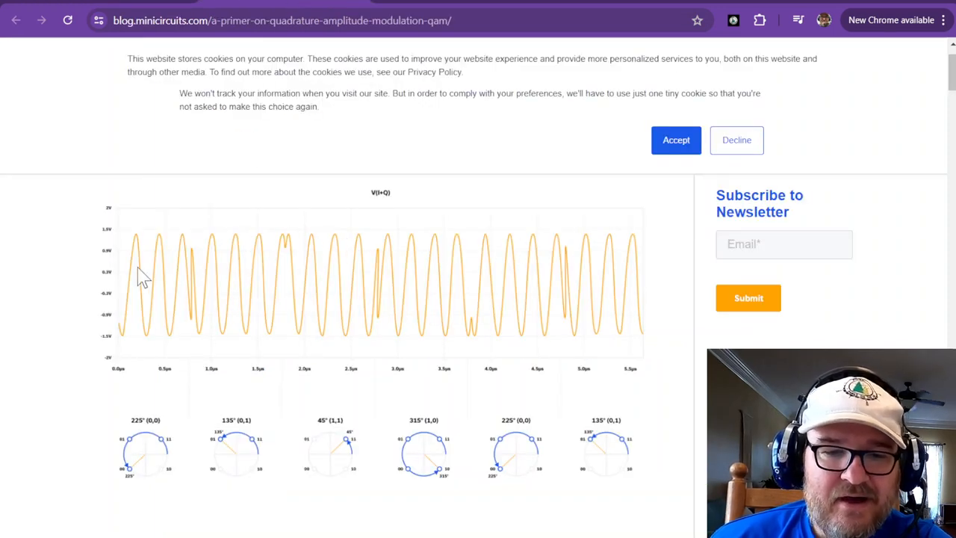
mouse_move(392, 317)
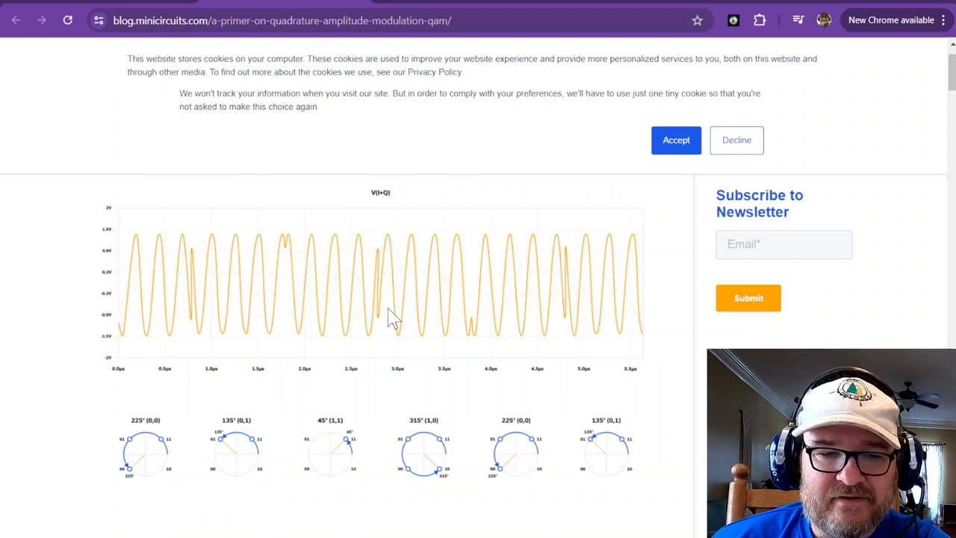
mouse_move(142, 455)
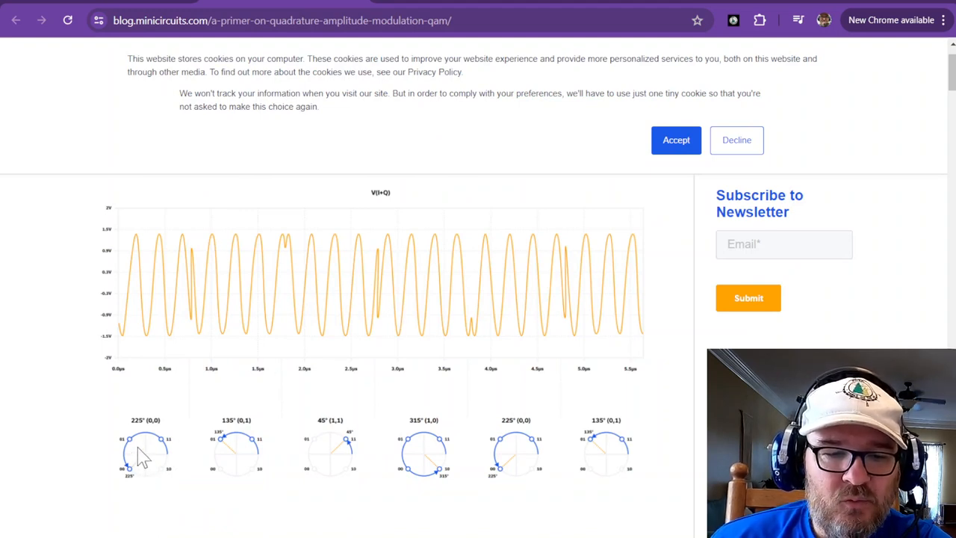
mouse_move(228, 456)
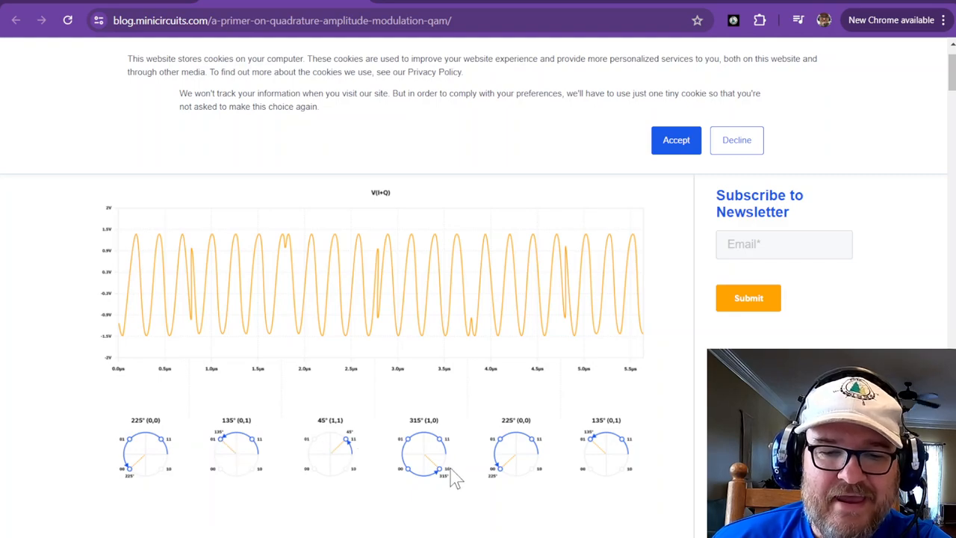
mouse_move(612, 448)
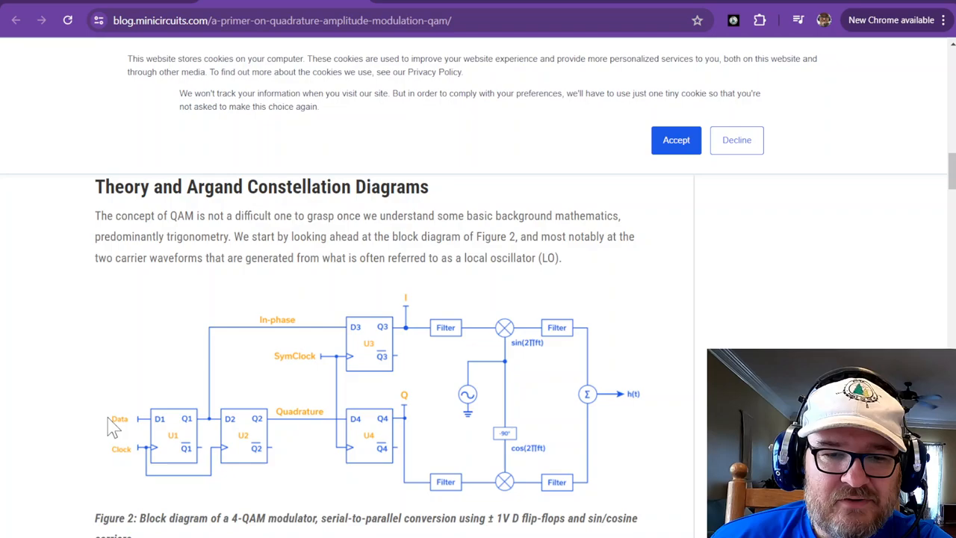
- Scroll the QAM primer past the waveform and 4-QAM diagrams to Figure 5's 16-QAM constellation
scroll(down, 3)
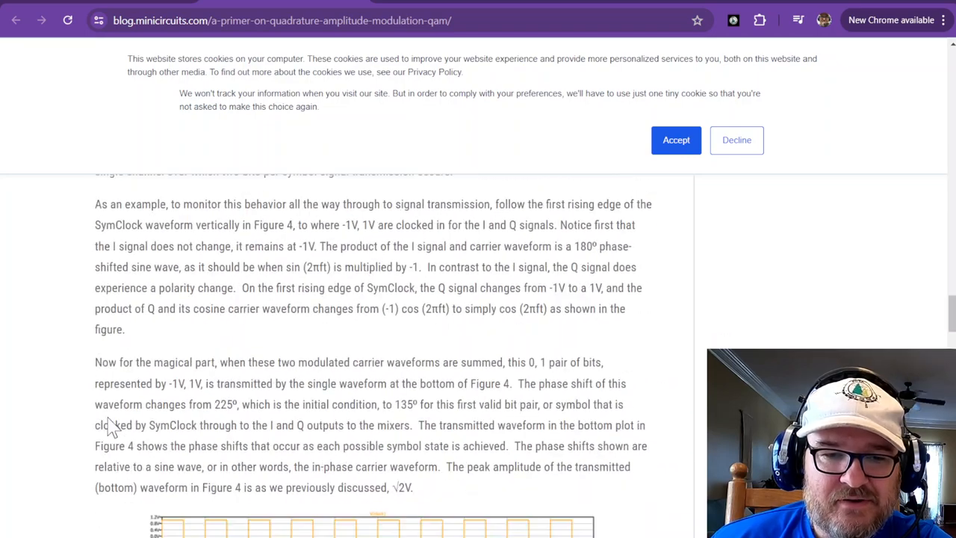
scroll(down, 3)
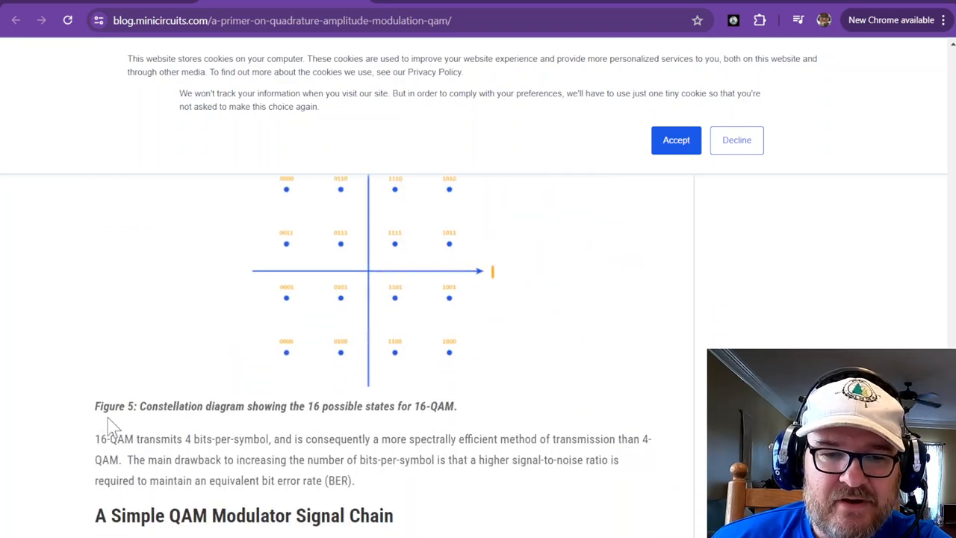
scroll(up, 3)
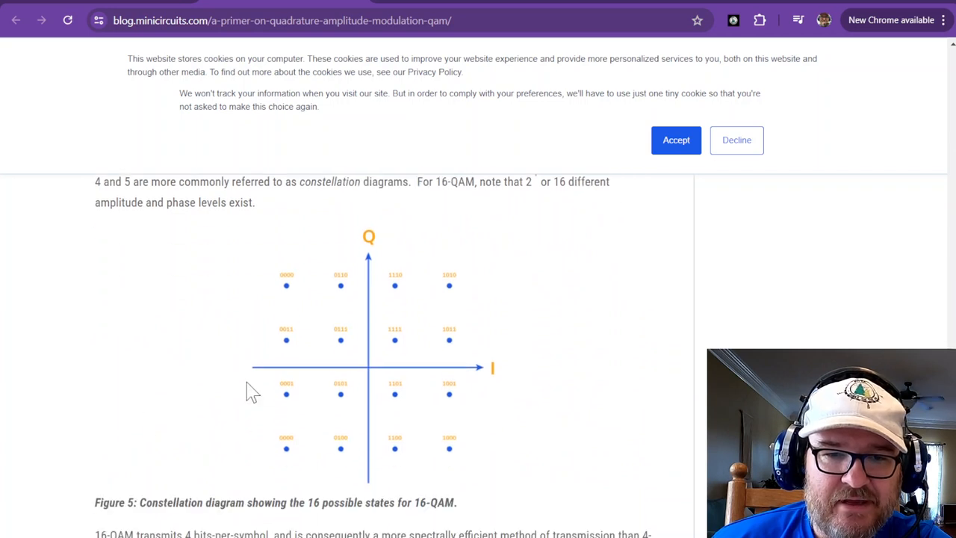
mouse_move(286, 291)
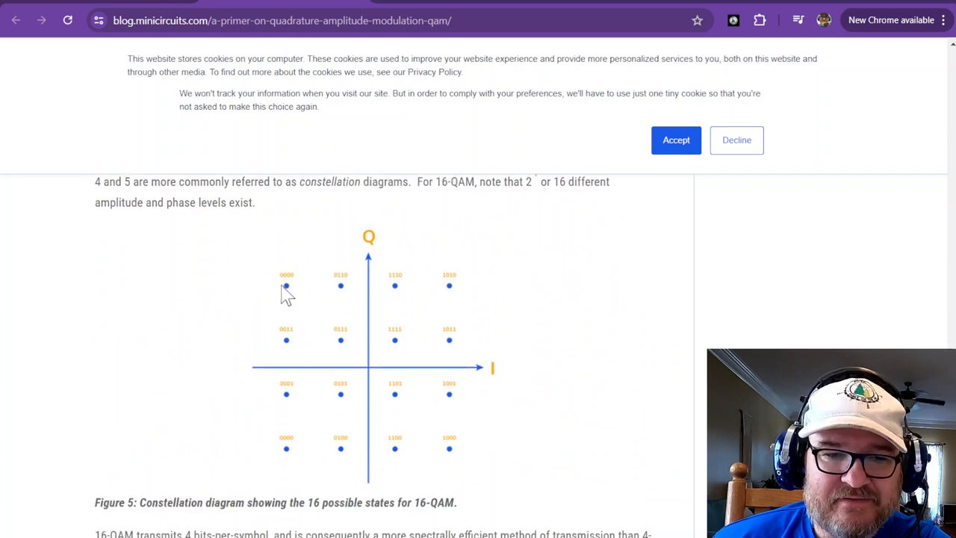
mouse_move(394, 355)
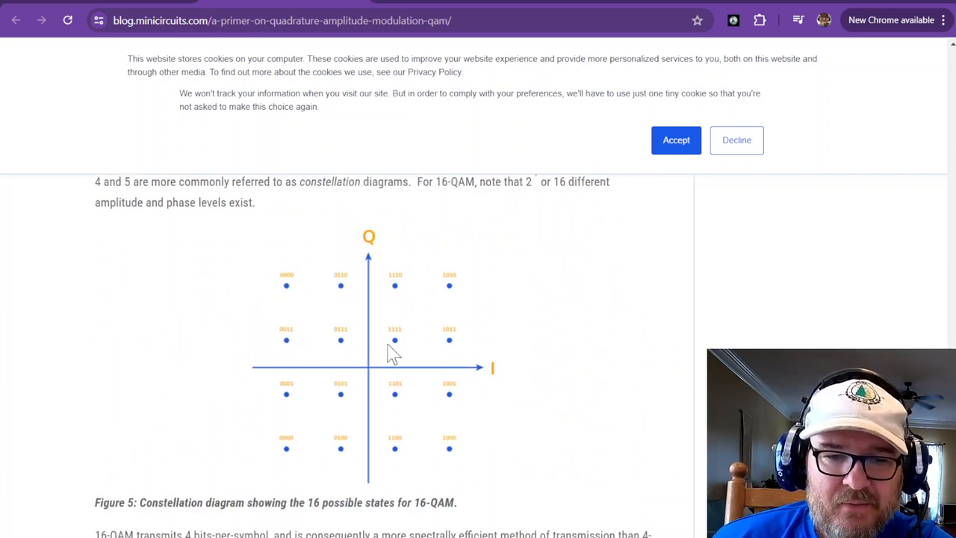
mouse_move(409, 388)
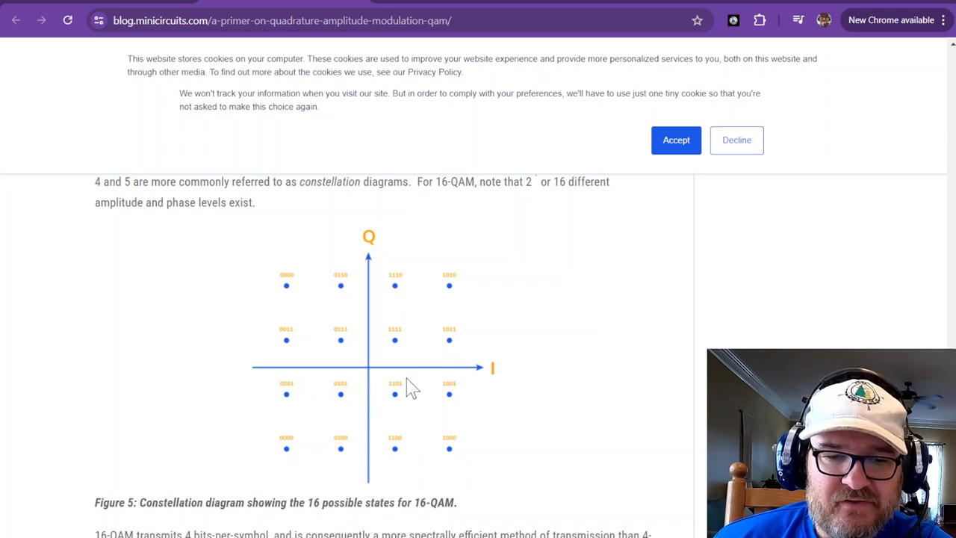
mouse_move(298, 456)
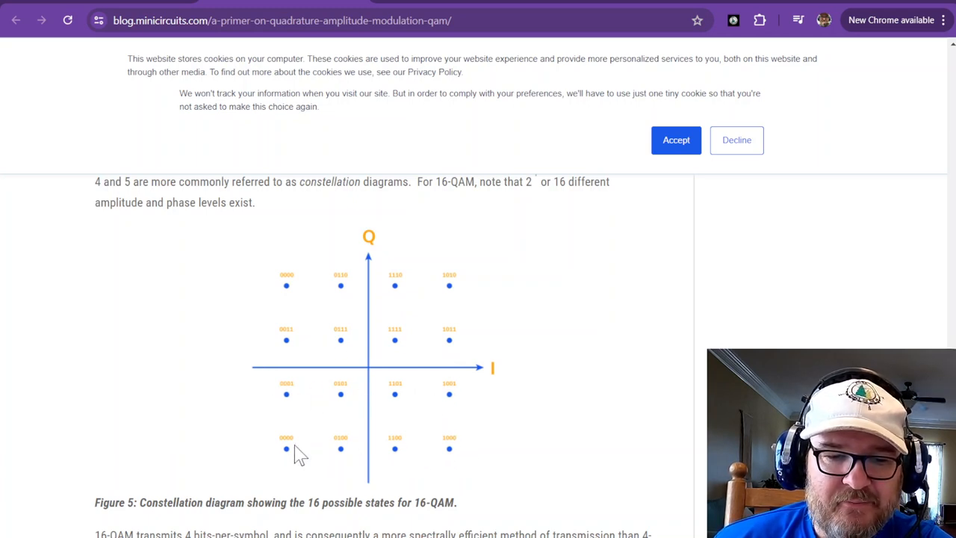
mouse_move(267, 454)
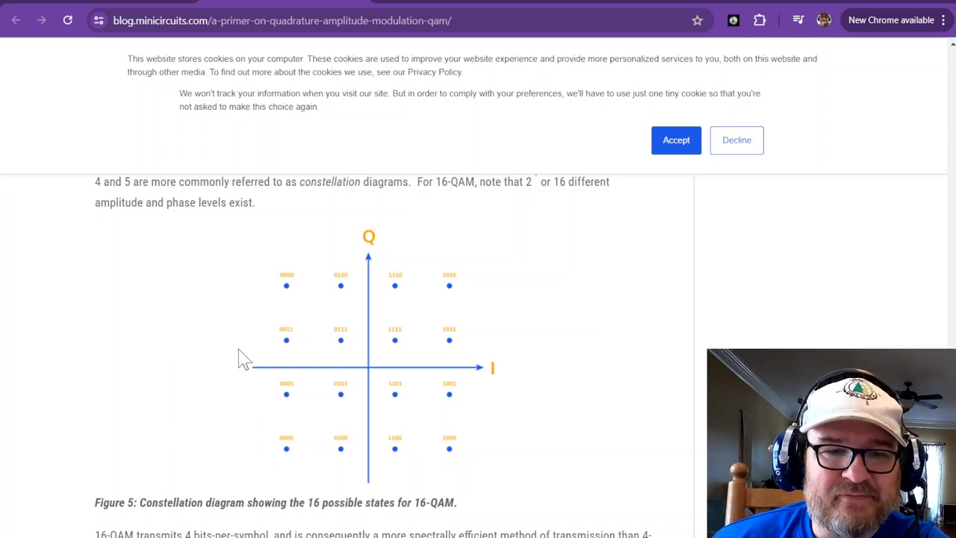
mouse_move(280, 306)
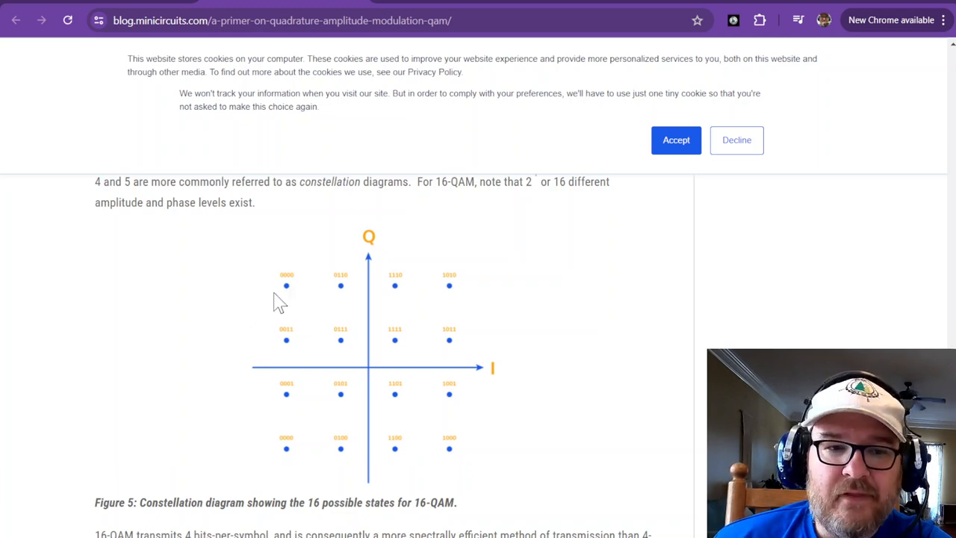
mouse_move(224, 163)
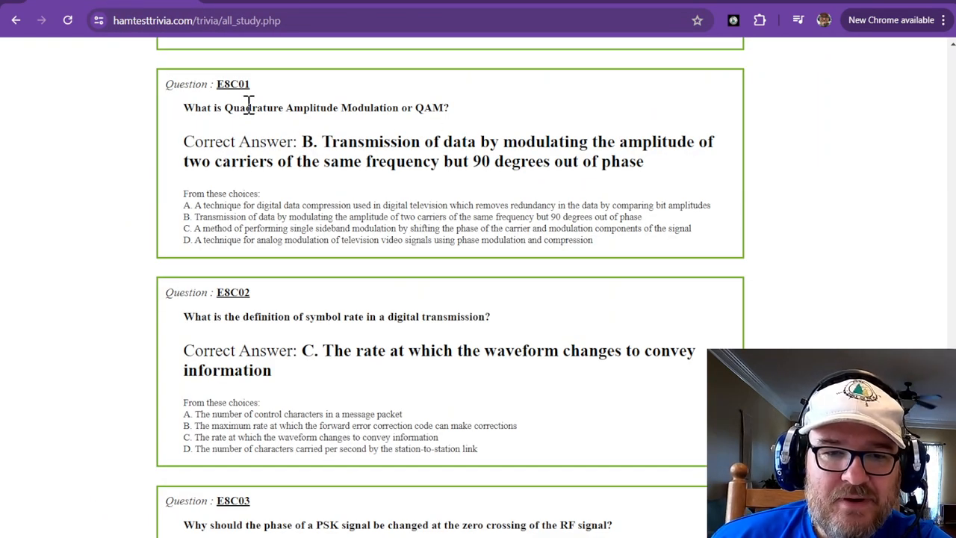
- Highlight the E8C01 two-carriers answer, then scroll to E8C02 on symbol rate
double_click(556, 141)
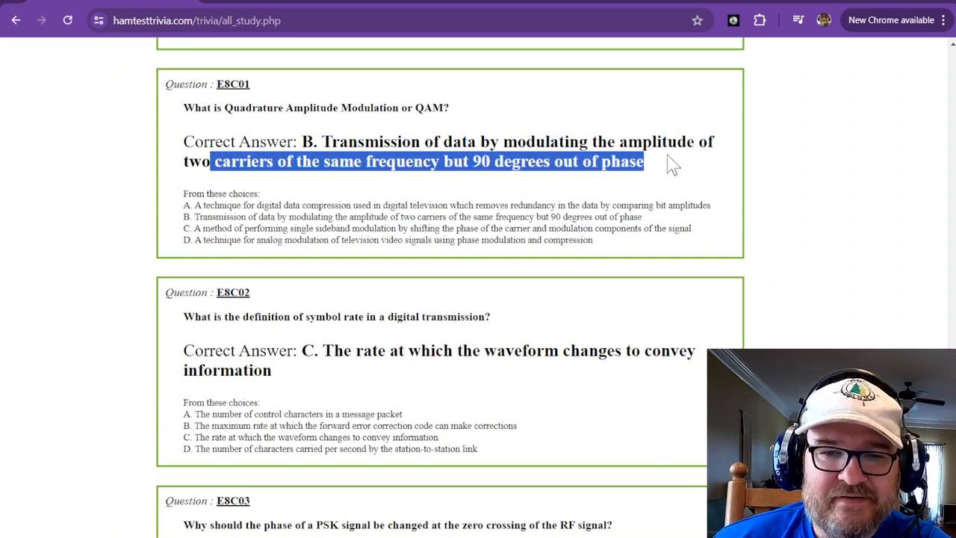
scroll(down, 3)
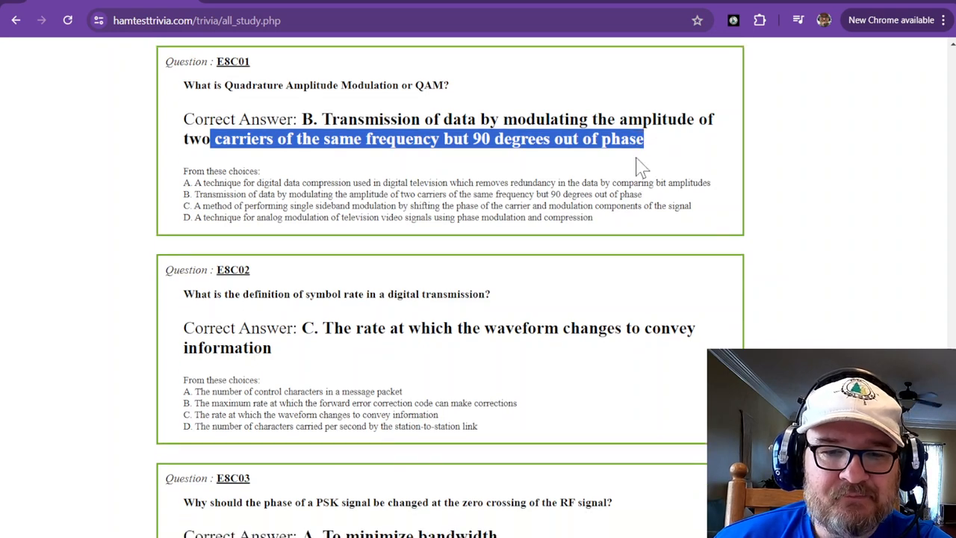
scroll(down, 3)
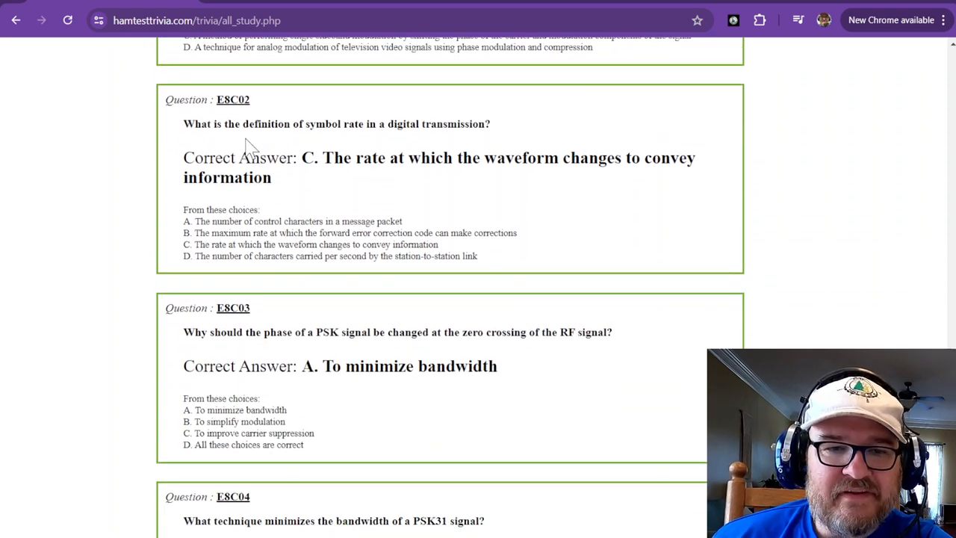
mouse_move(297, 138)
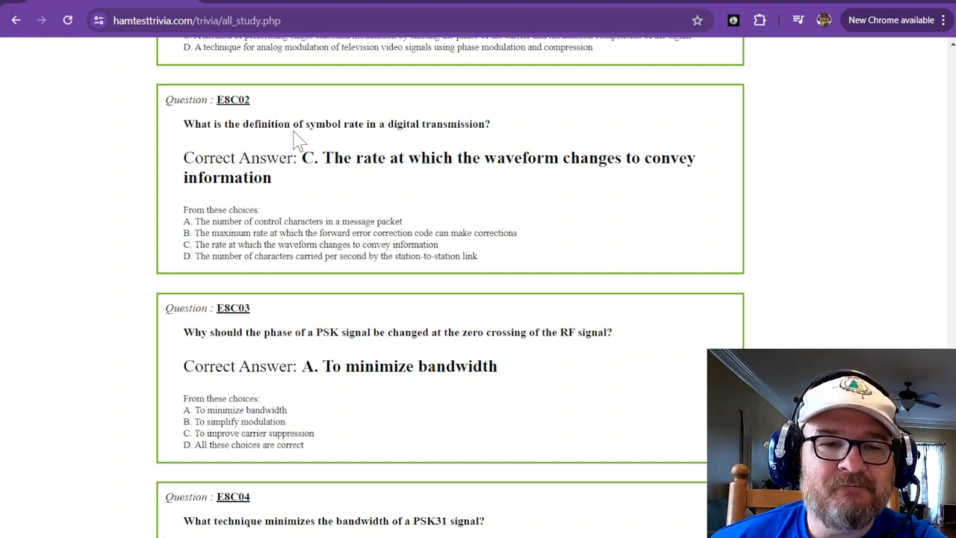
mouse_move(327, 142)
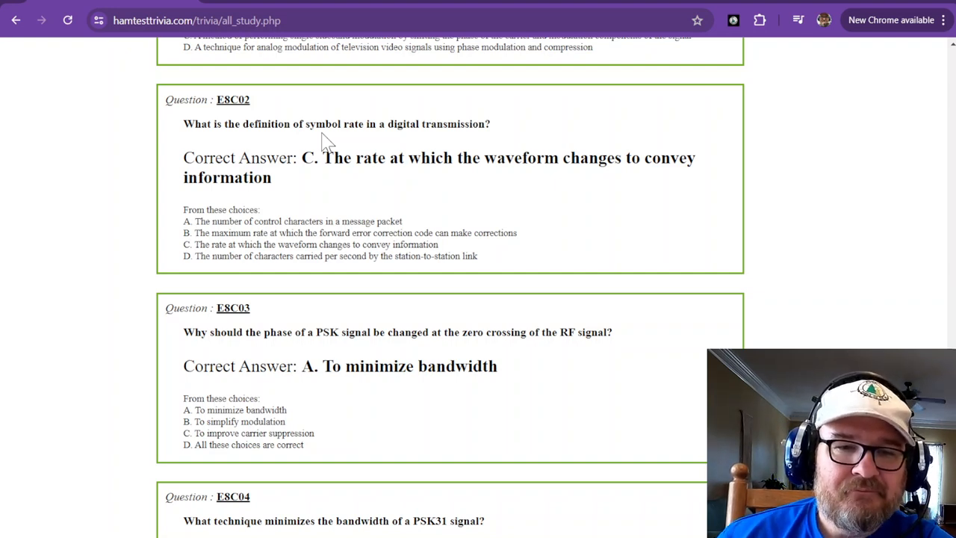
scroll(down, 3)
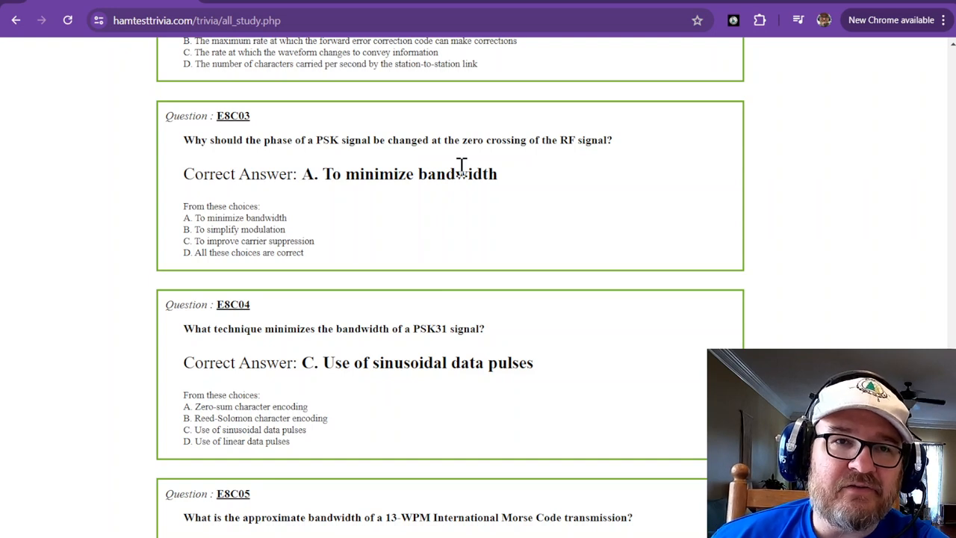
mouse_move(340, 174)
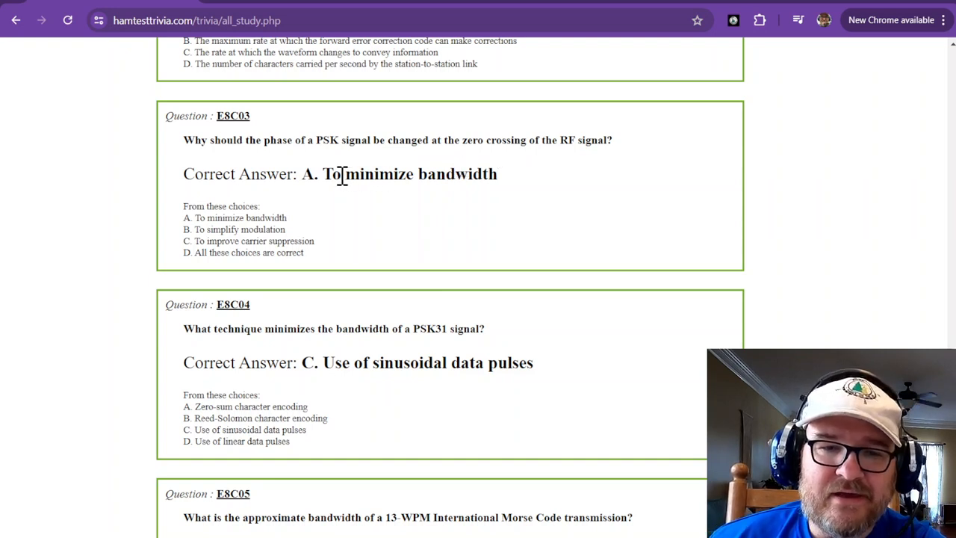
- Select the E8C03 answer 'To minimize bandwidth' and scroll on toward E8C04
double_click(330, 174)
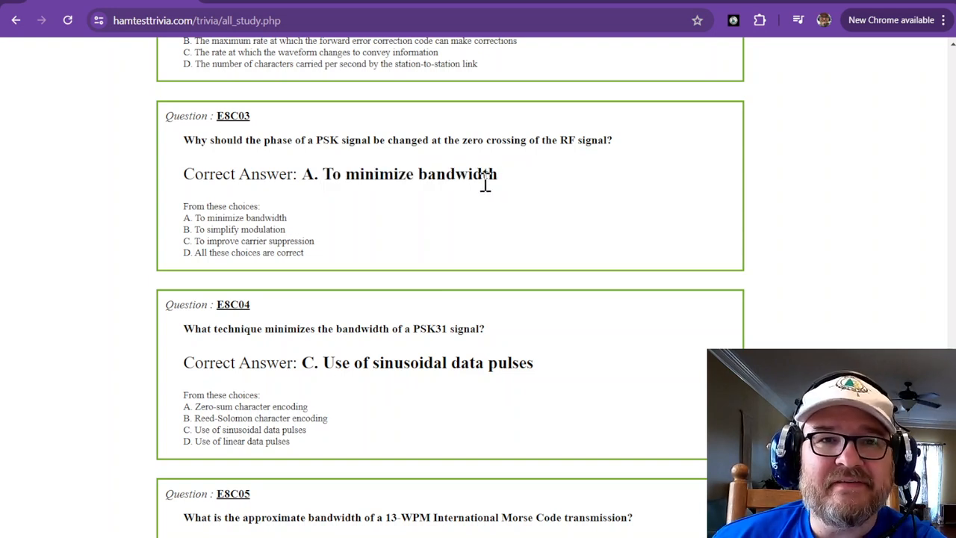
mouse_move(310, 153)
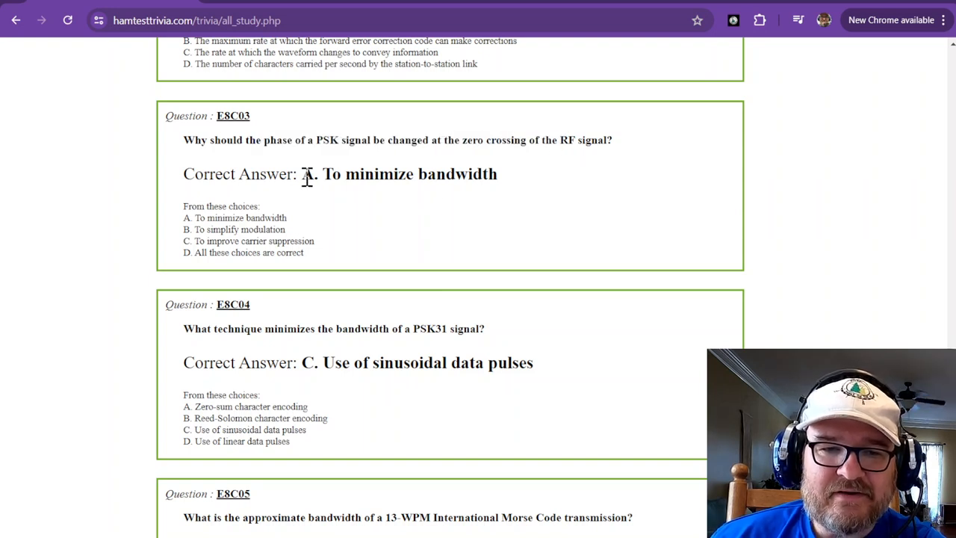
drag(321, 174, 497, 174)
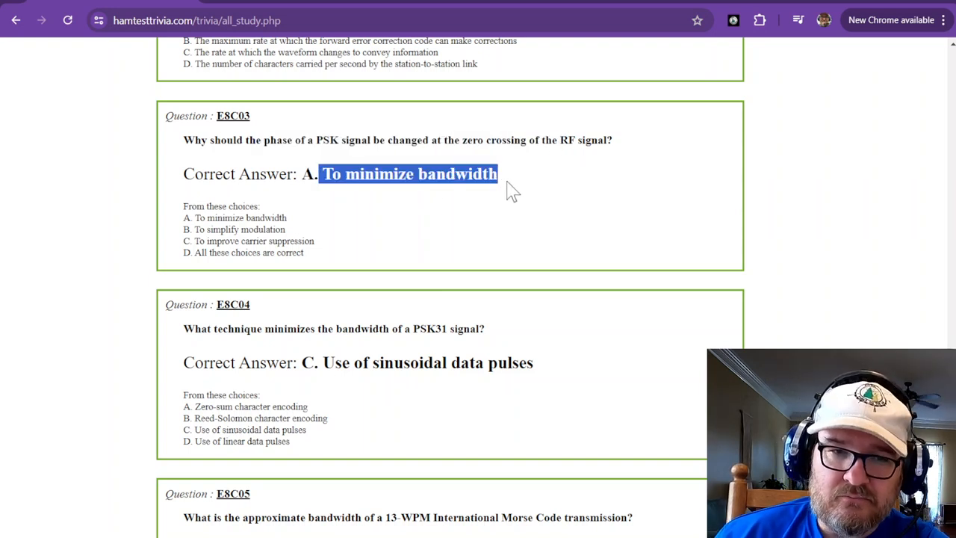
scroll(down, 3)
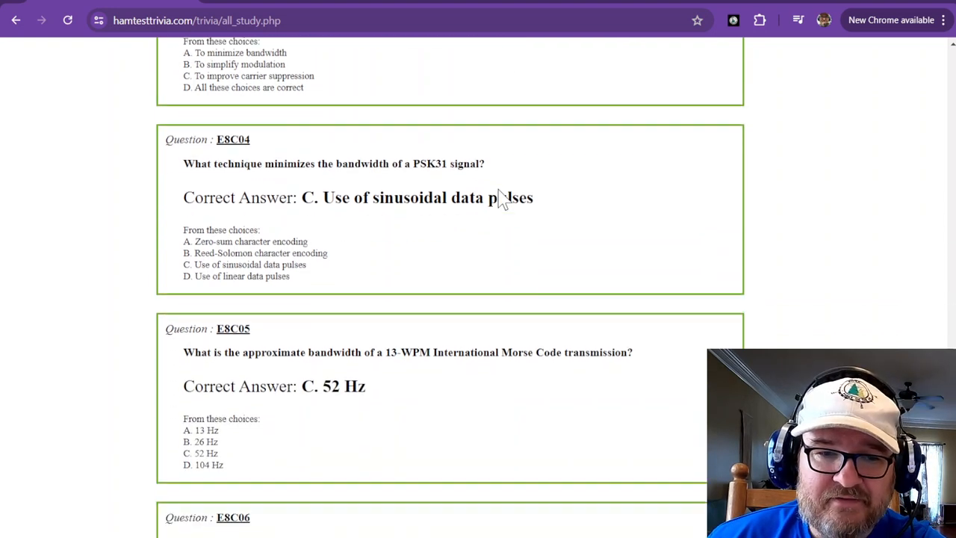
scroll(down, 3)
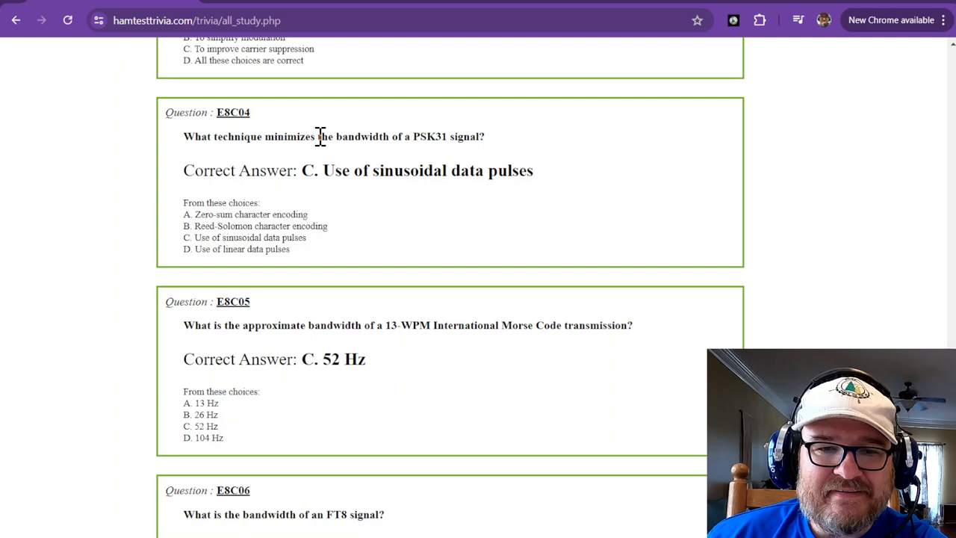
mouse_move(440, 140)
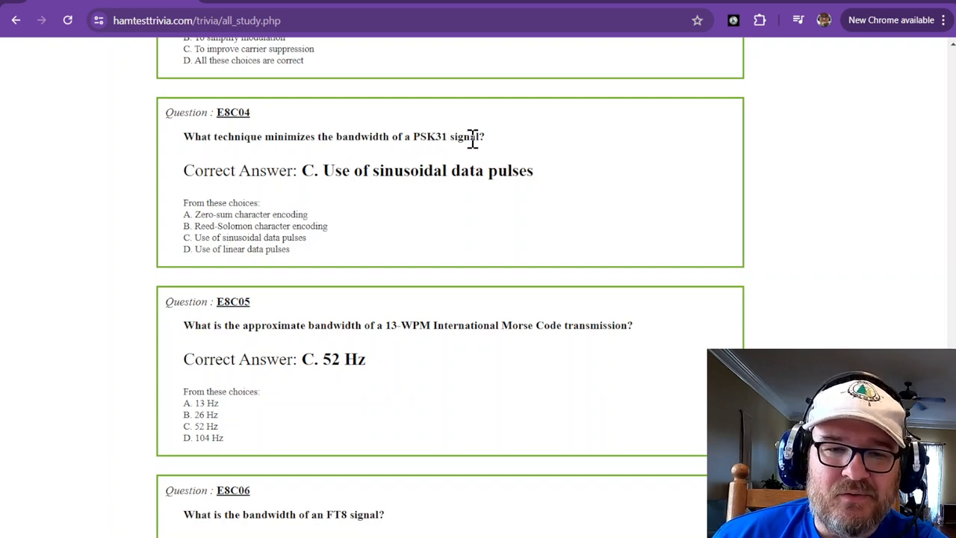
mouse_move(385, 170)
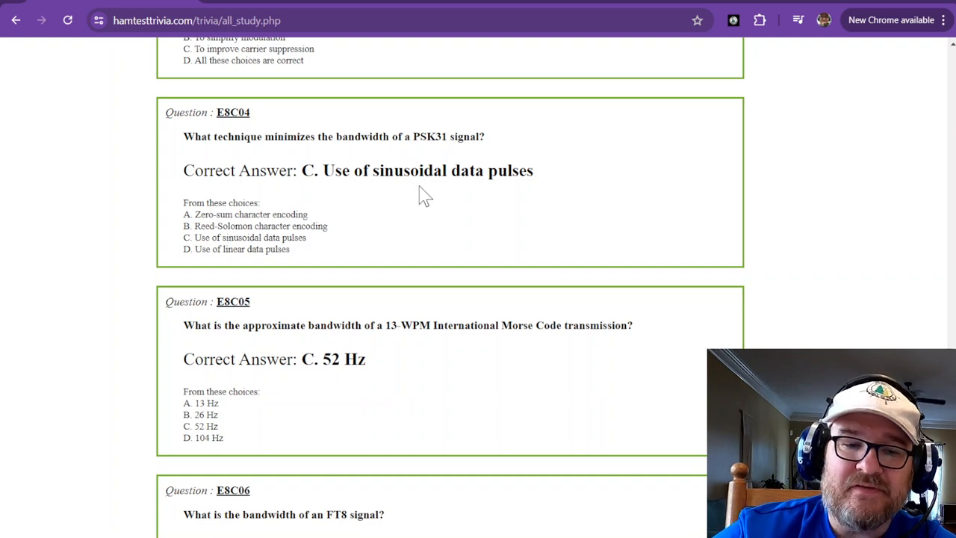
scroll(down, 3)
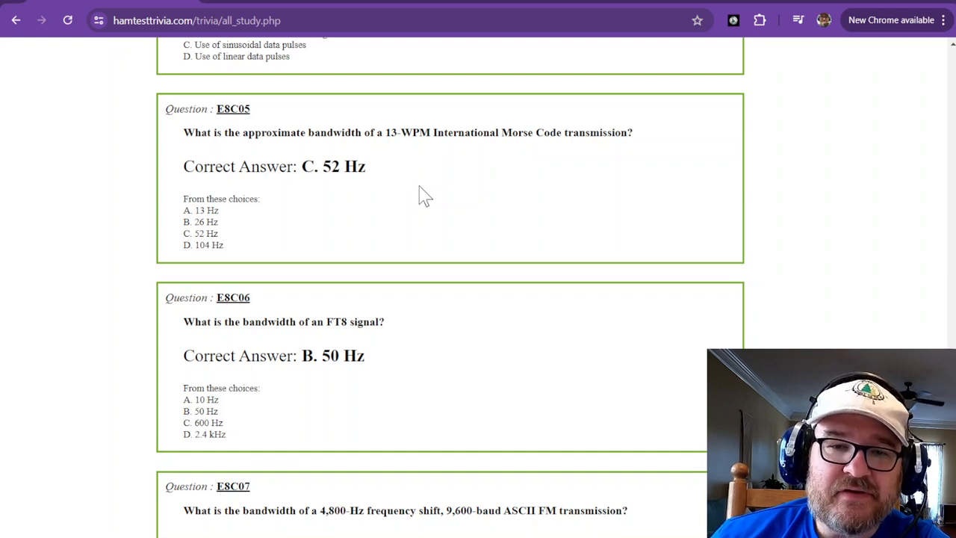
mouse_move(345, 147)
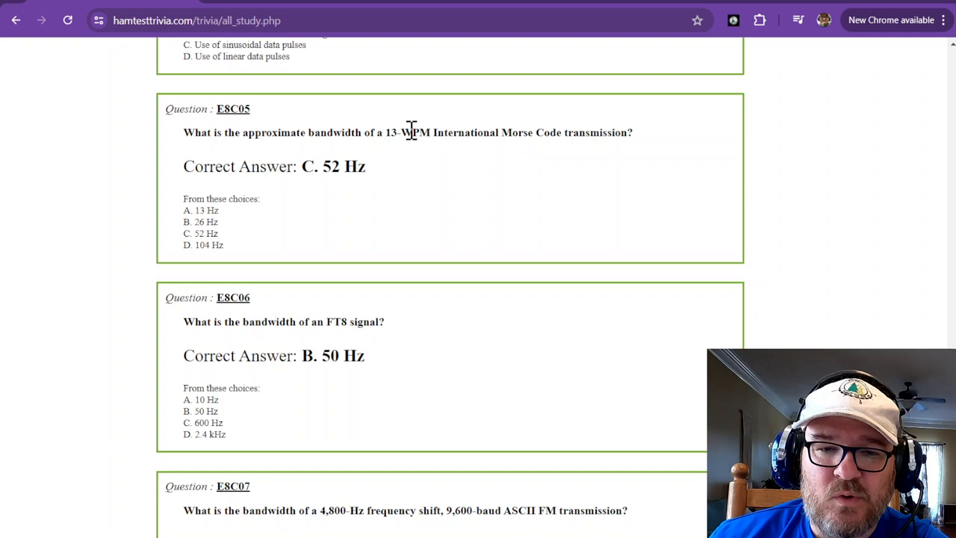
mouse_move(536, 132)
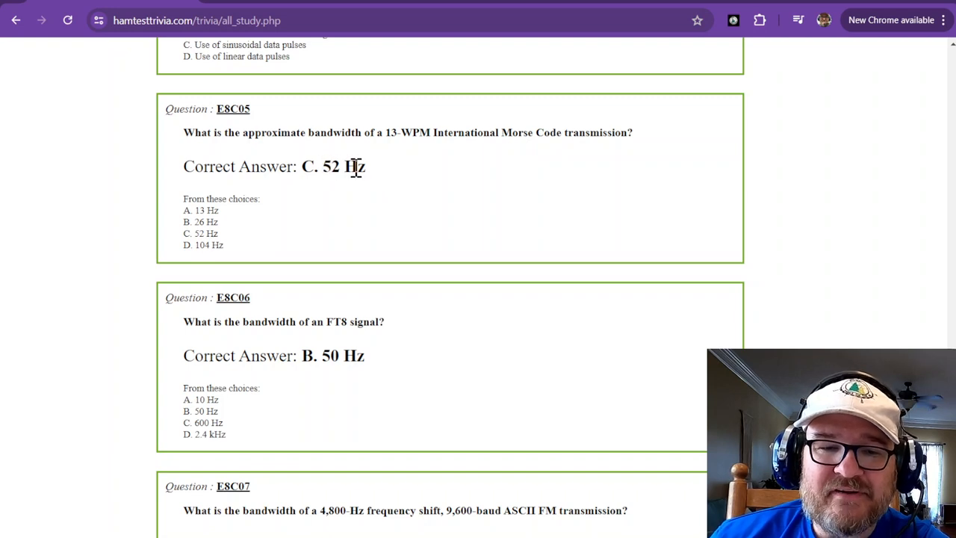
mouse_move(374, 175)
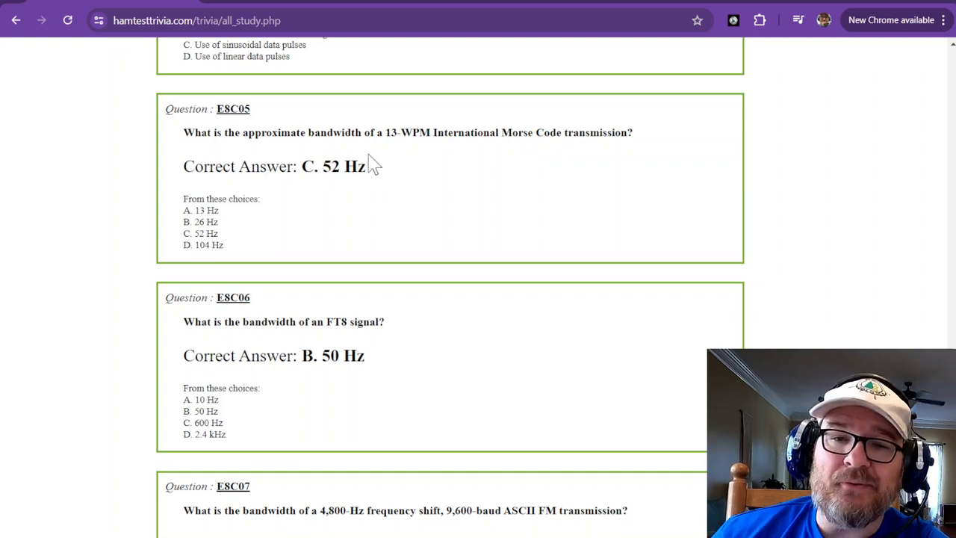
- Switch to the paused W2AEW #384 CW bandwidth video showing the OBW-versus-WPM chart
click(429, 5)
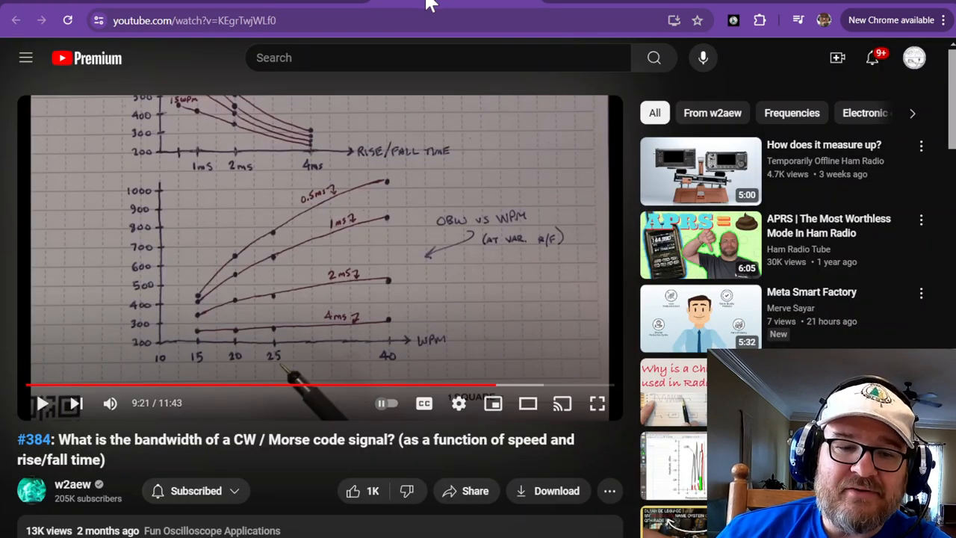
mouse_move(72, 492)
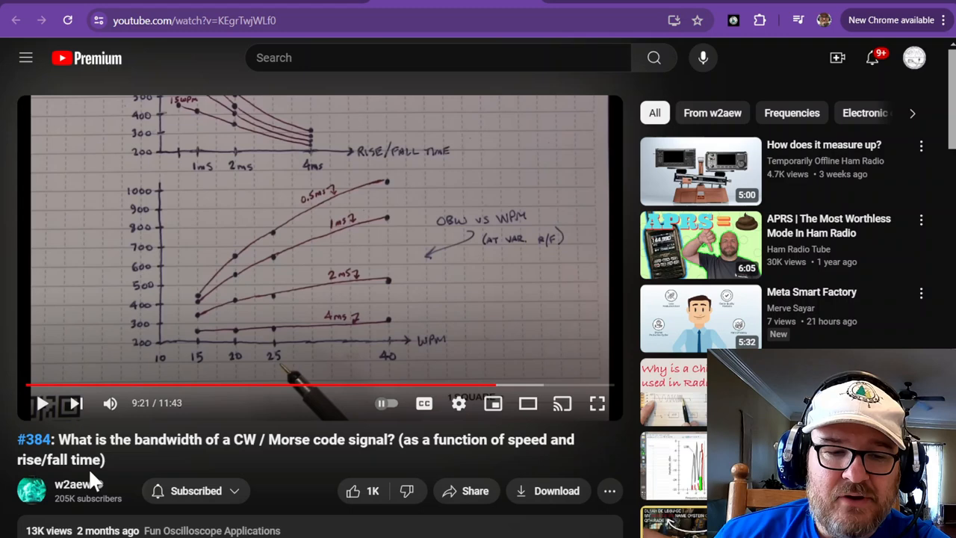
mouse_move(424, 402)
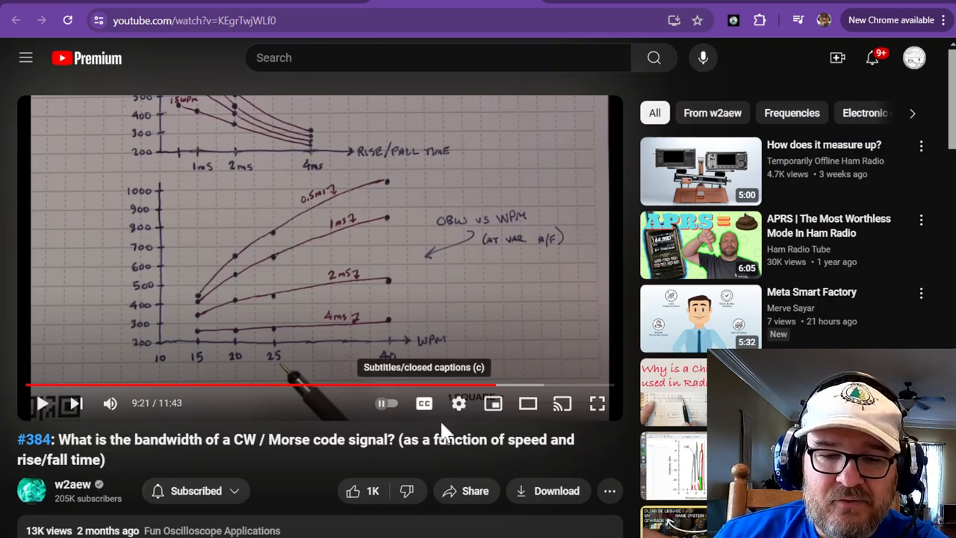
mouse_move(299, 440)
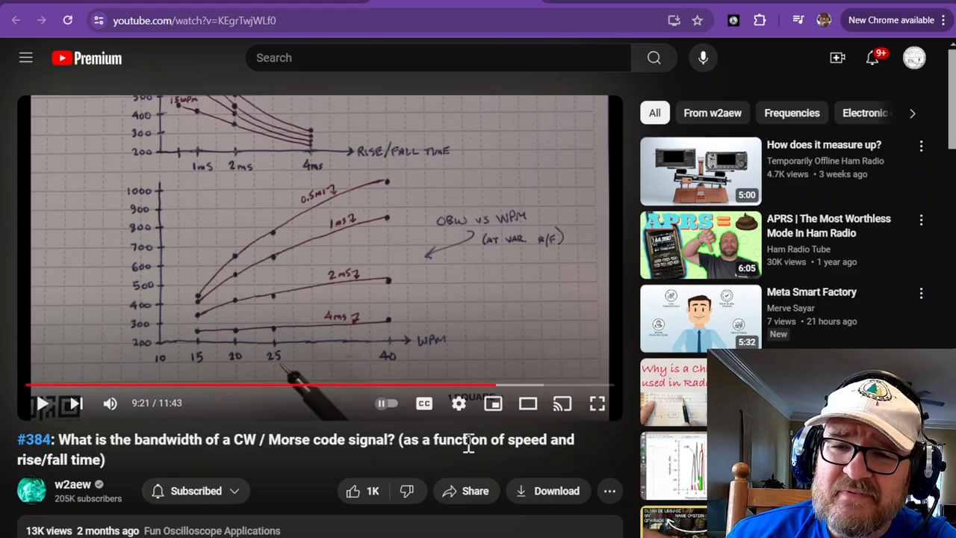
mouse_move(417, 351)
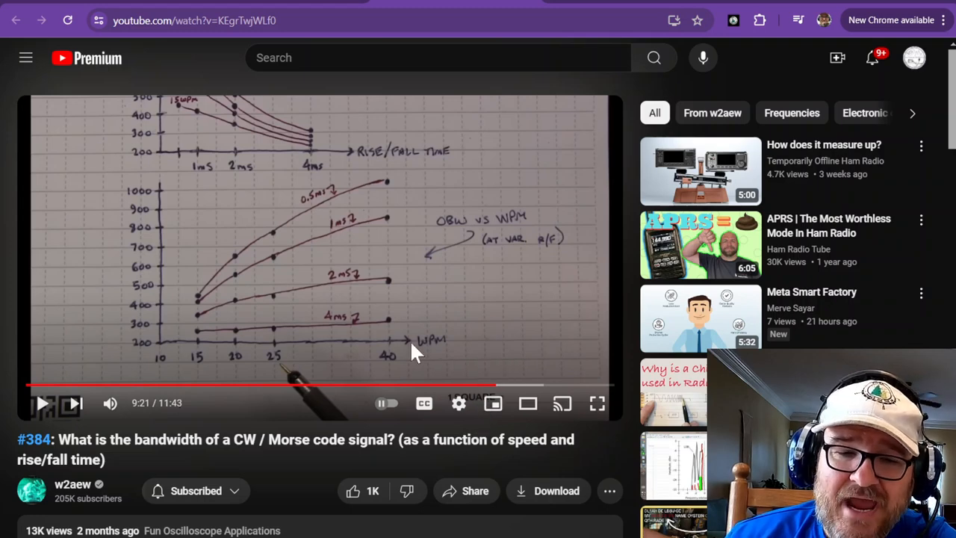
mouse_move(310, 336)
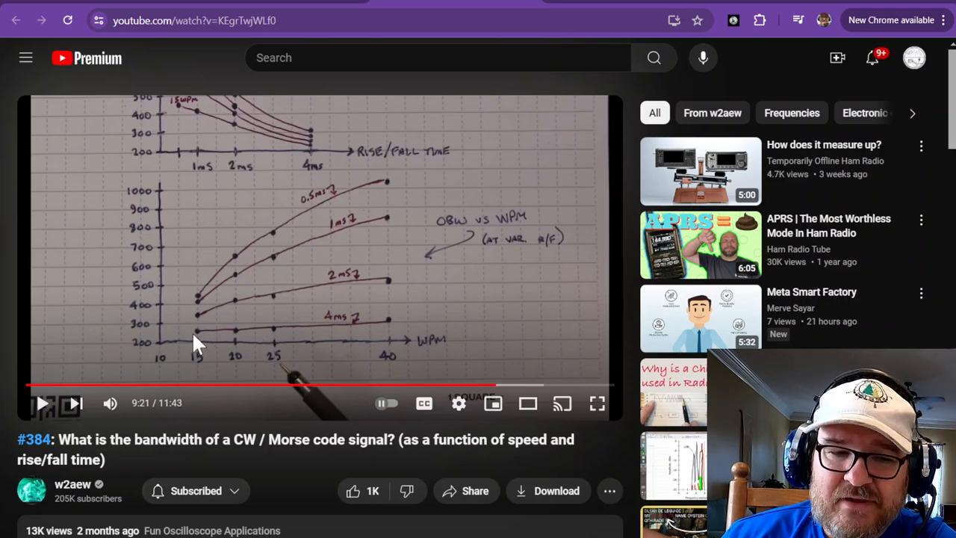
mouse_move(343, 335)
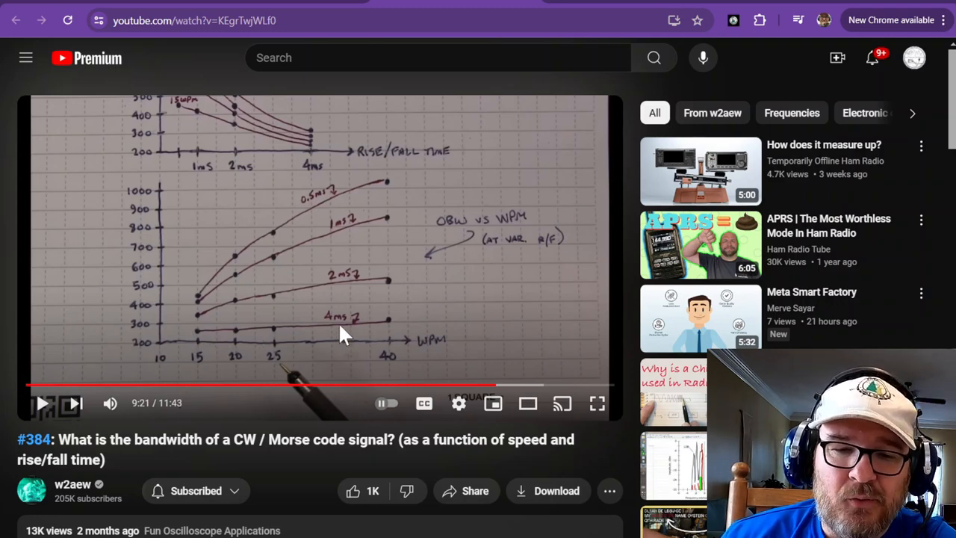
mouse_move(199, 342)
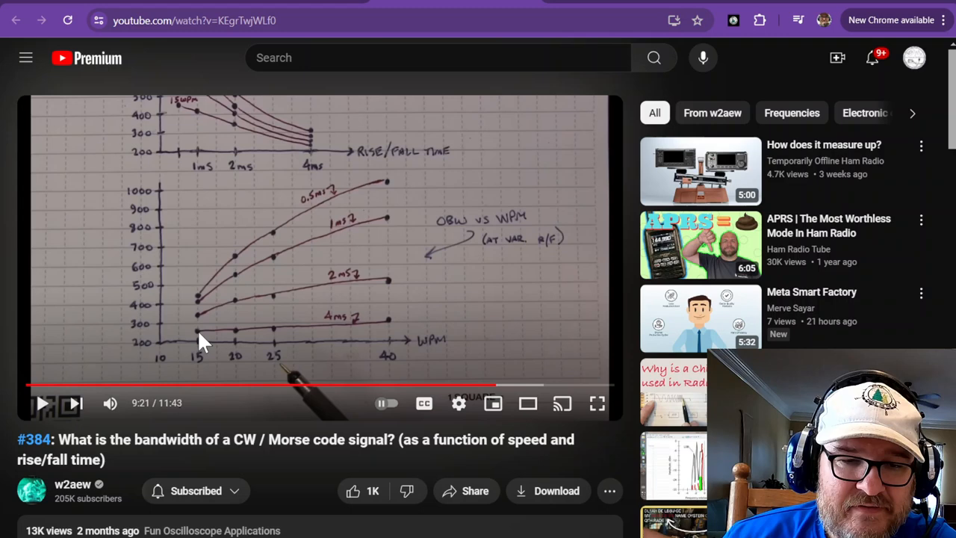
mouse_move(187, 343)
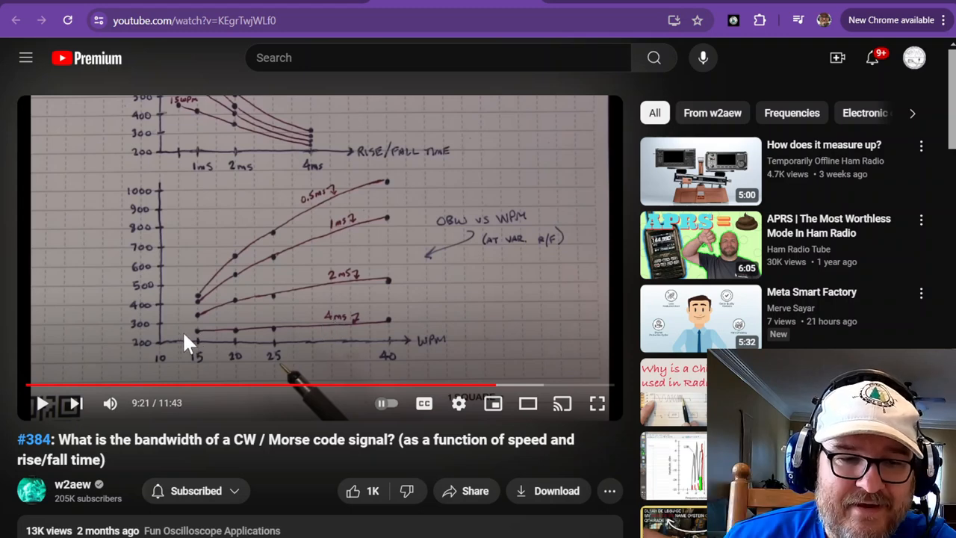
mouse_move(168, 340)
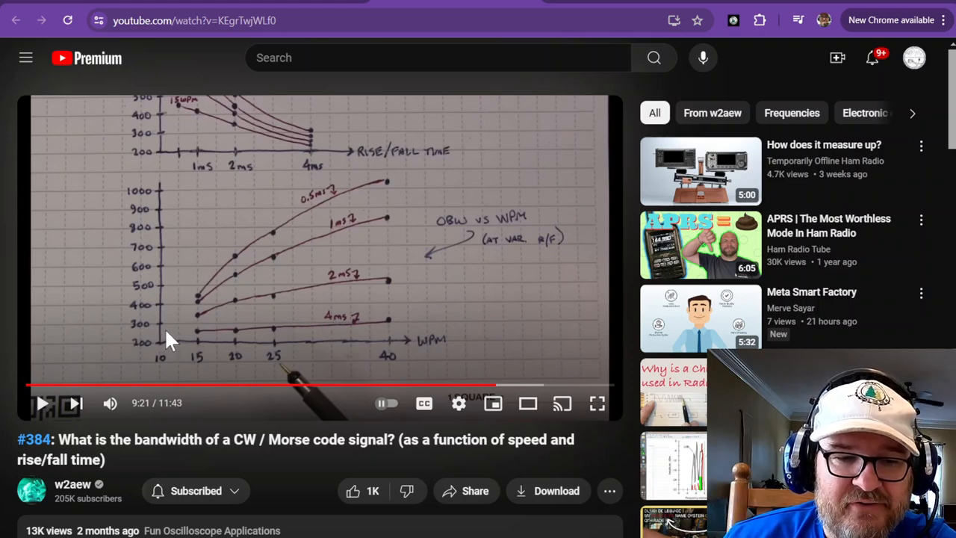
mouse_move(198, 340)
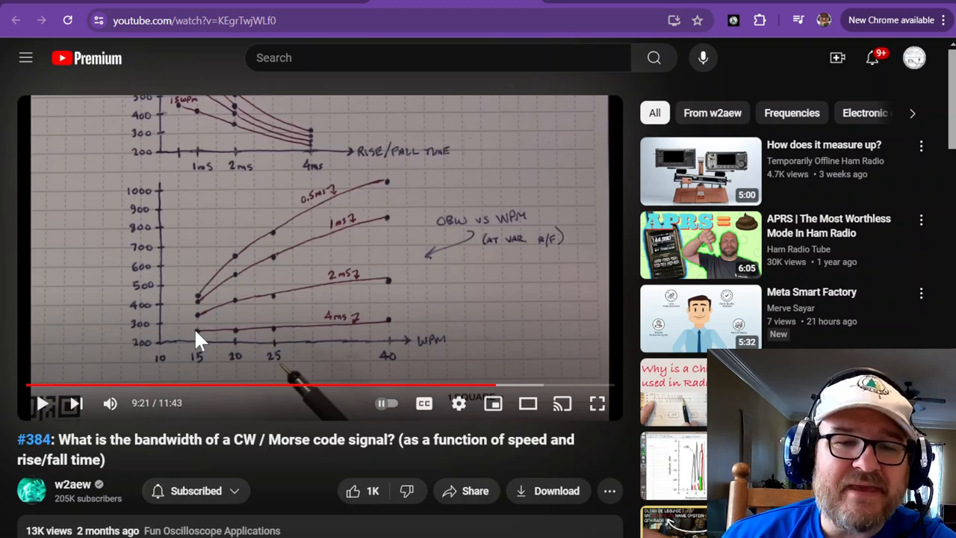
mouse_move(212, 262)
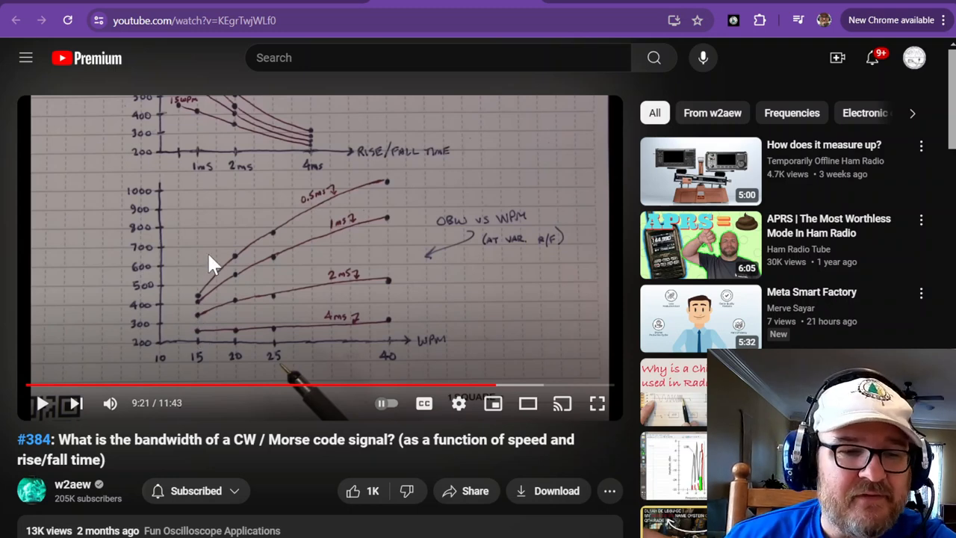
mouse_move(232, 328)
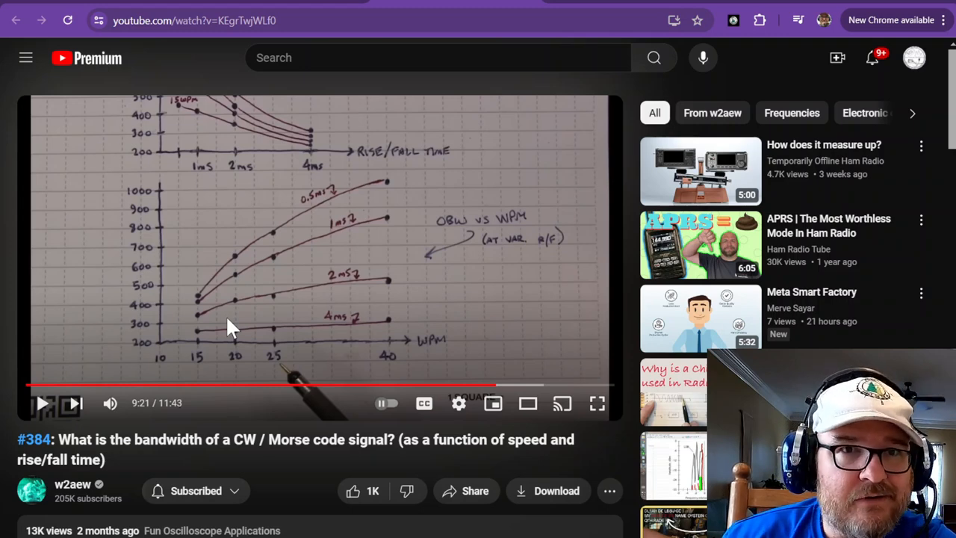
mouse_move(108, 445)
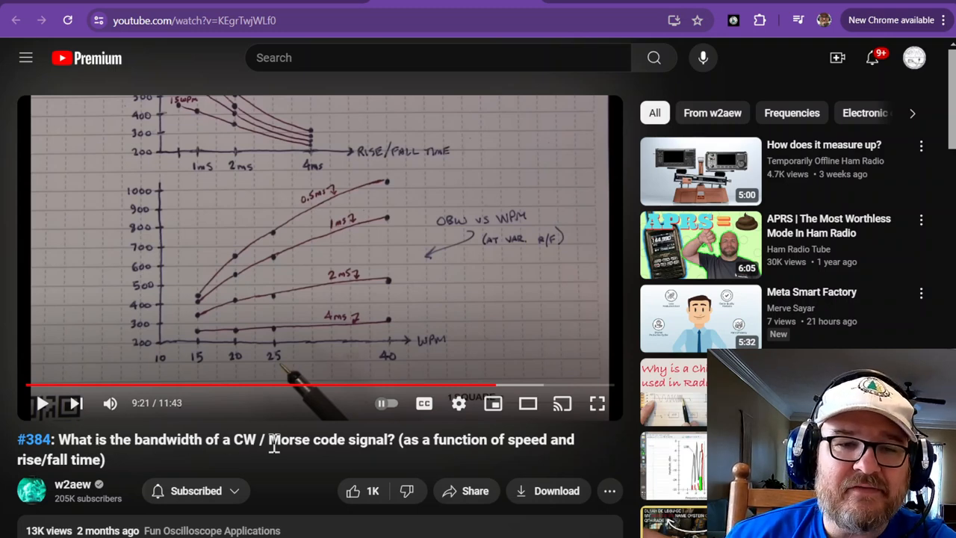
mouse_move(243, 313)
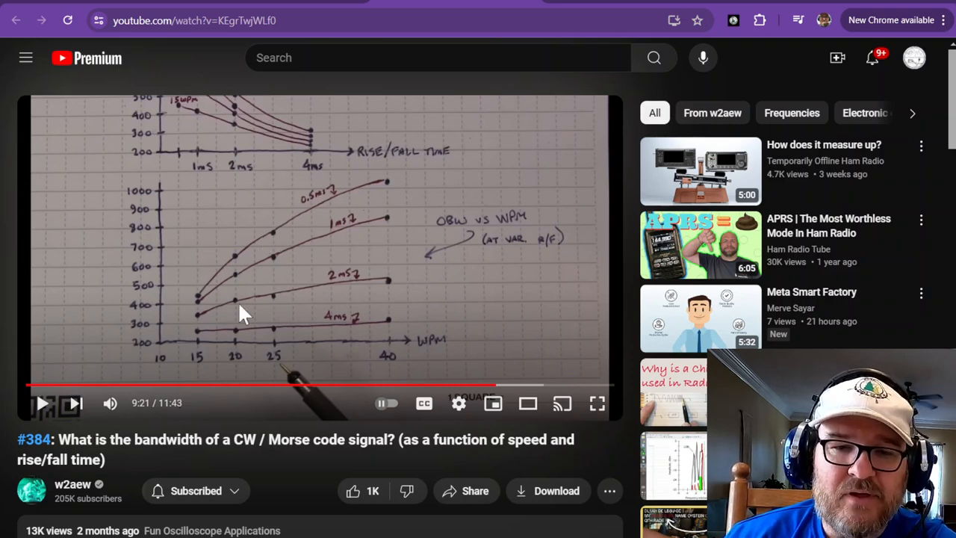
mouse_move(211, 429)
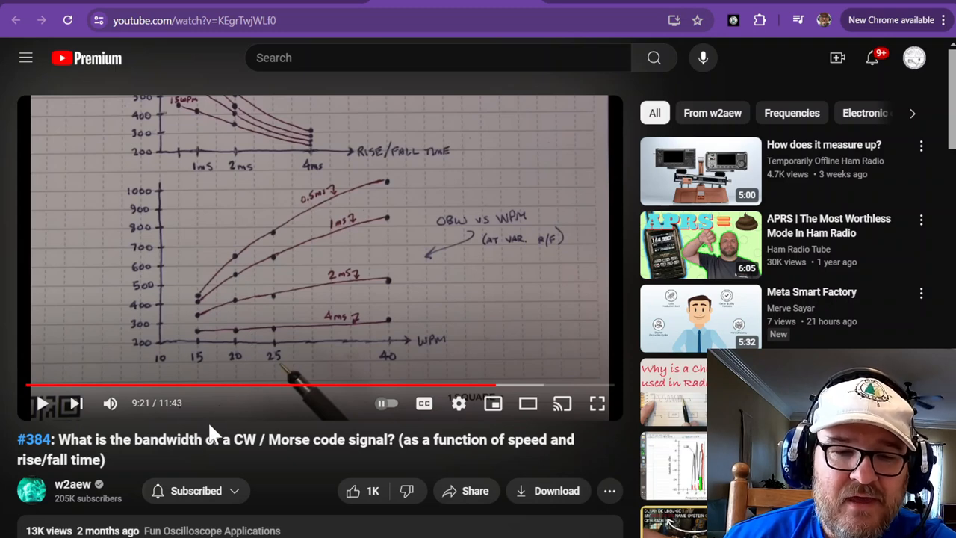
mouse_move(205, 444)
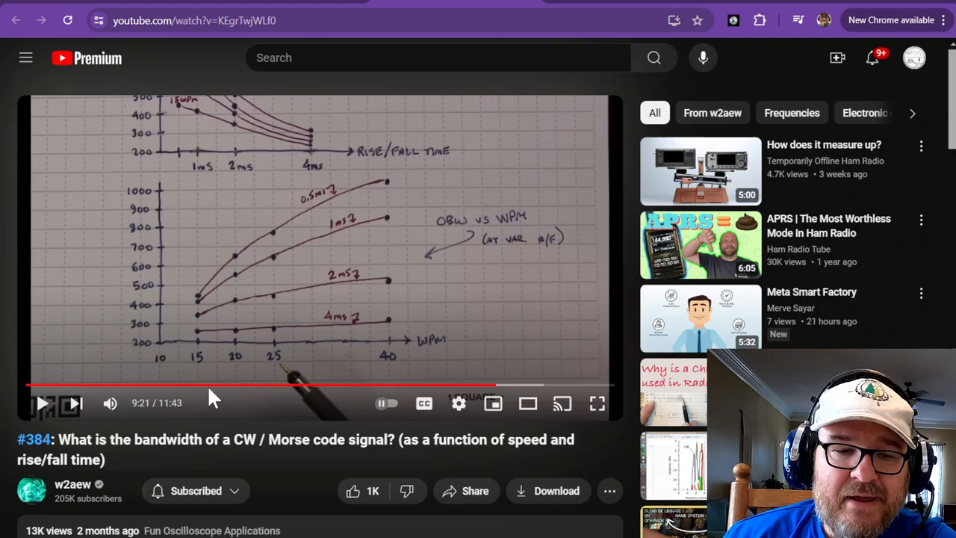
mouse_move(217, 386)
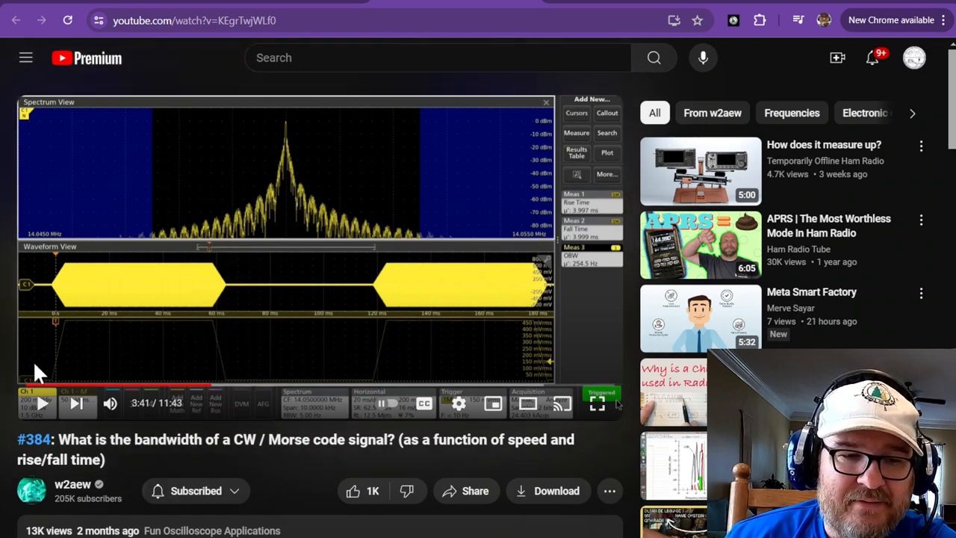
mouse_move(228, 384)
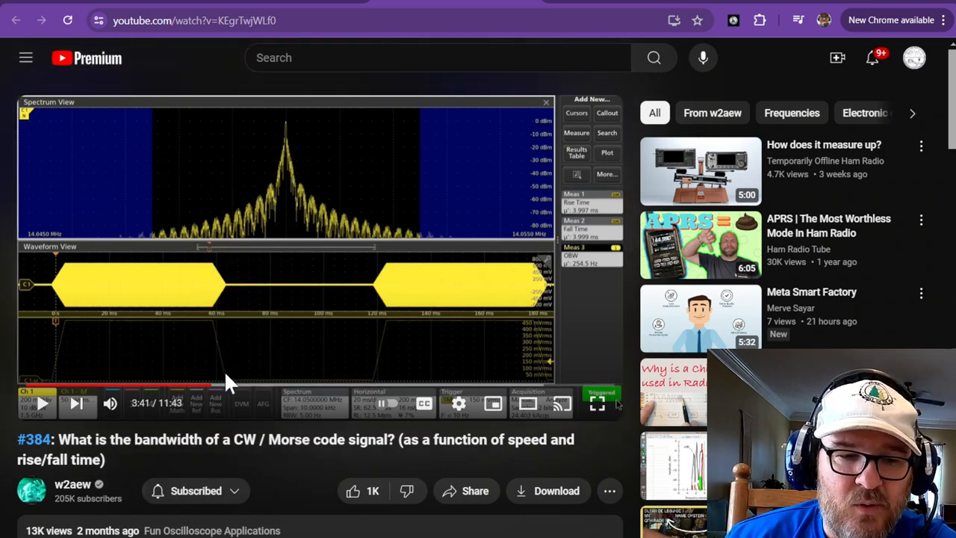
mouse_move(138, 335)
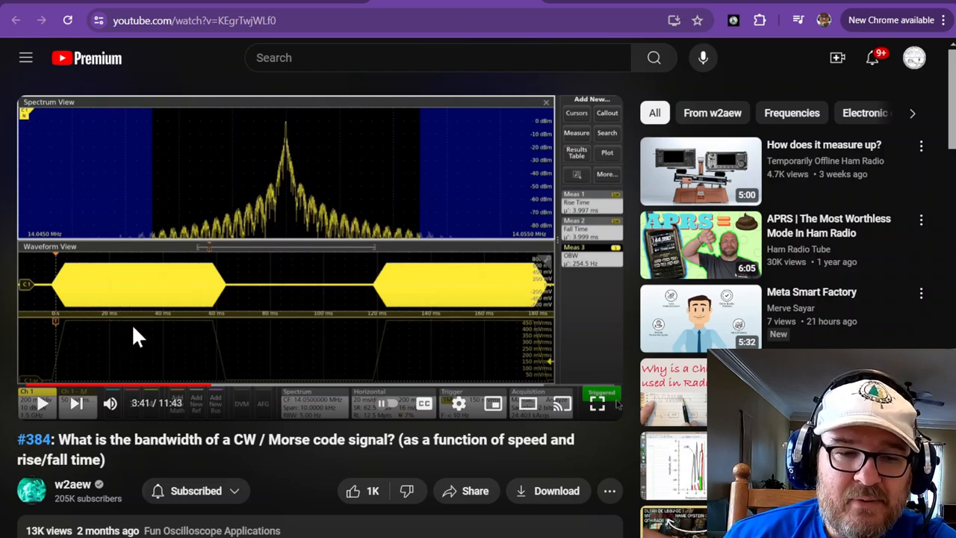
mouse_move(64, 355)
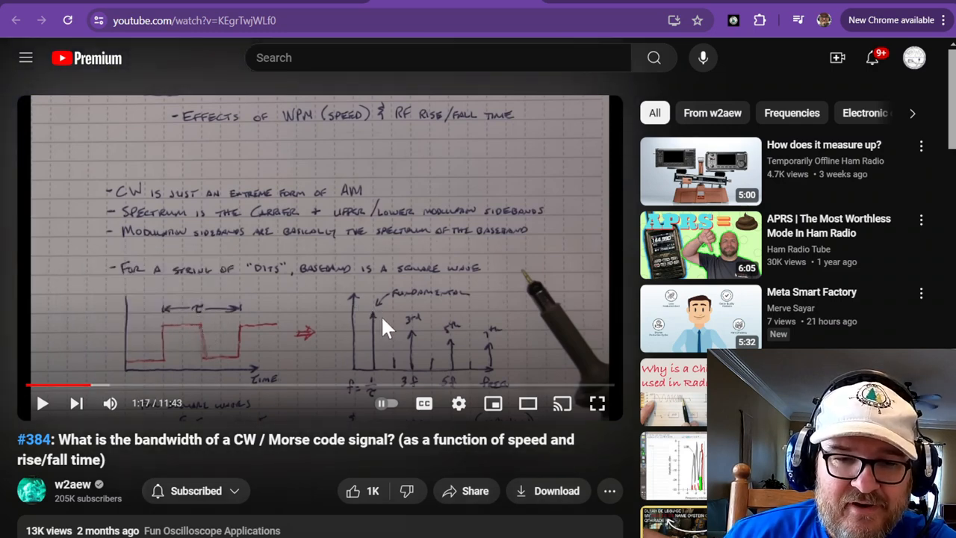
mouse_move(201, 336)
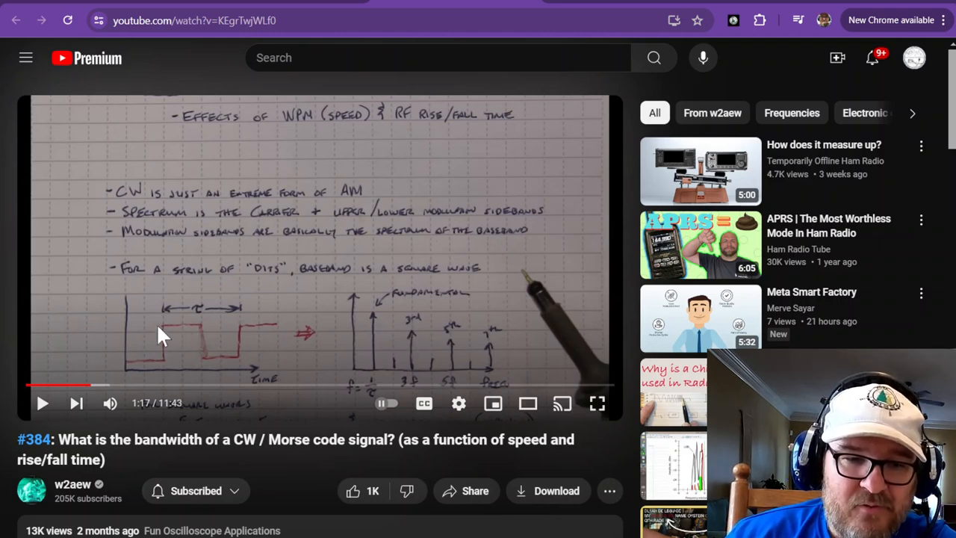
mouse_move(418, 347)
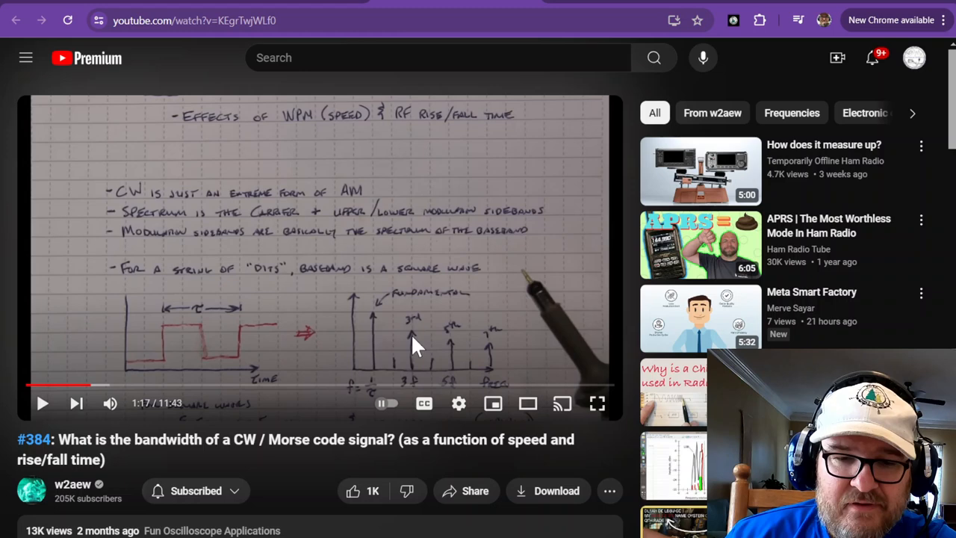
mouse_move(409, 344)
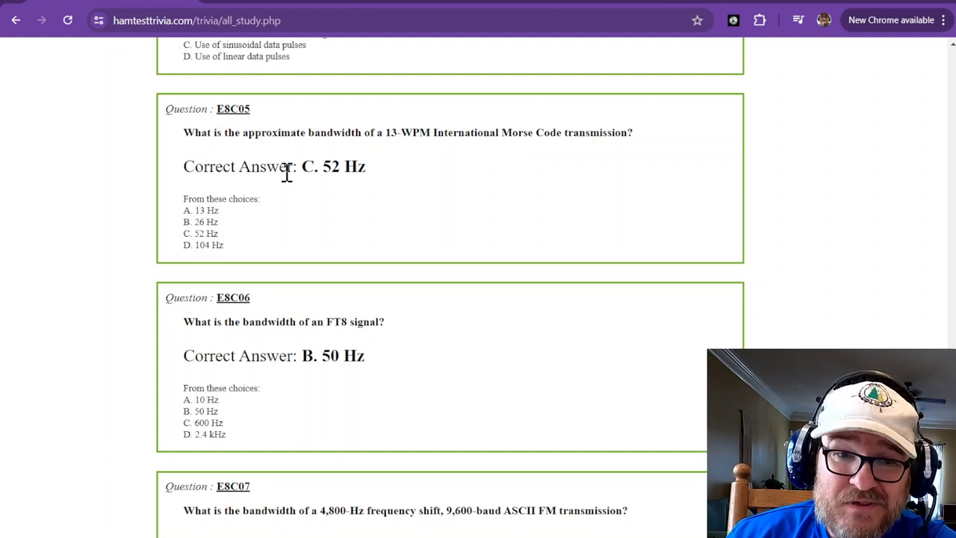
mouse_move(338, 175)
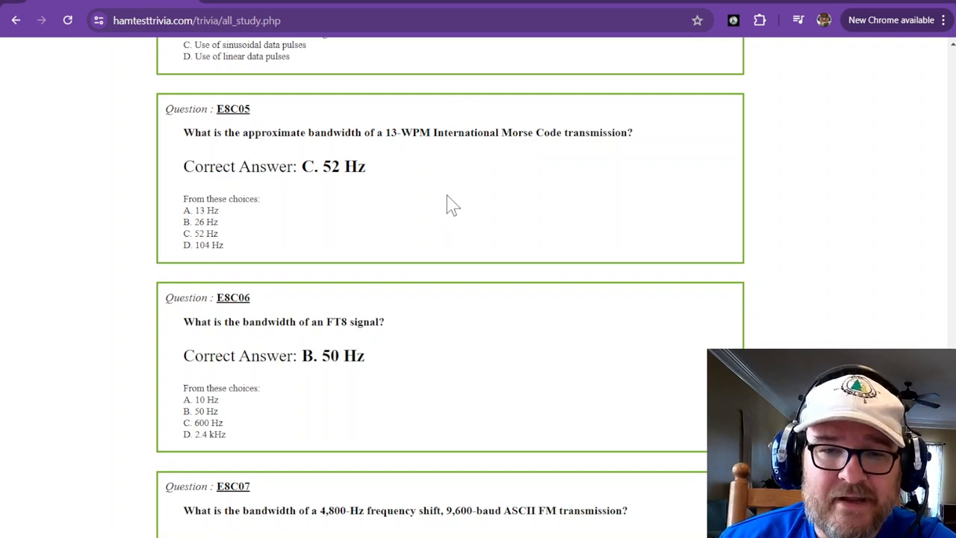
- Scroll the study list down to E8C06 on FT8 bandwidth (50 Hz)
scroll(down, 3)
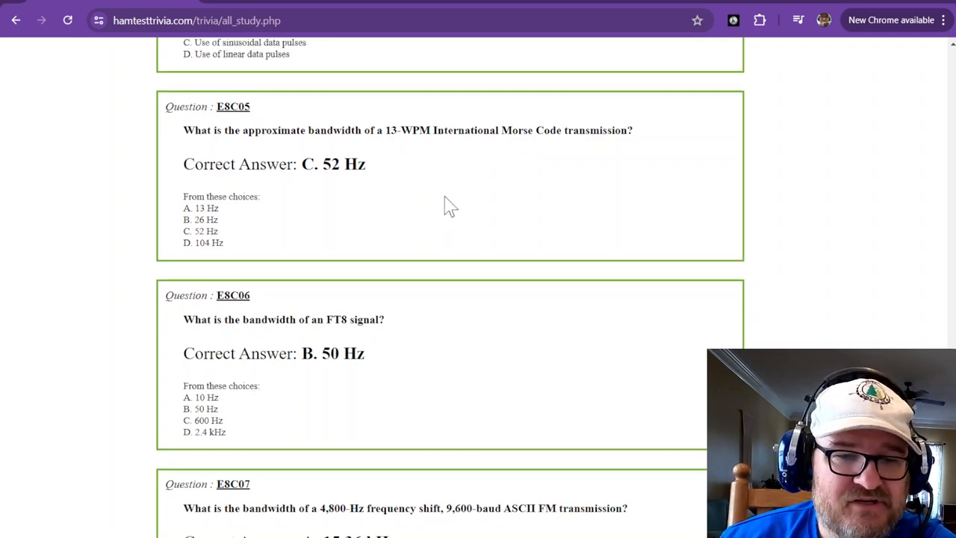
scroll(down, 3)
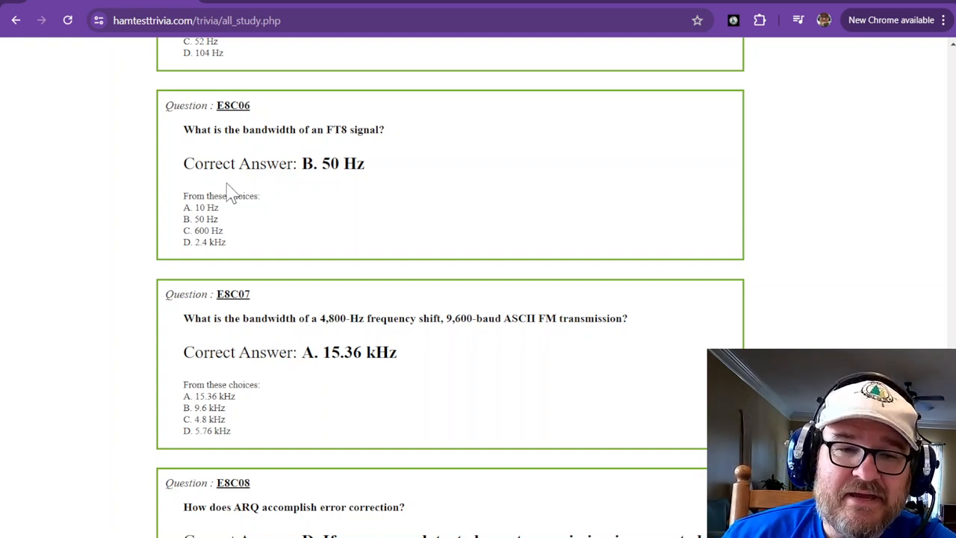
mouse_move(309, 132)
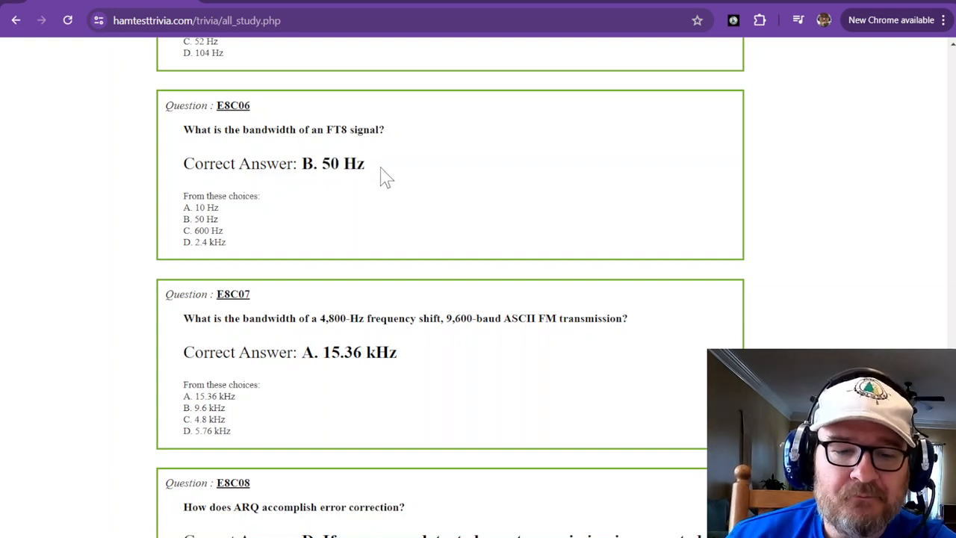
- Scroll so E8C07 (15.36 kHz) sits at the top of the study list
scroll(down, 3)
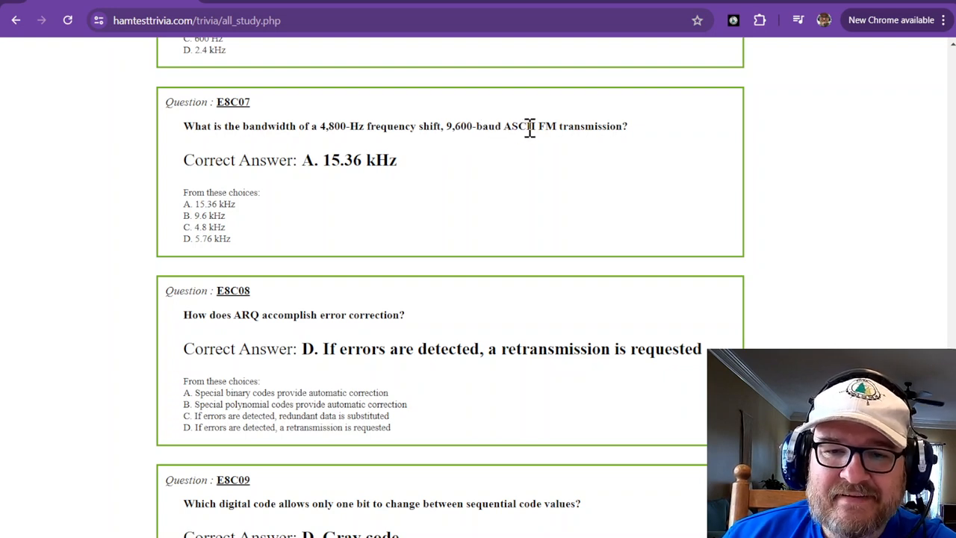
mouse_move(593, 127)
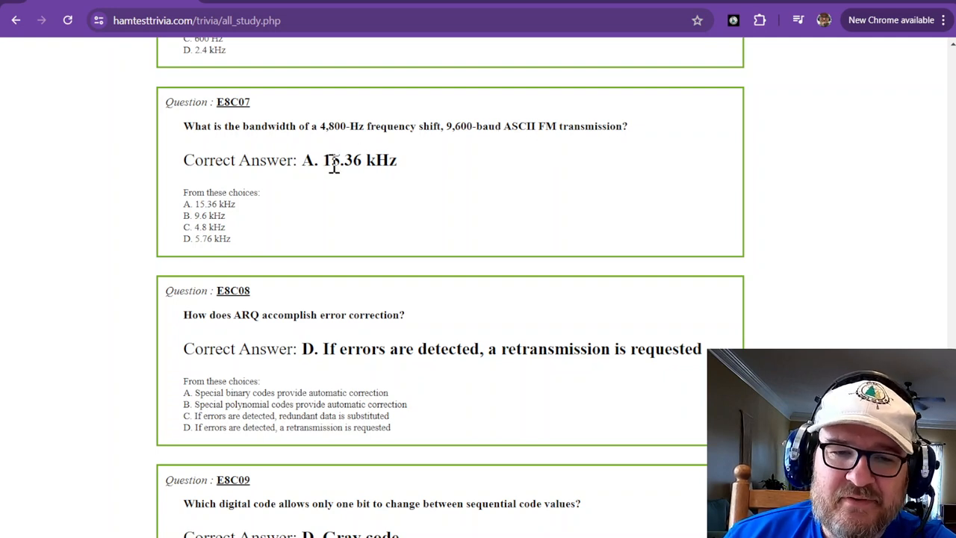
mouse_move(348, 163)
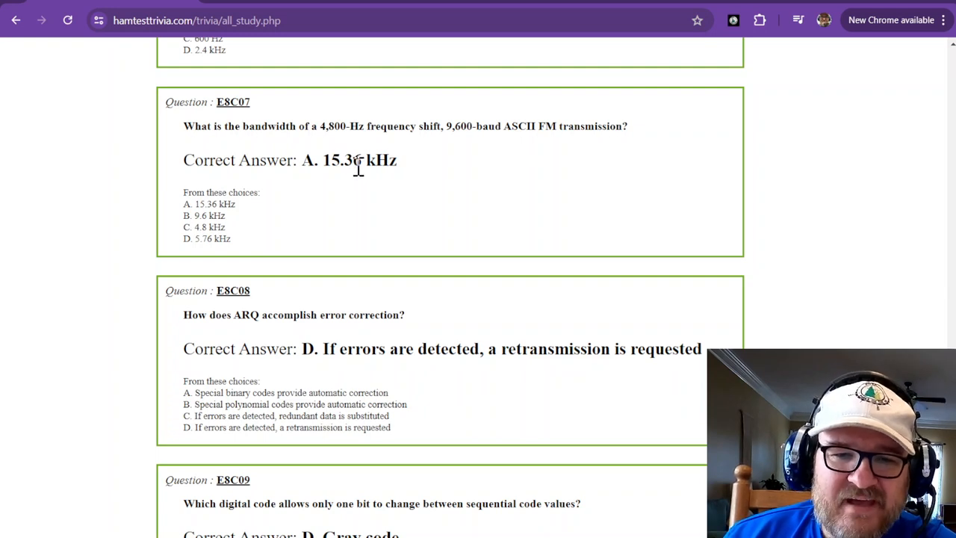
mouse_move(444, 126)
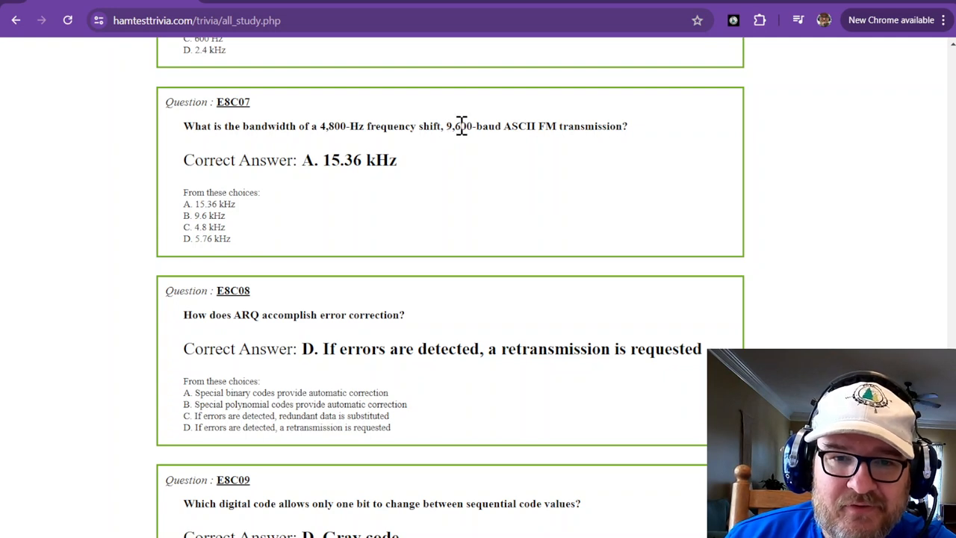
mouse_move(342, 126)
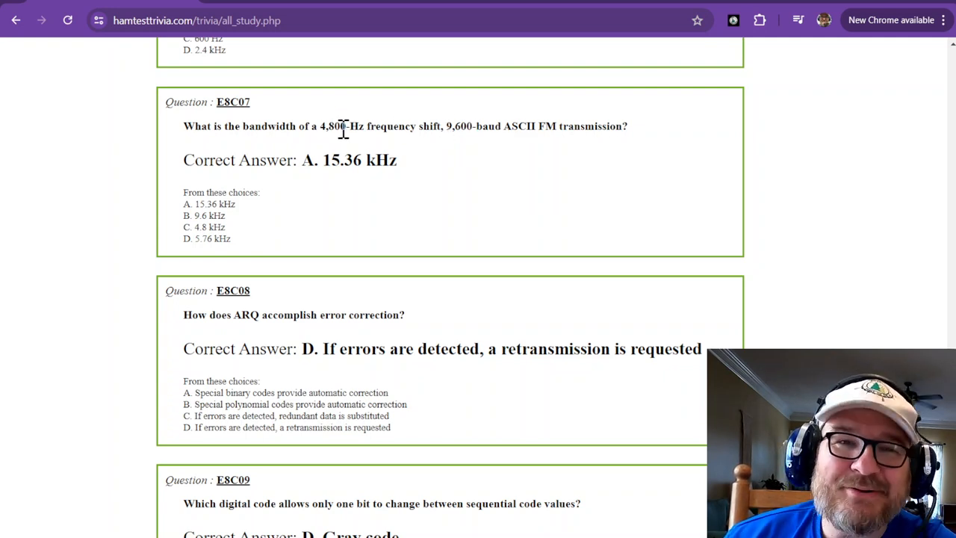
- Scroll to E8C08 and highlight the word 'ARQ' in the question
scroll(down, 3)
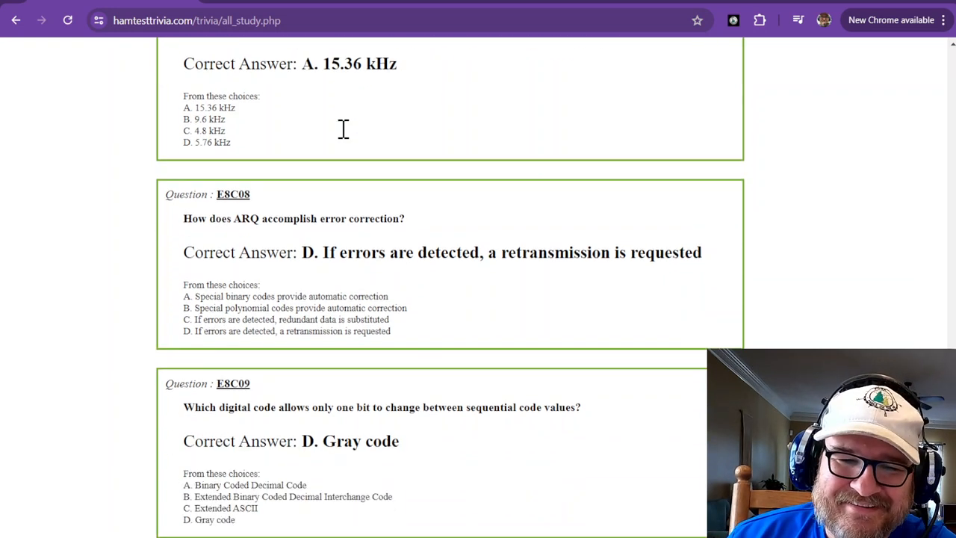
scroll(down, 3)
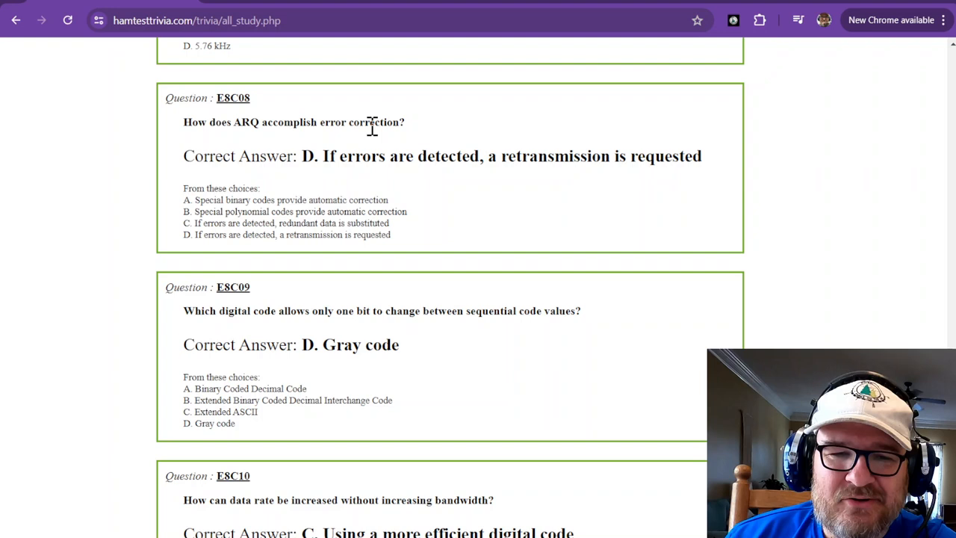
double_click(245, 121)
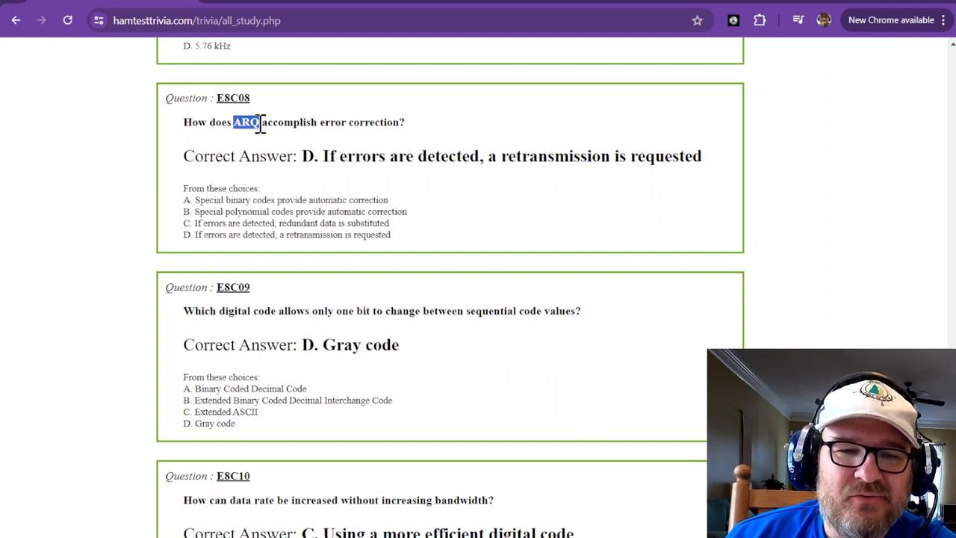
mouse_move(366, 177)
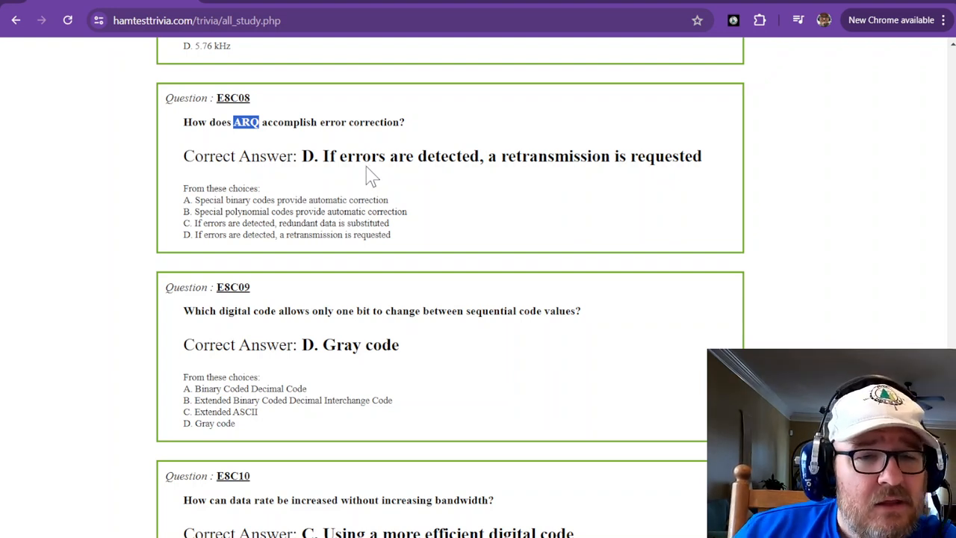
mouse_move(249, 128)
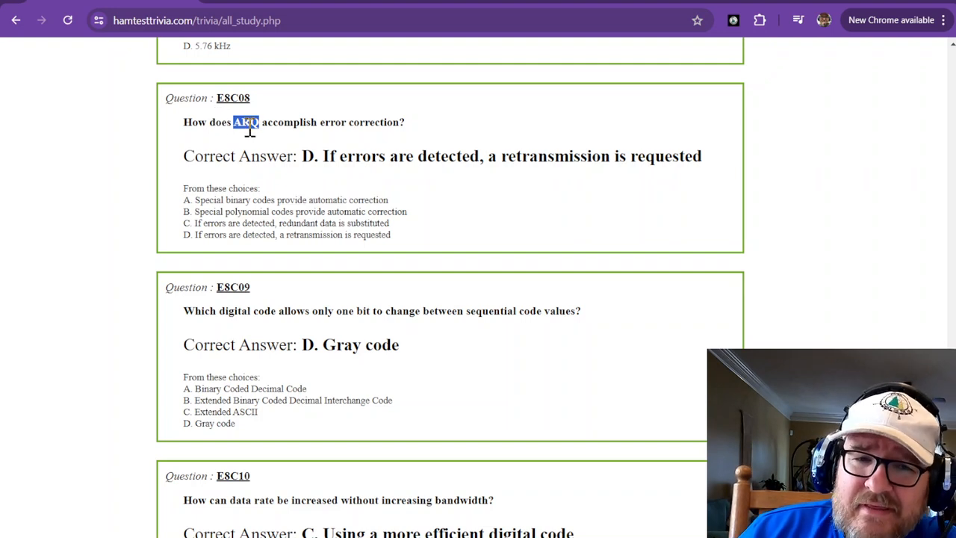
mouse_move(282, 146)
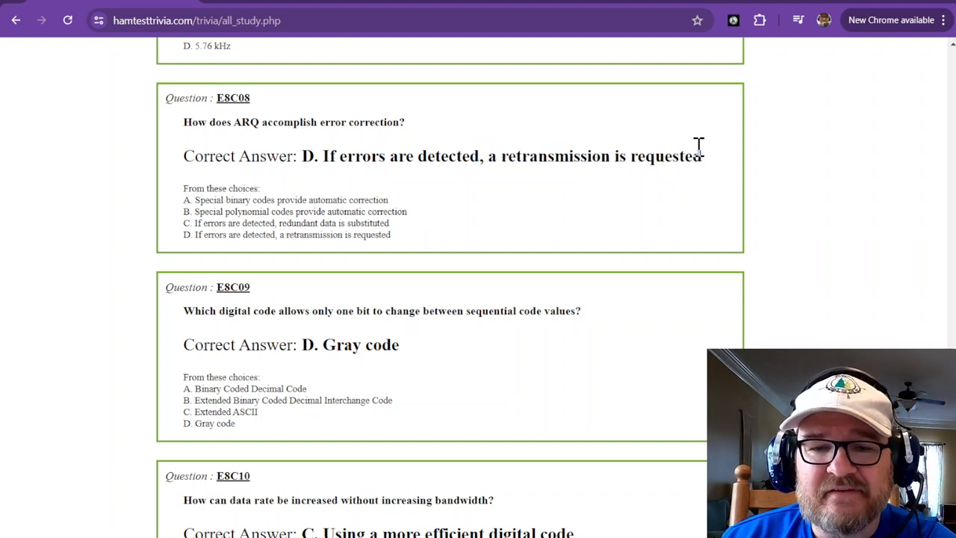
mouse_move(356, 185)
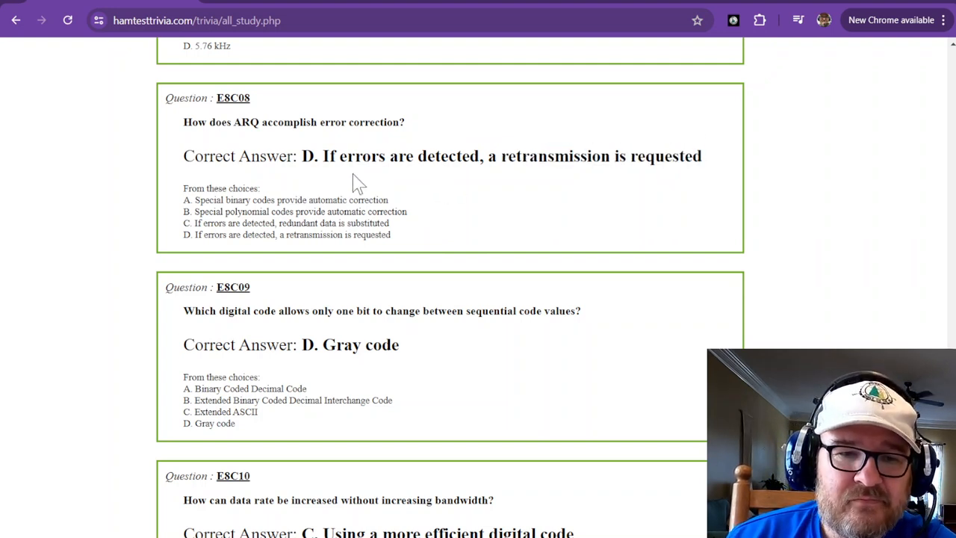
- Scroll down to E8C09 on Gray code and double-click text in it
scroll(down, 3)
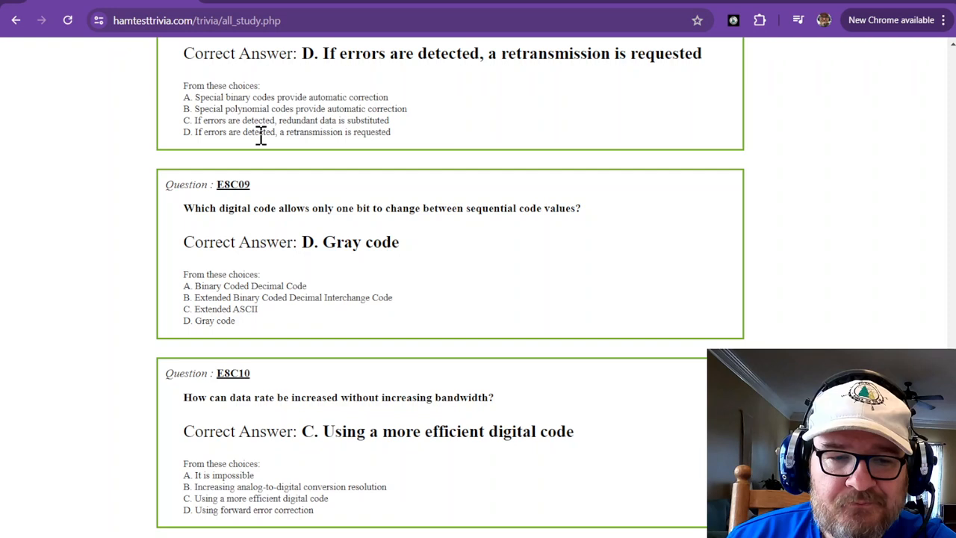
scroll(down, 3)
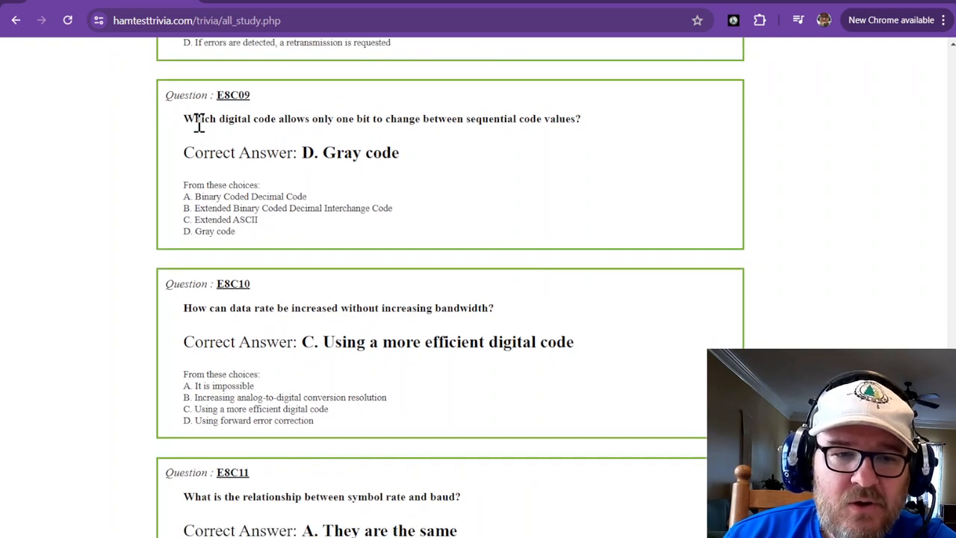
mouse_move(349, 121)
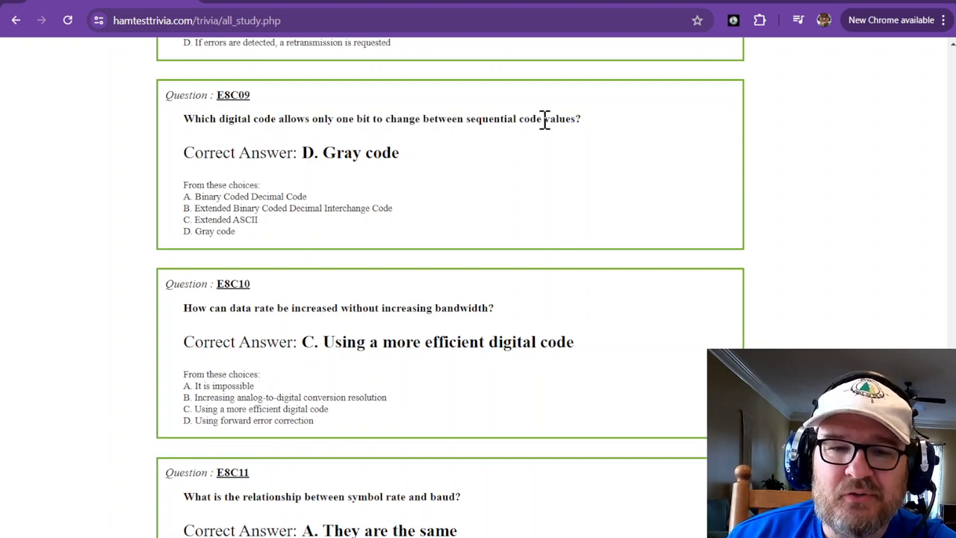
mouse_move(390, 147)
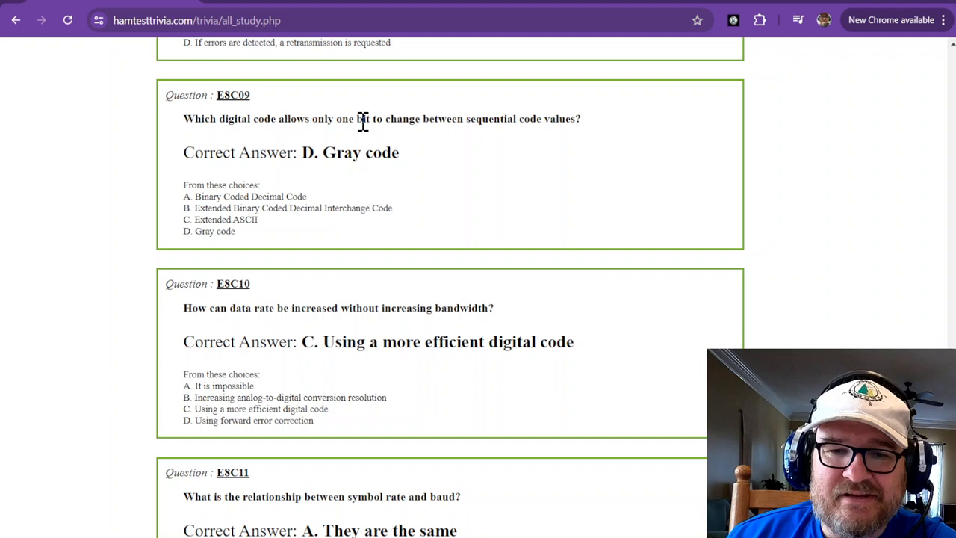
mouse_move(530, 118)
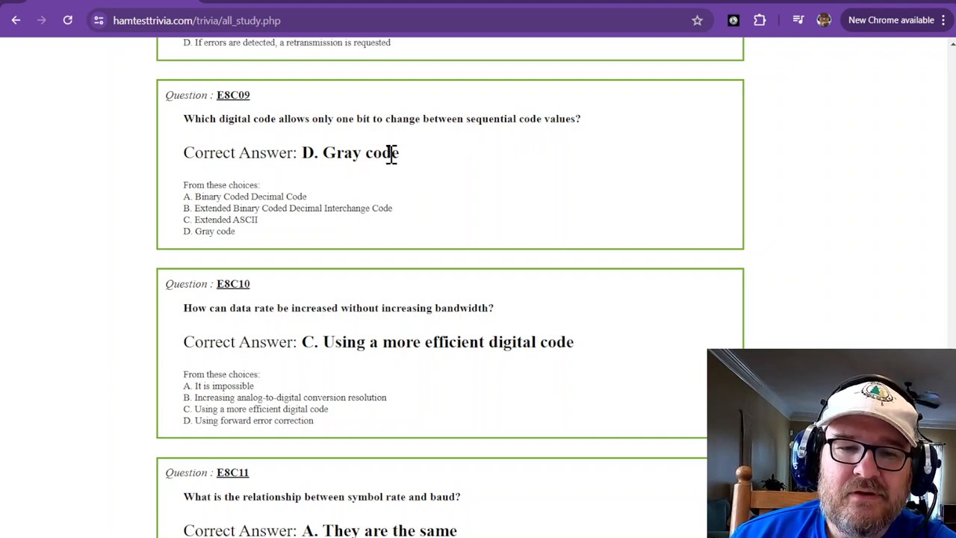
double_click(342, 153)
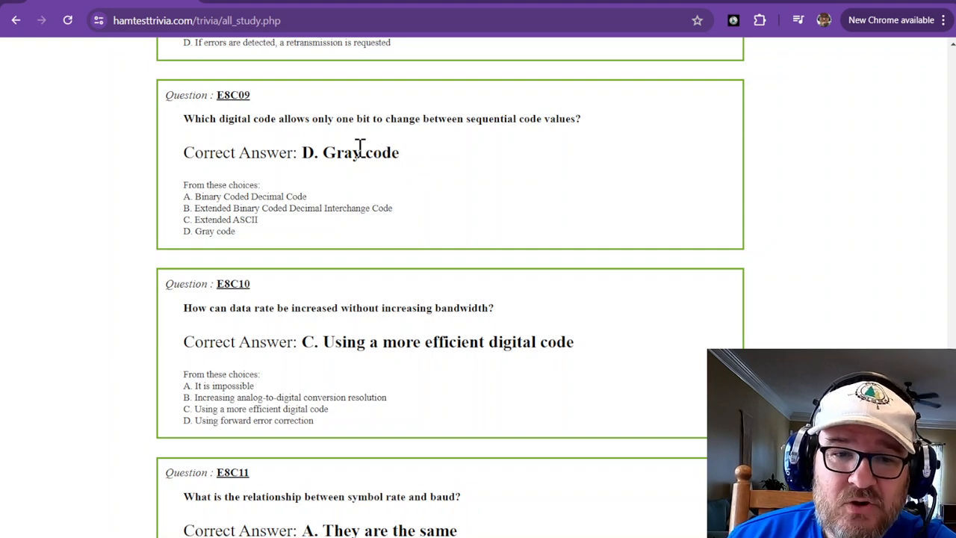
scroll(down, 3)
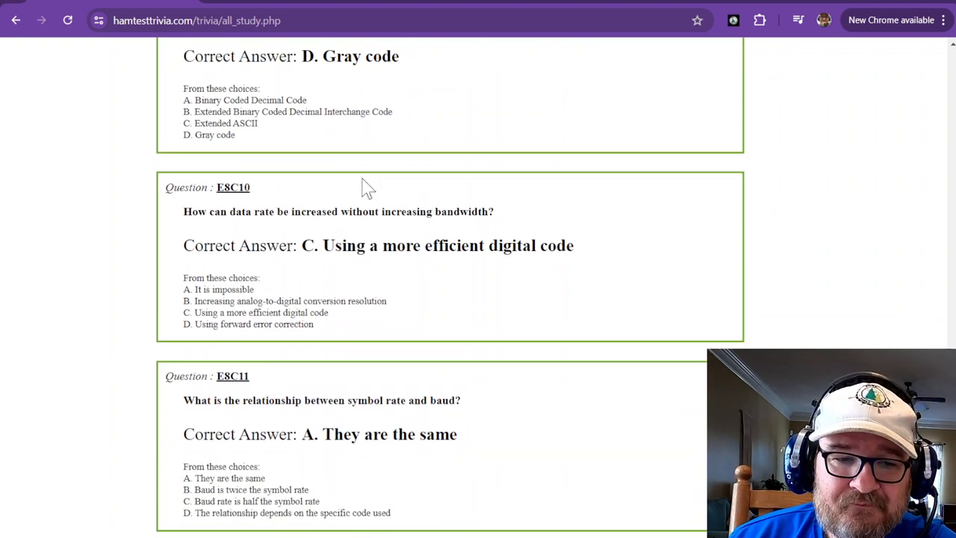
scroll(down, 3)
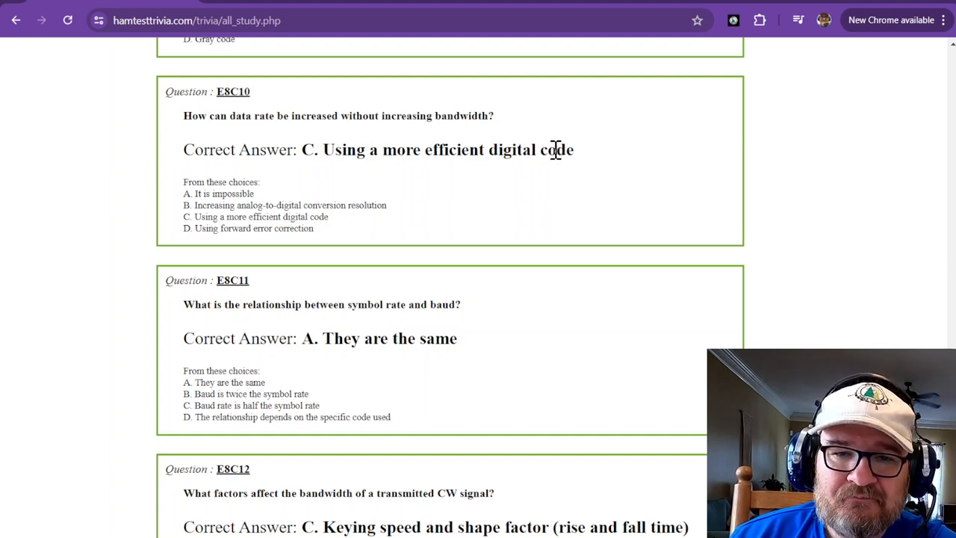
double_click(313, 116)
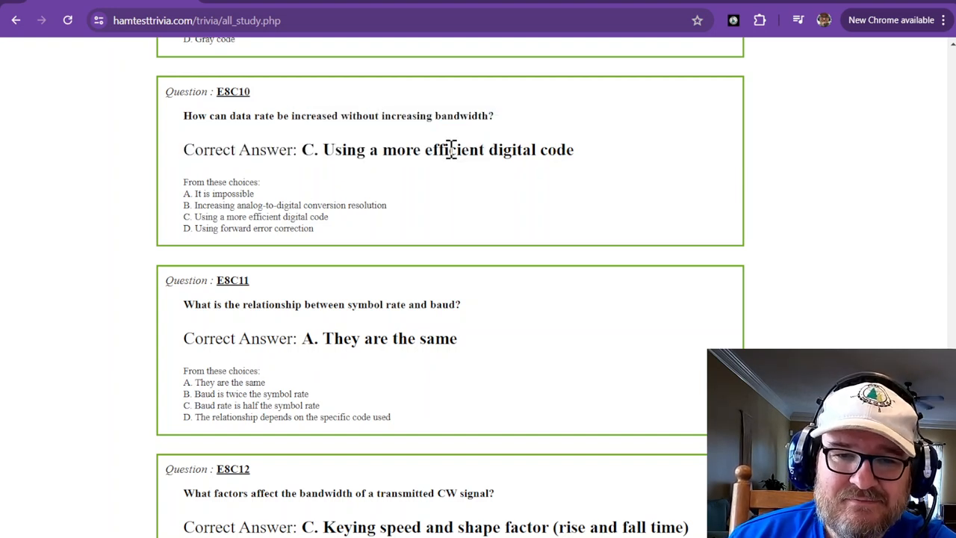
scroll(down, 3)
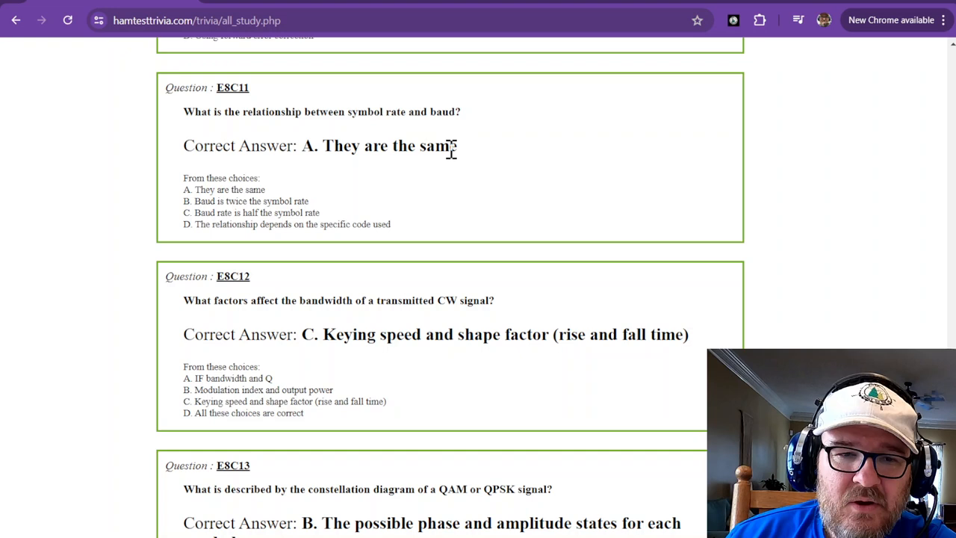
mouse_move(338, 128)
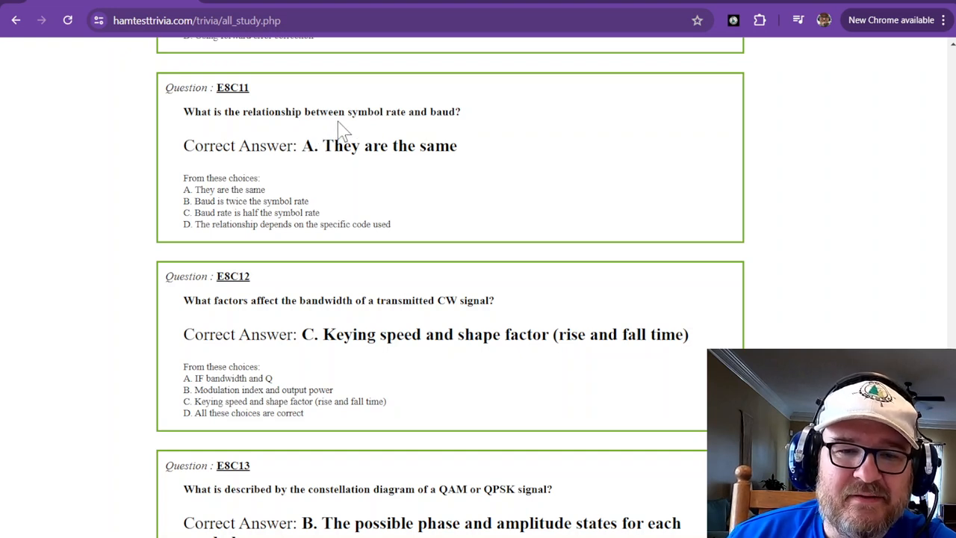
mouse_move(444, 113)
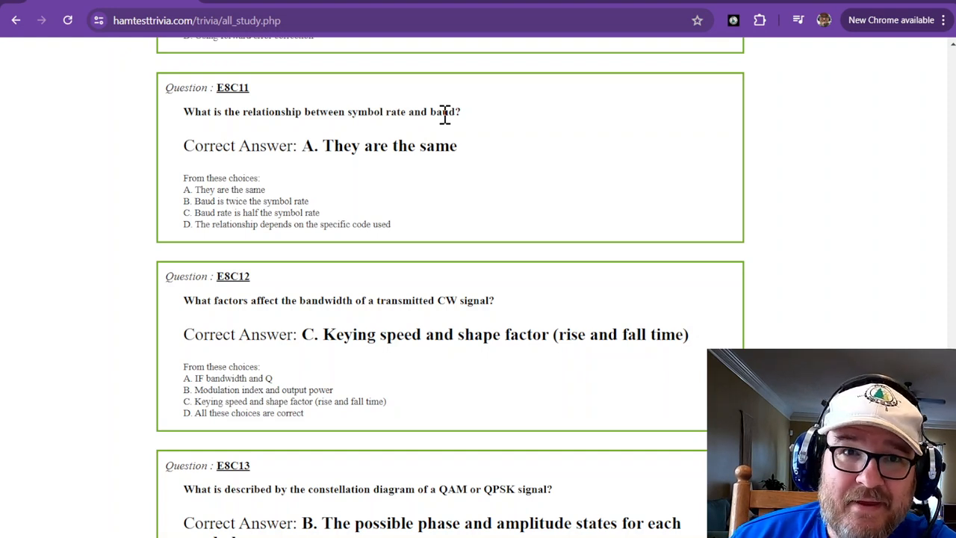
double_click(442, 111)
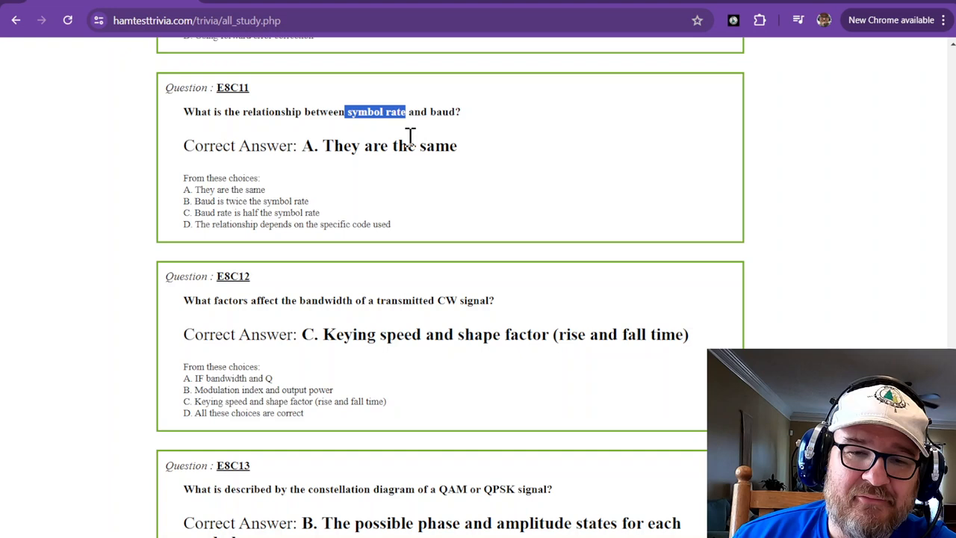
click(410, 178)
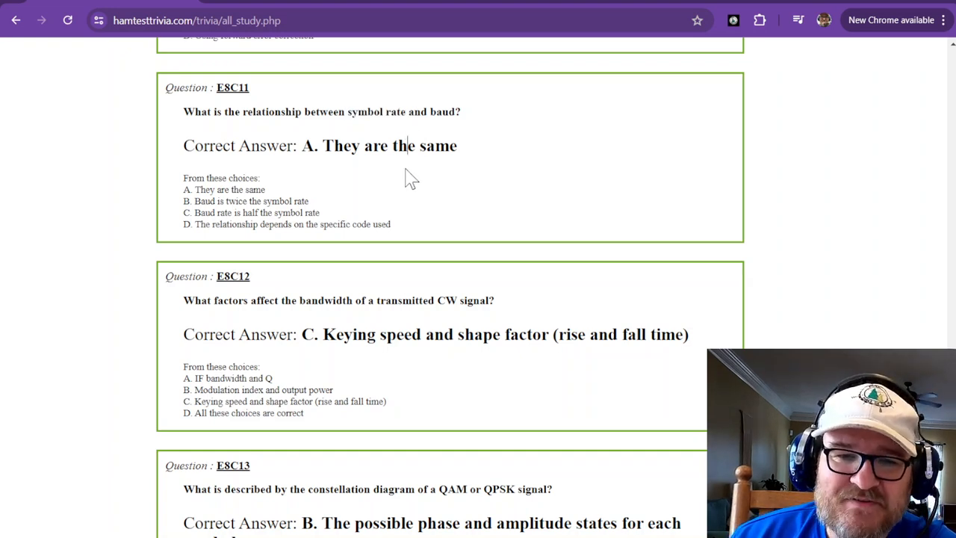
- Scroll past E8C11 so E8C12 on CW bandwidth leads, with E8C13 below
scroll(down, 3)
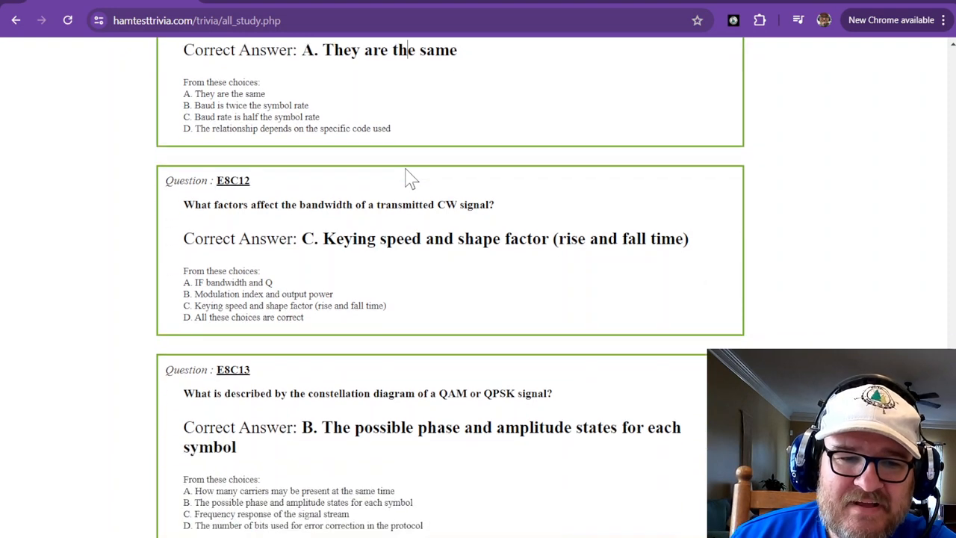
scroll(down, 3)
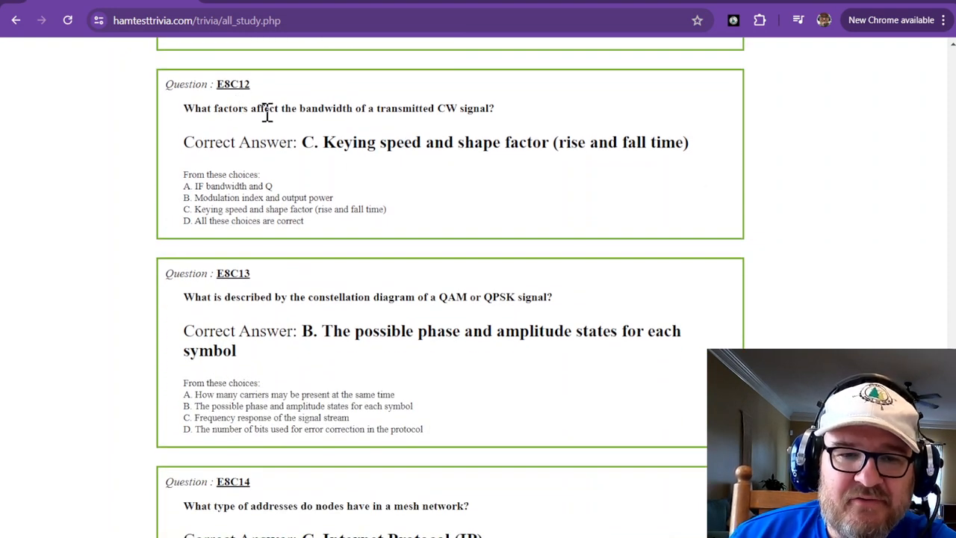
mouse_move(446, 108)
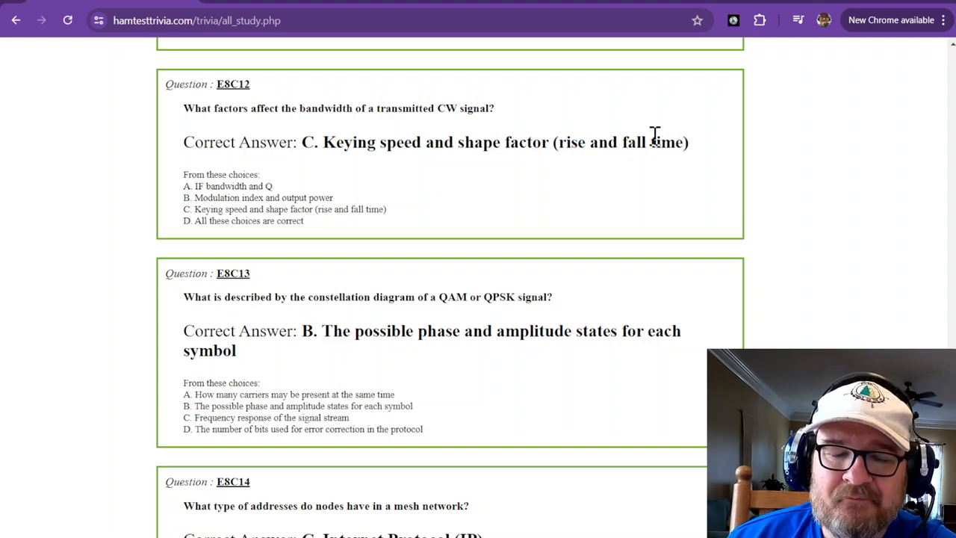
mouse_move(557, 146)
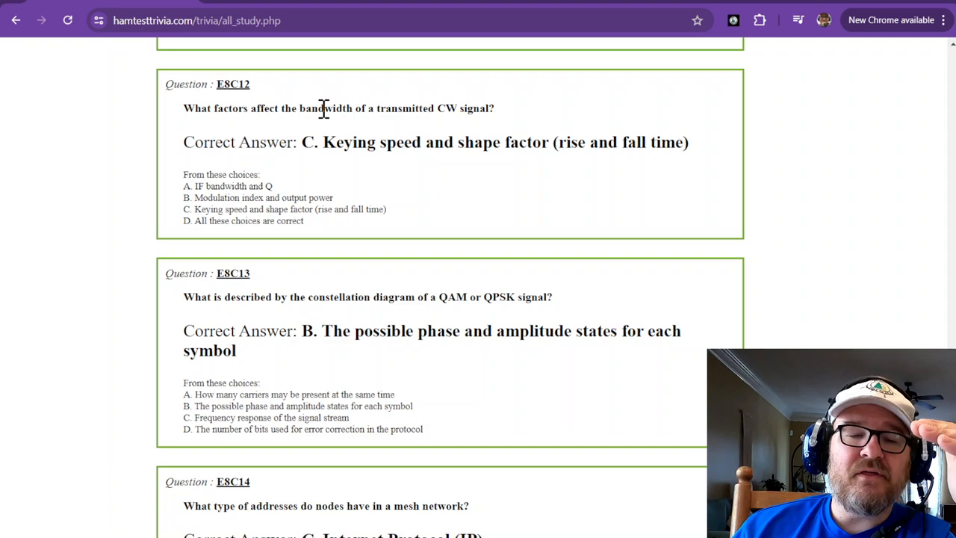
mouse_move(328, 134)
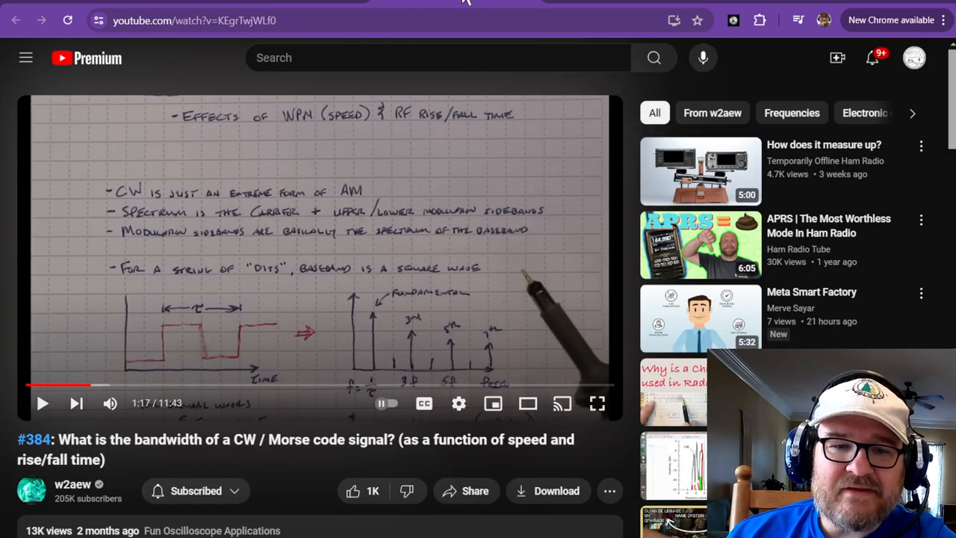
mouse_move(453, 386)
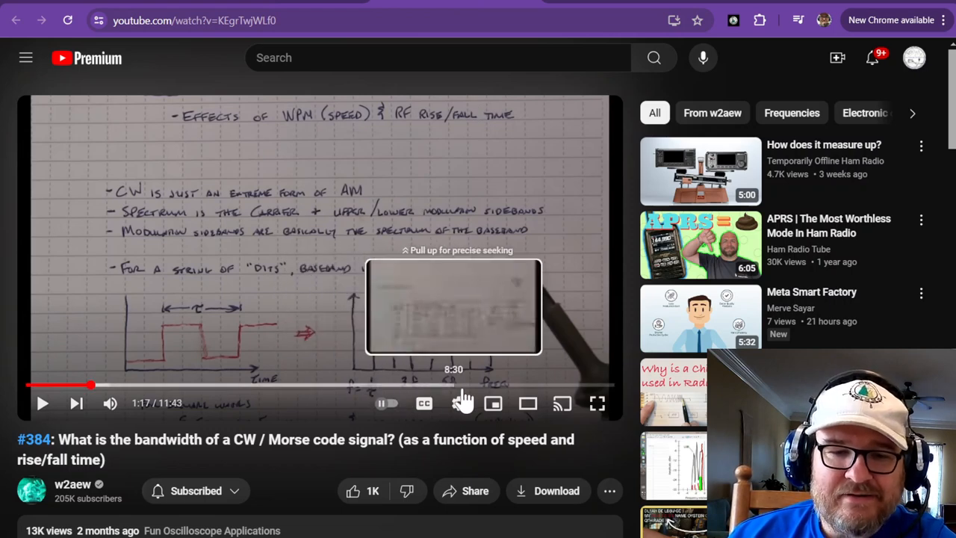
mouse_move(549, 386)
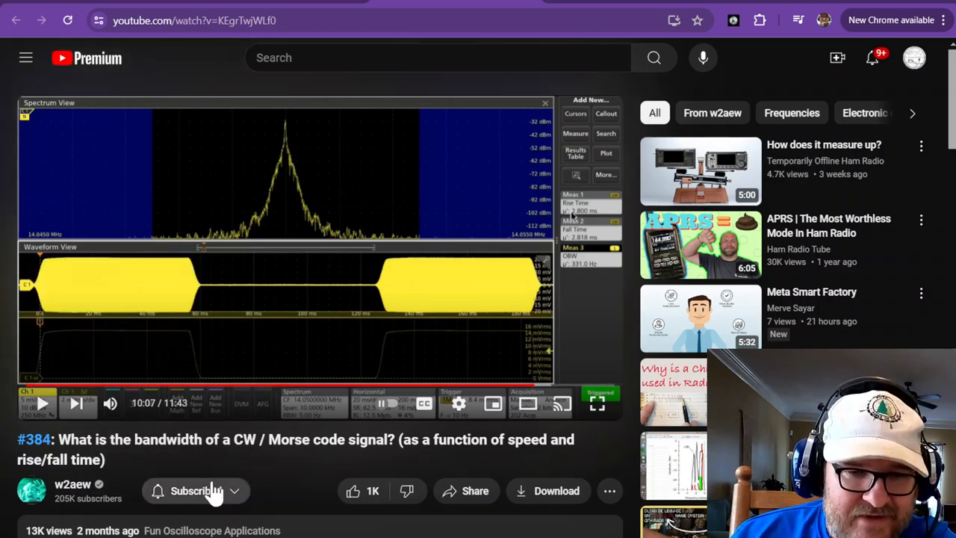
- Seek the W2AEW CW video to 10:07, showing the keyed CW waveform and spectrum
click(196, 490)
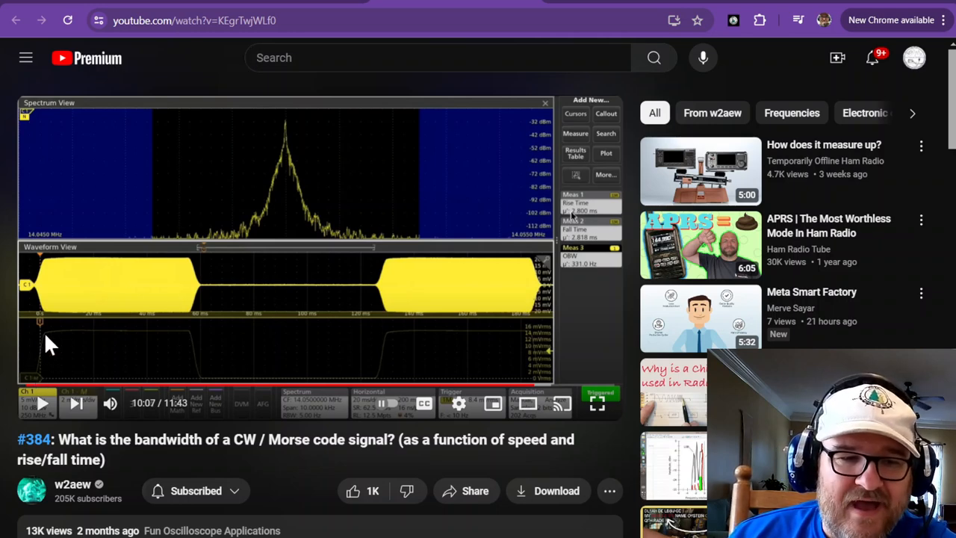
mouse_move(41, 362)
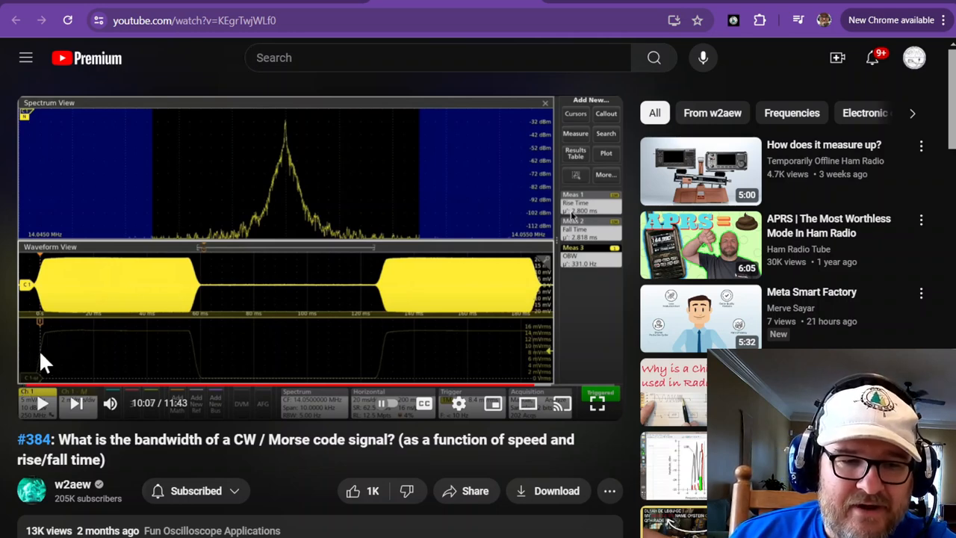
mouse_move(50, 344)
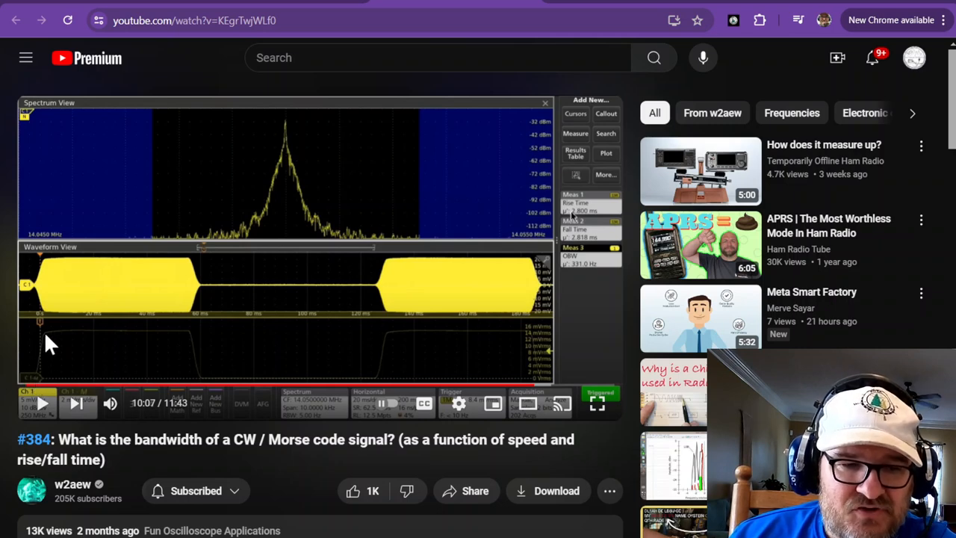
mouse_move(80, 321)
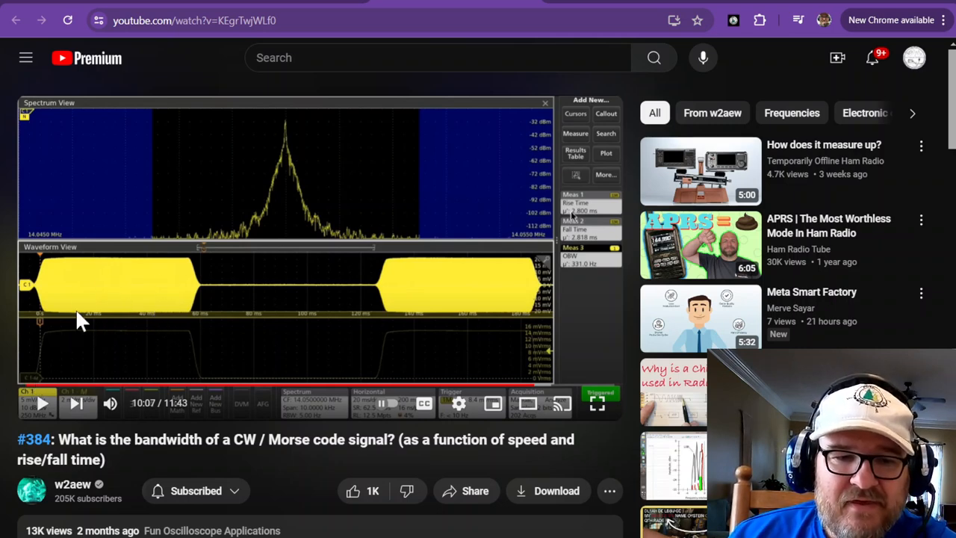
mouse_move(361, 330)
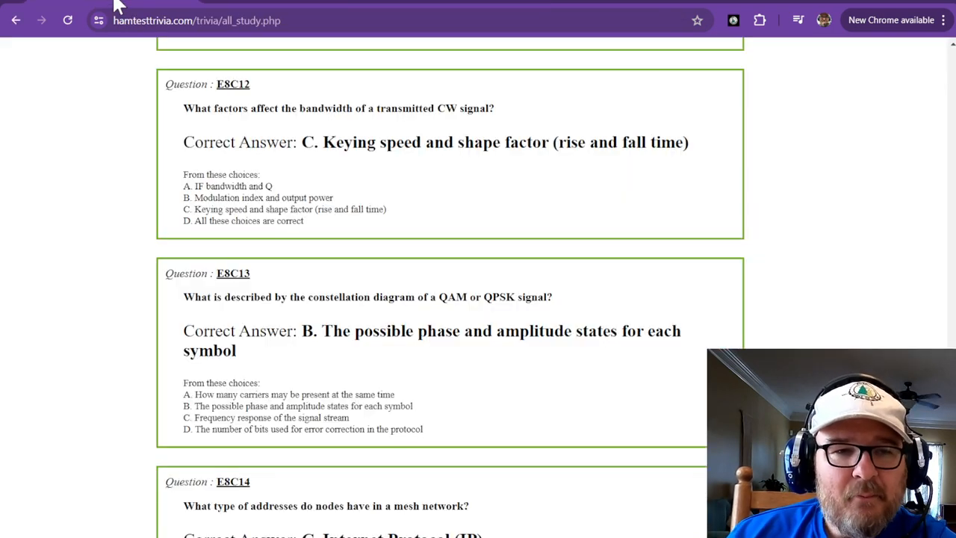
mouse_move(325, 179)
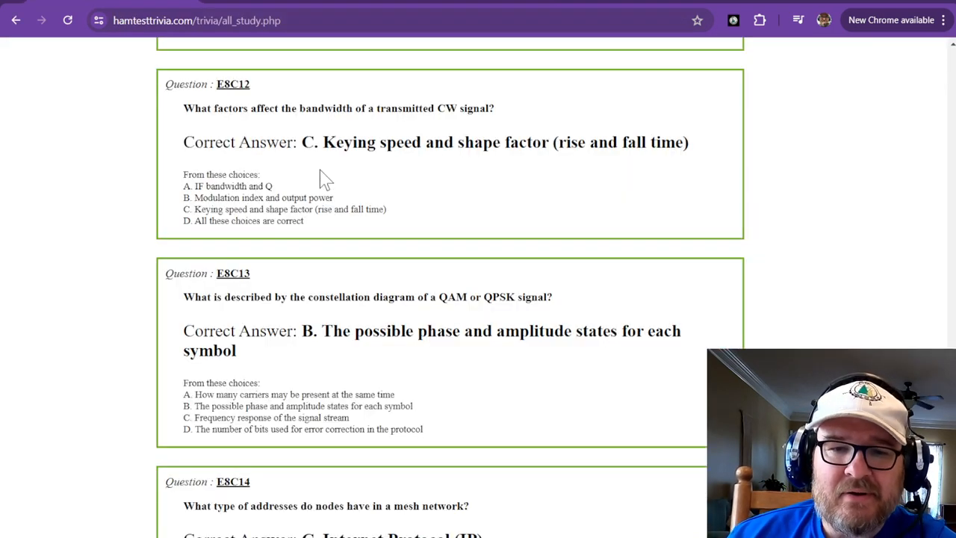
mouse_move(496, 138)
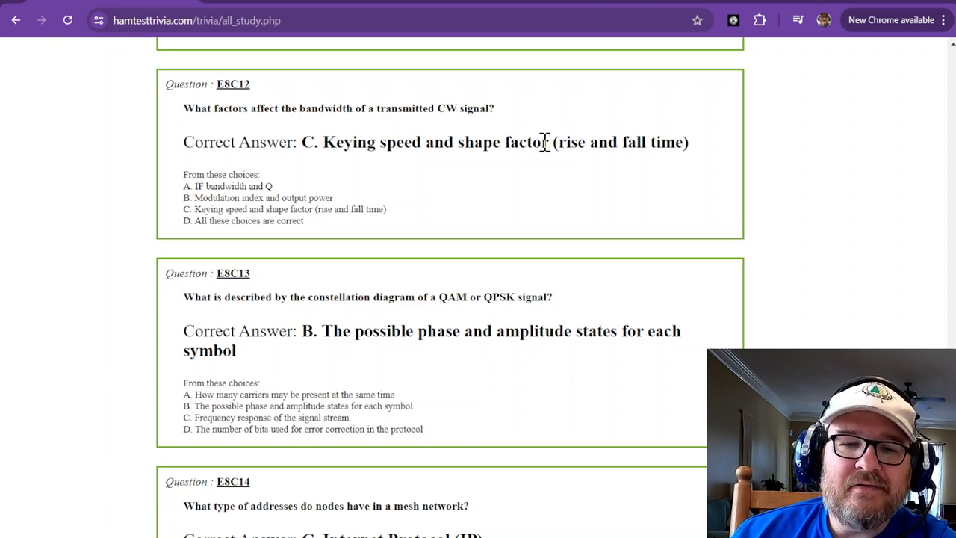
mouse_move(387, 107)
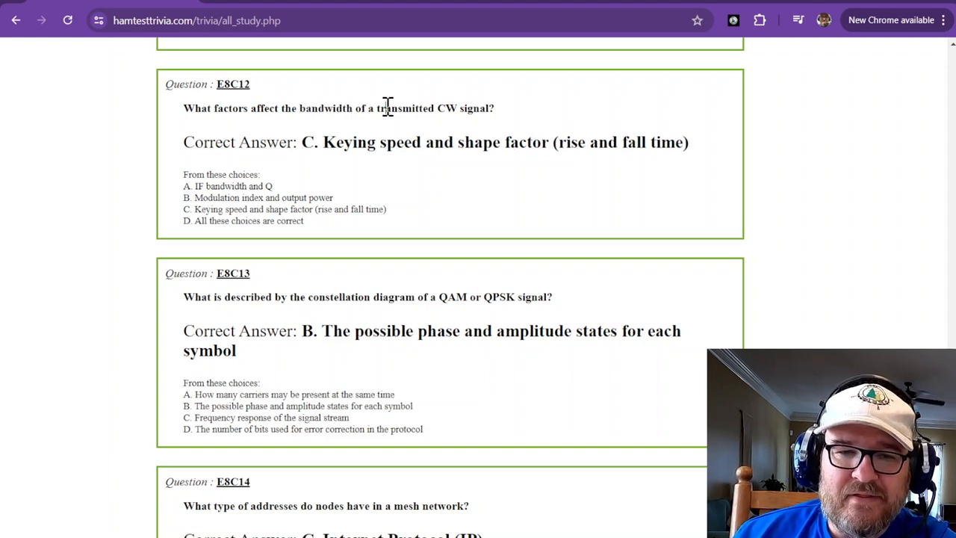
- Scroll the study list so E8C13 on QAM constellation diagrams leads, followed by E8C14
scroll(down, 3)
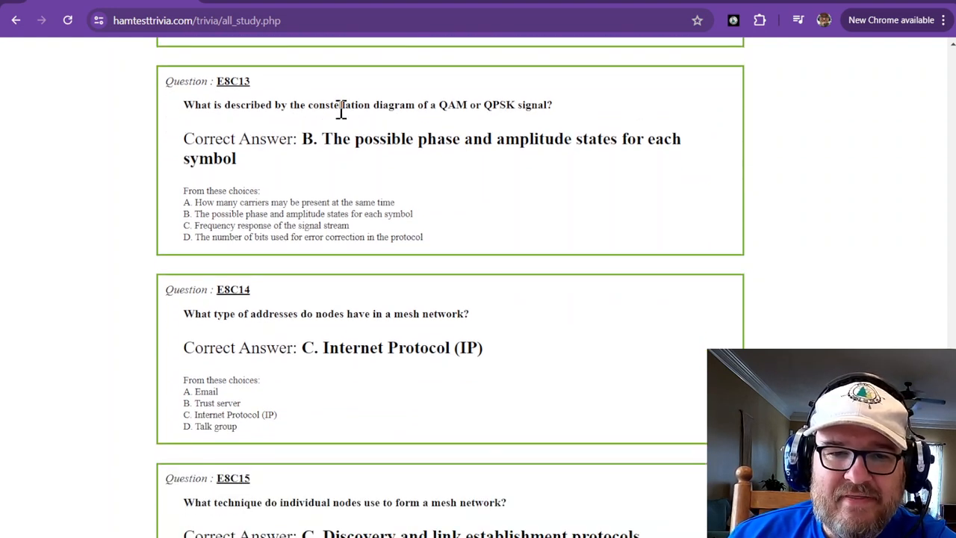
mouse_move(442, 112)
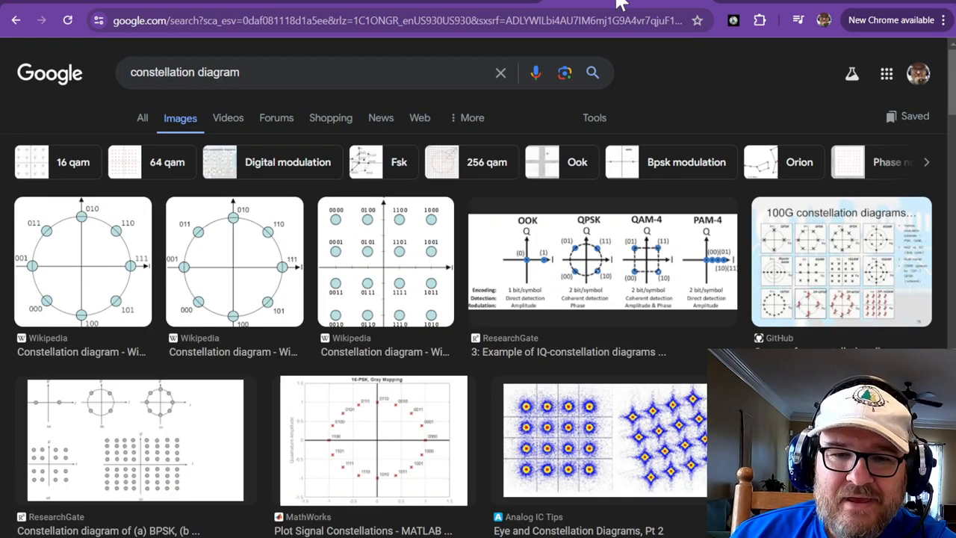
mouse_move(312, 409)
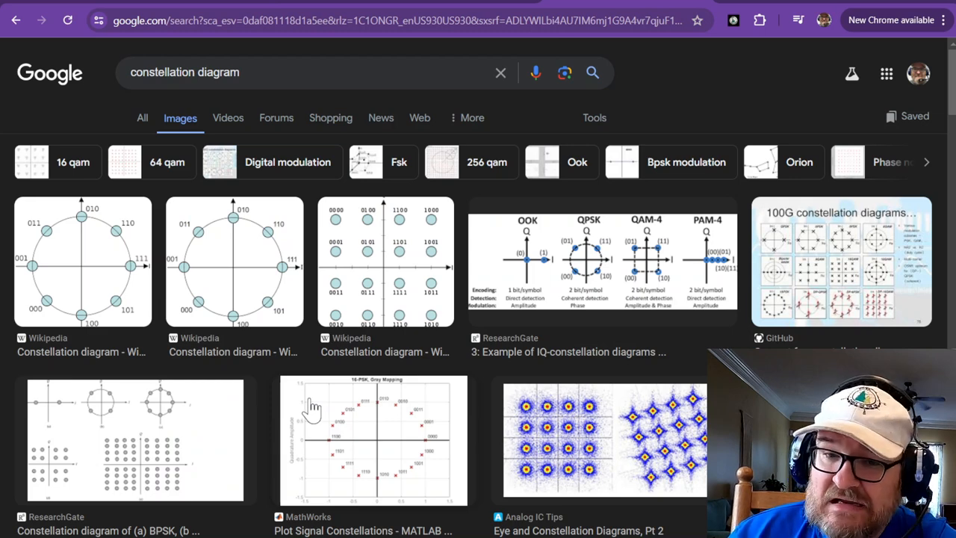
- Browse the 'constellation diagram' image results for QAM and PSK examples
scroll(down, 3)
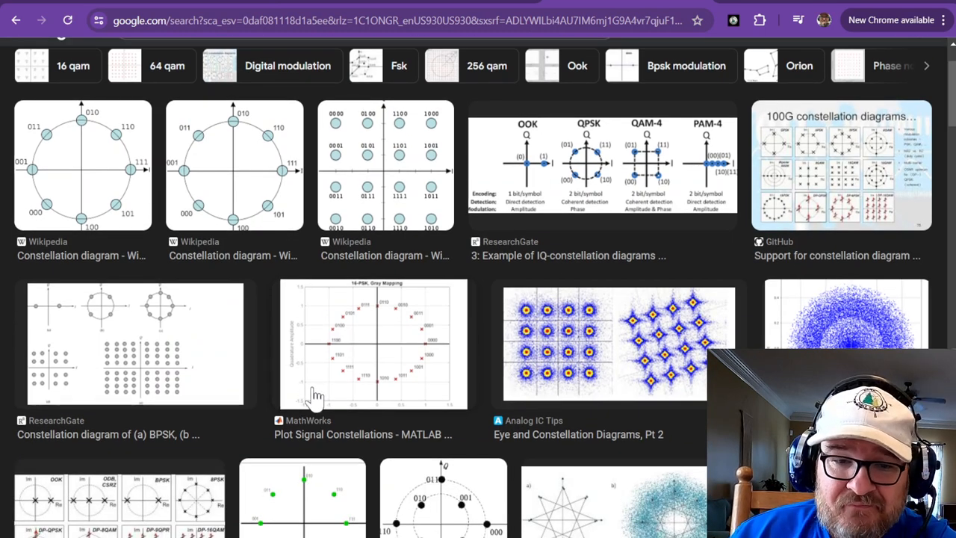
mouse_move(131, 172)
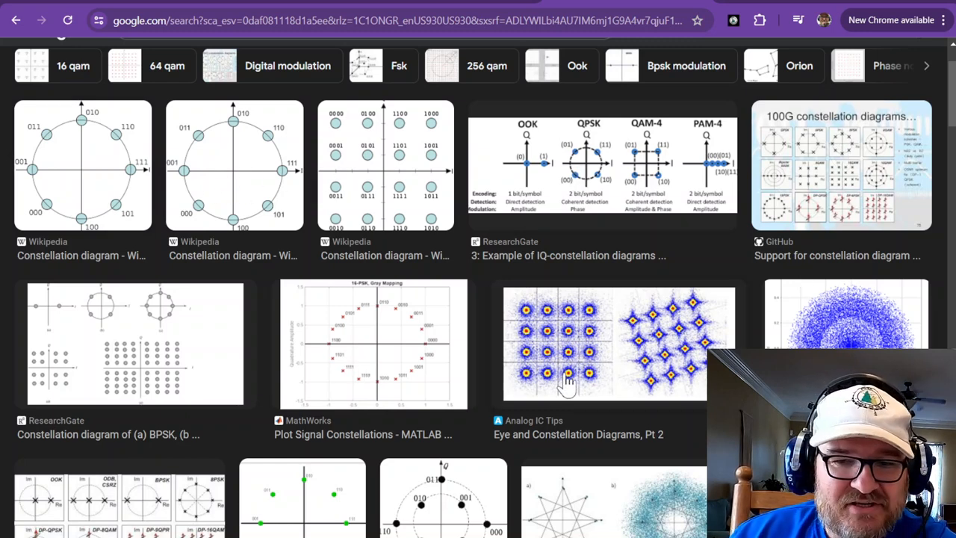
mouse_move(873, 312)
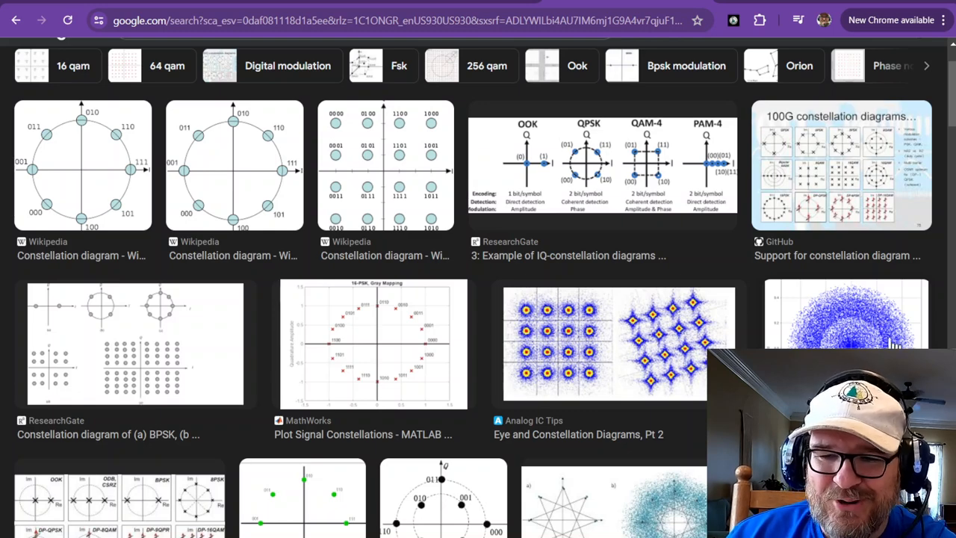
scroll(down, 3)
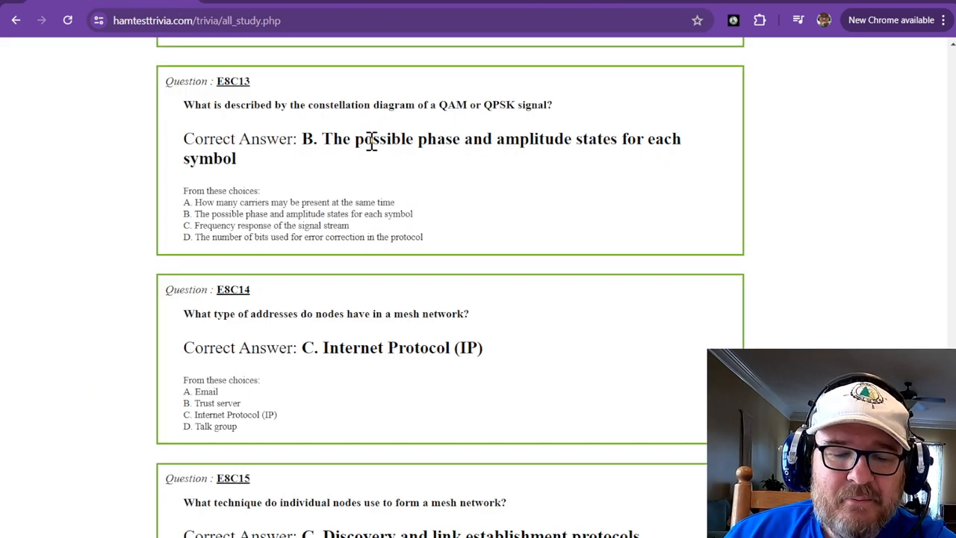
- Scroll past E8C13 to the E8C14 mesh network address question and E8C15
double_click(533, 139)
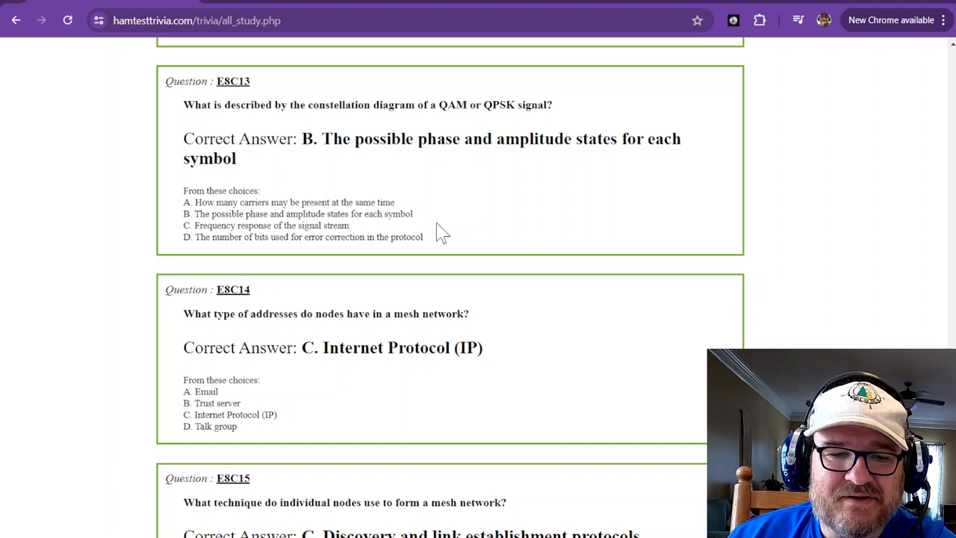
scroll(down, 3)
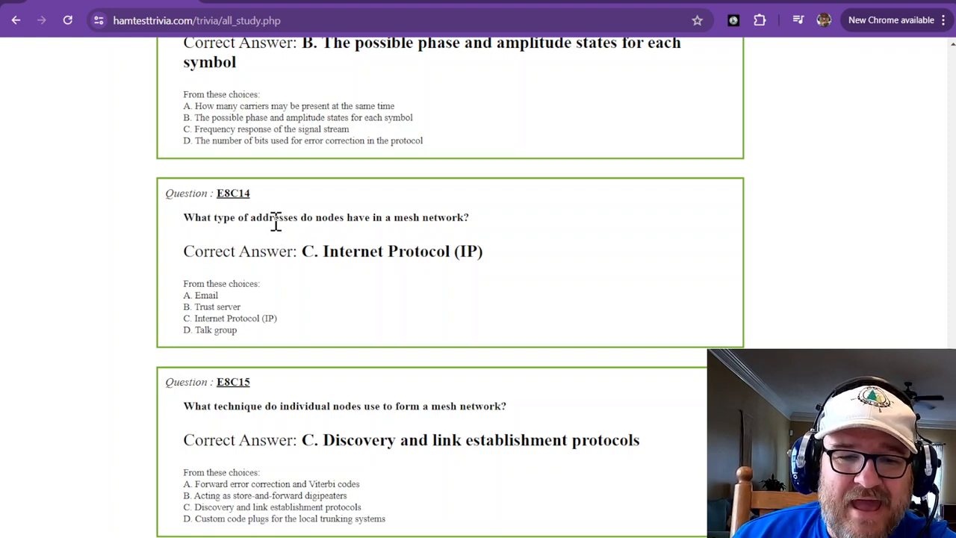
mouse_move(429, 217)
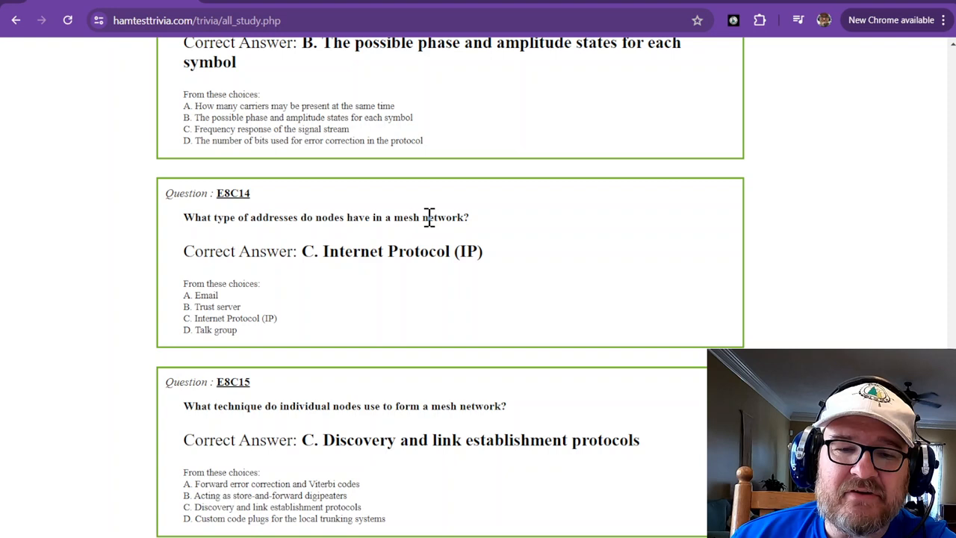
mouse_move(448, 222)
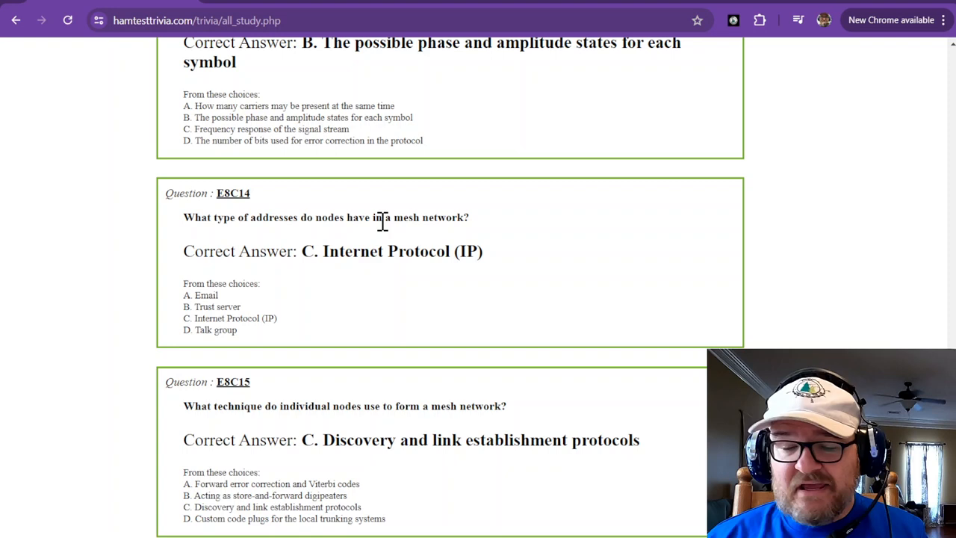
mouse_move(325, 243)
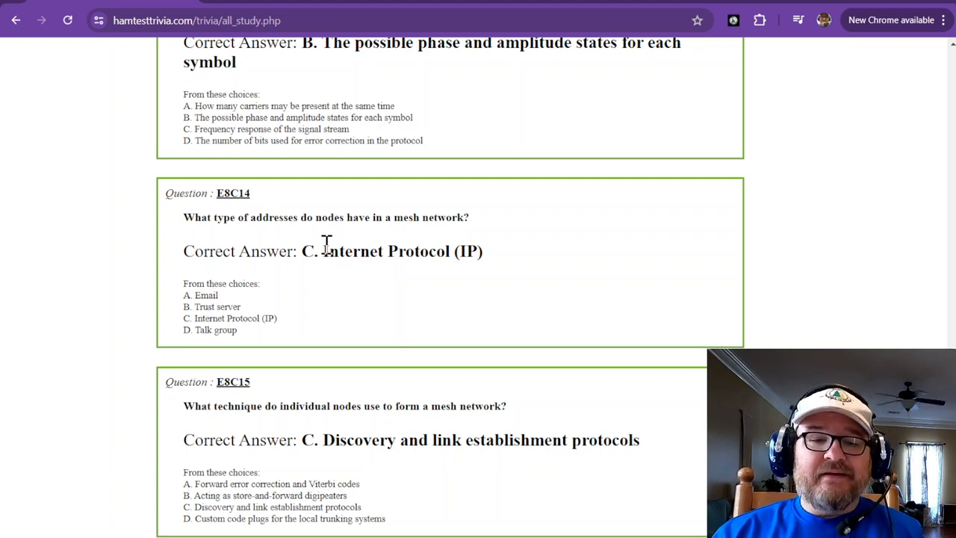
drag(322, 250, 454, 250)
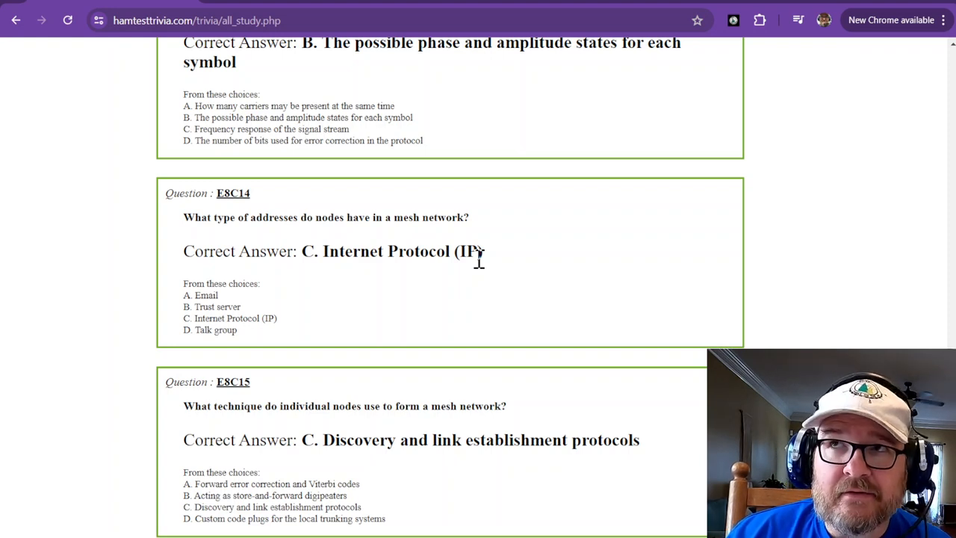
mouse_move(425, 243)
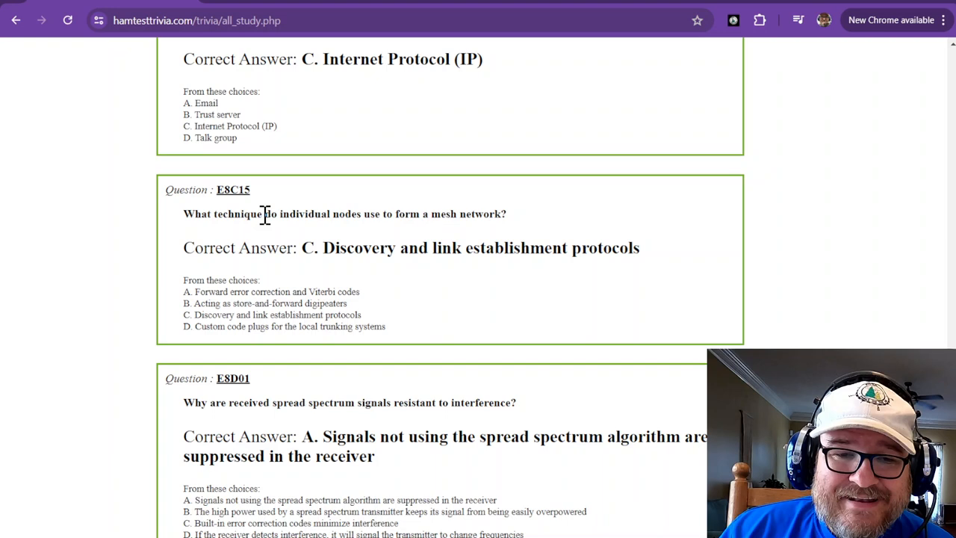
mouse_move(401, 213)
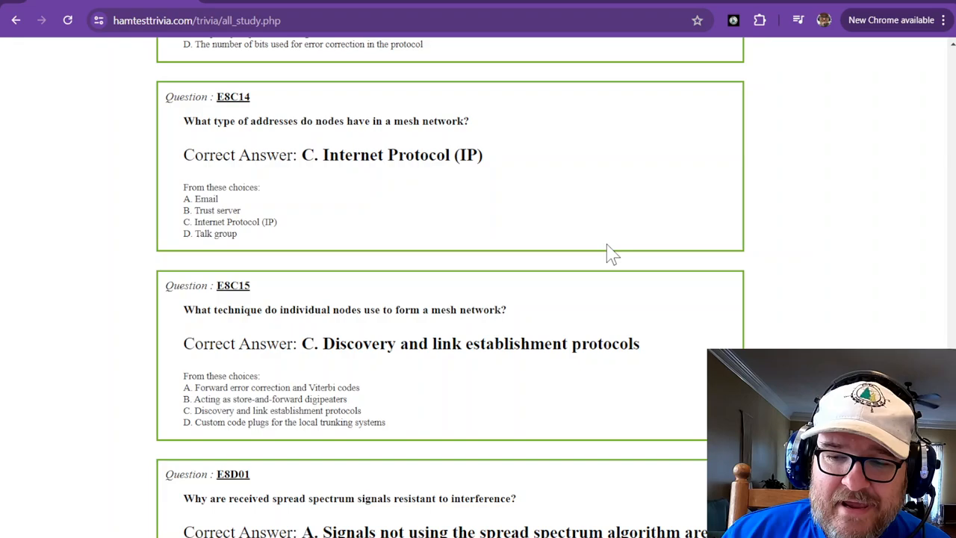
- Go back to E8C05 and highlight its 52 Hz Morse bandwidth answer
scroll(up, 3)
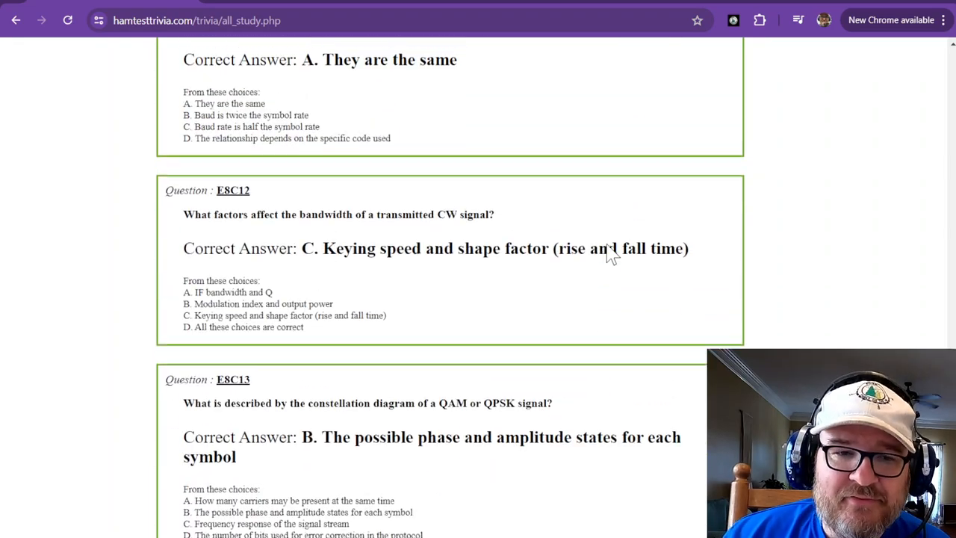
scroll(down, 3)
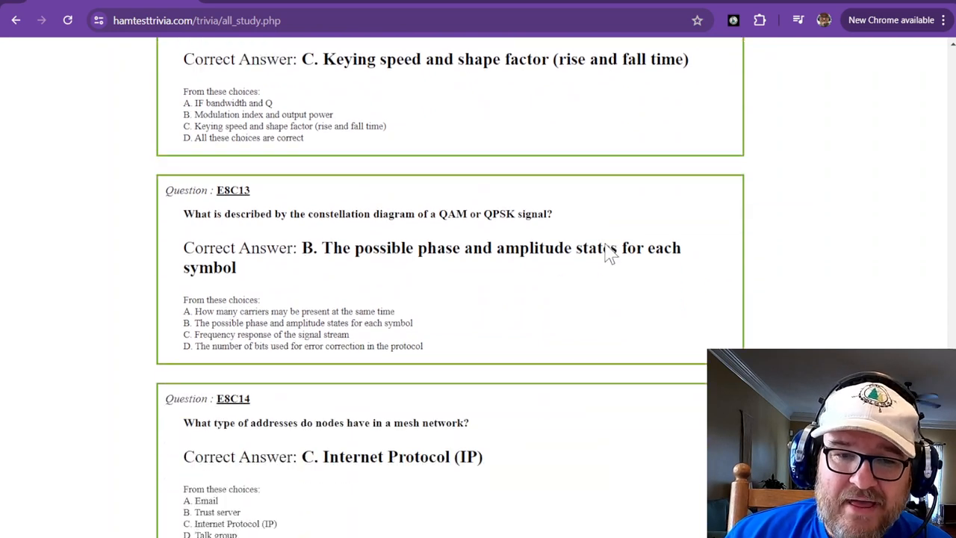
scroll(down, 3)
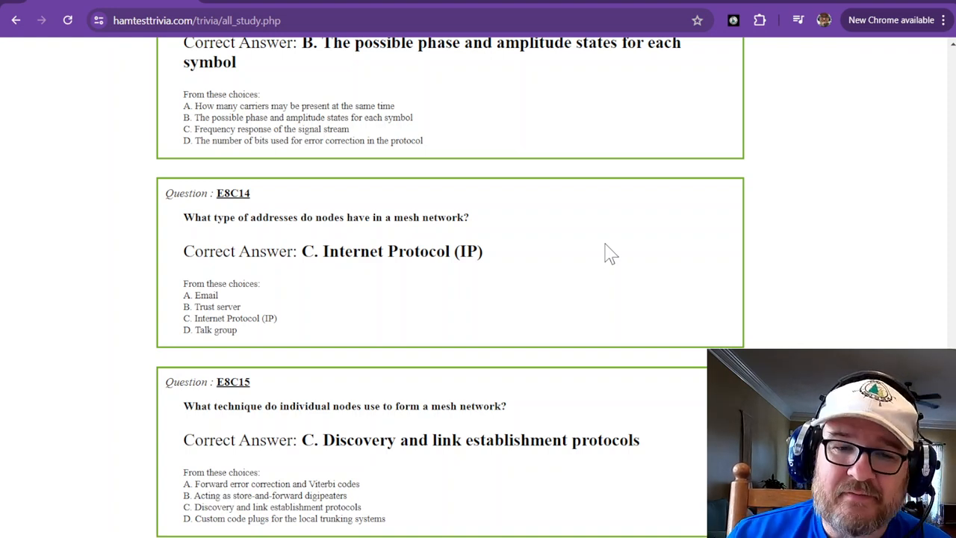
drag(295, 217, 459, 218)
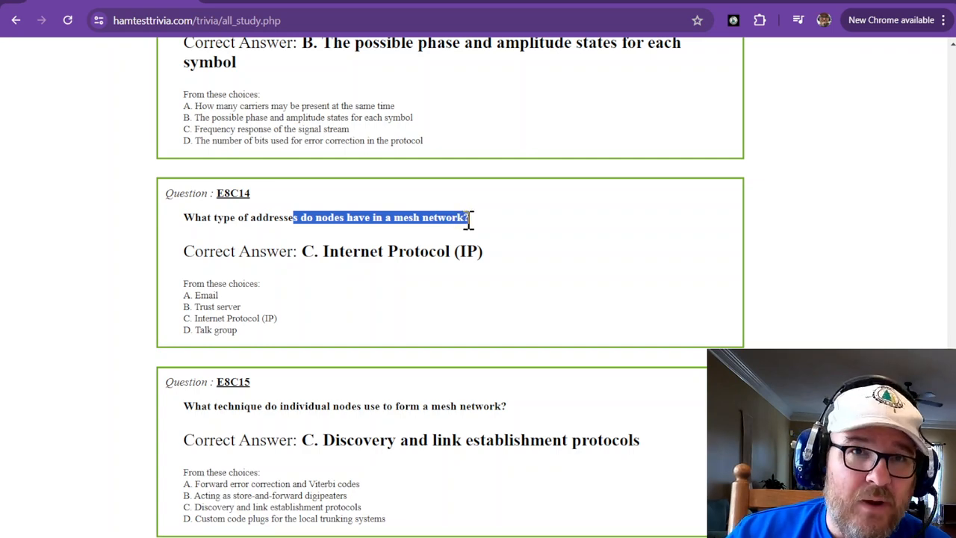
click(470, 218)
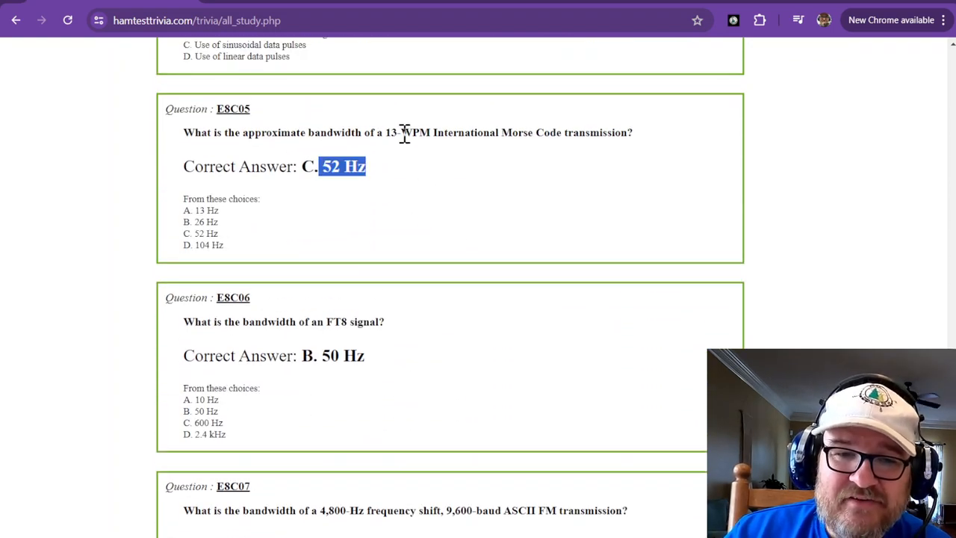
- Scroll to E8C07 (15.36 kHz) and highlight its 5.76 kHz choice D
scroll(down, 3)
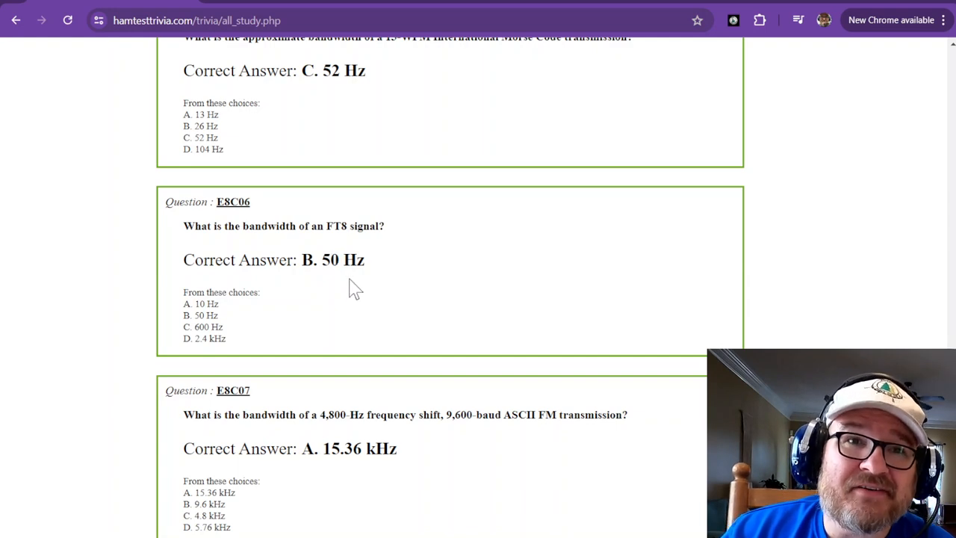
scroll(down, 3)
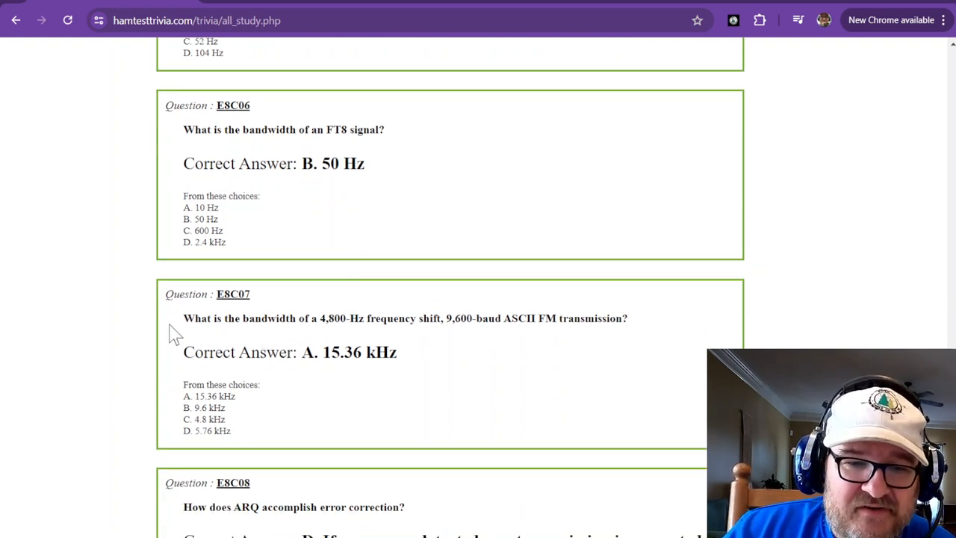
drag(200, 318, 573, 318)
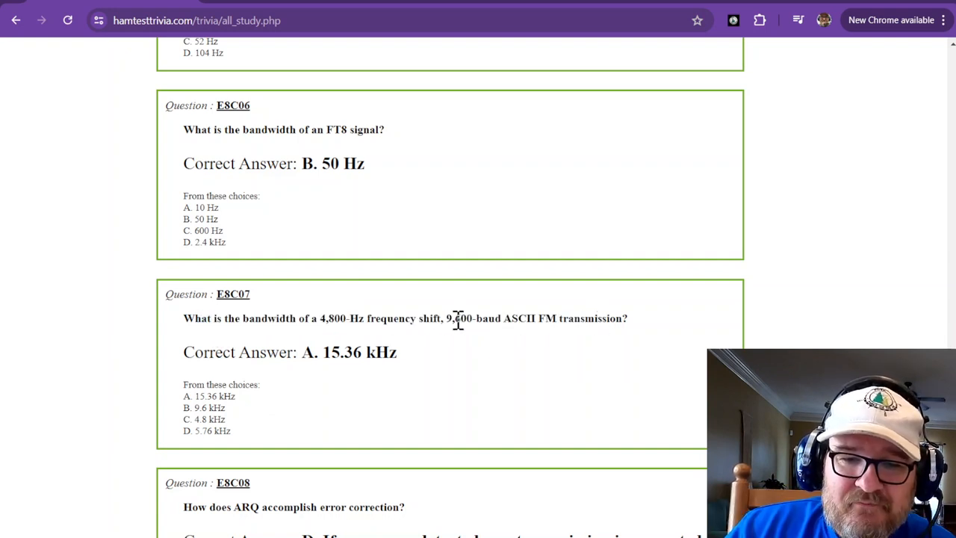
mouse_move(366, 341)
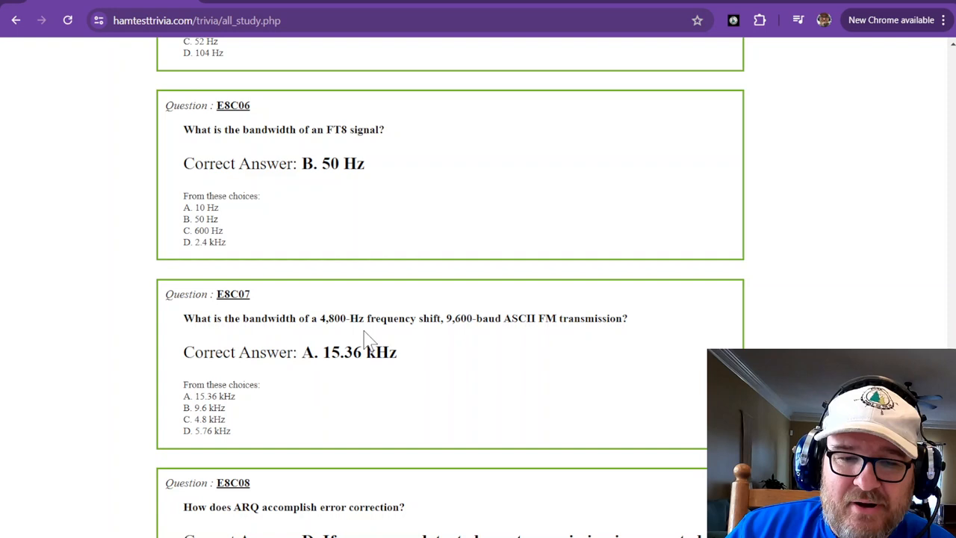
double_click(334, 318)
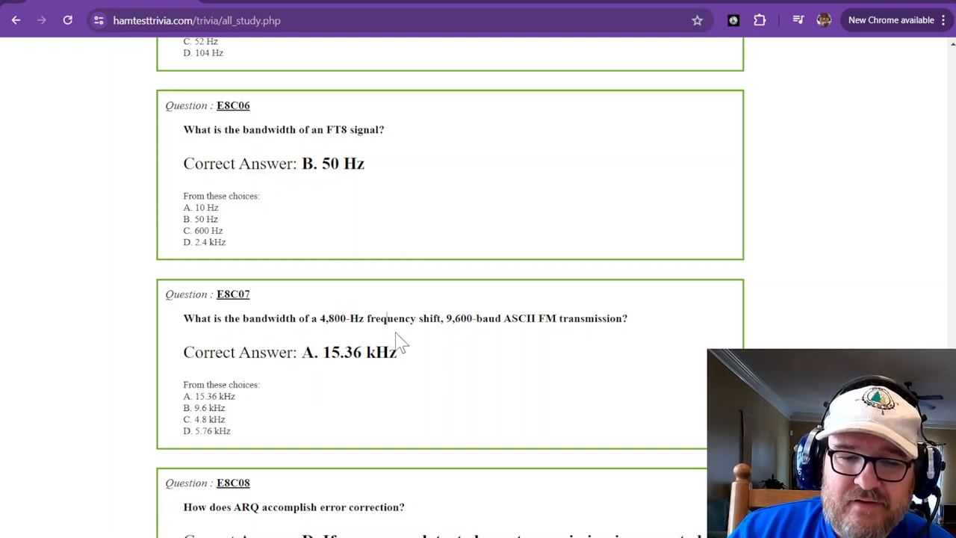
mouse_move(282, 334)
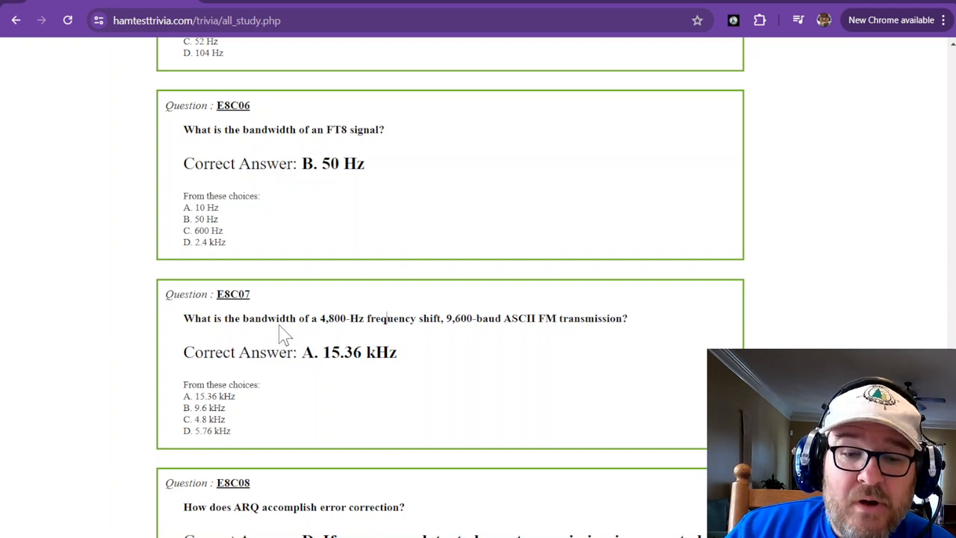
drag(320, 318, 409, 318)
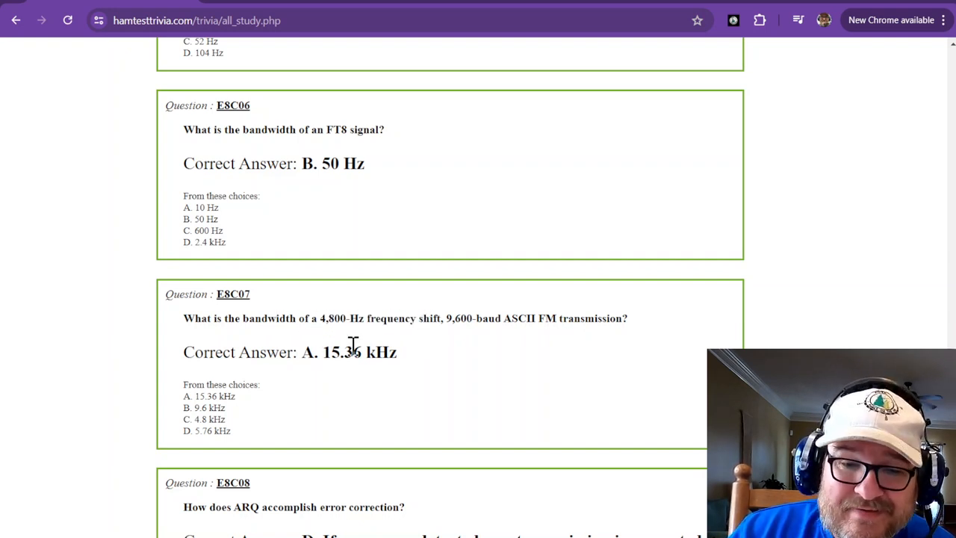
mouse_move(403, 356)
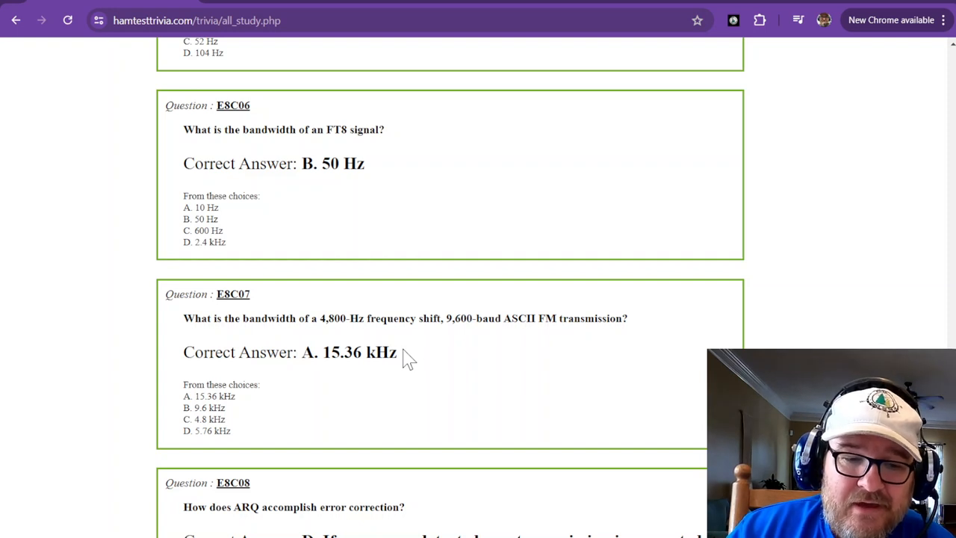
double_click(209, 406)
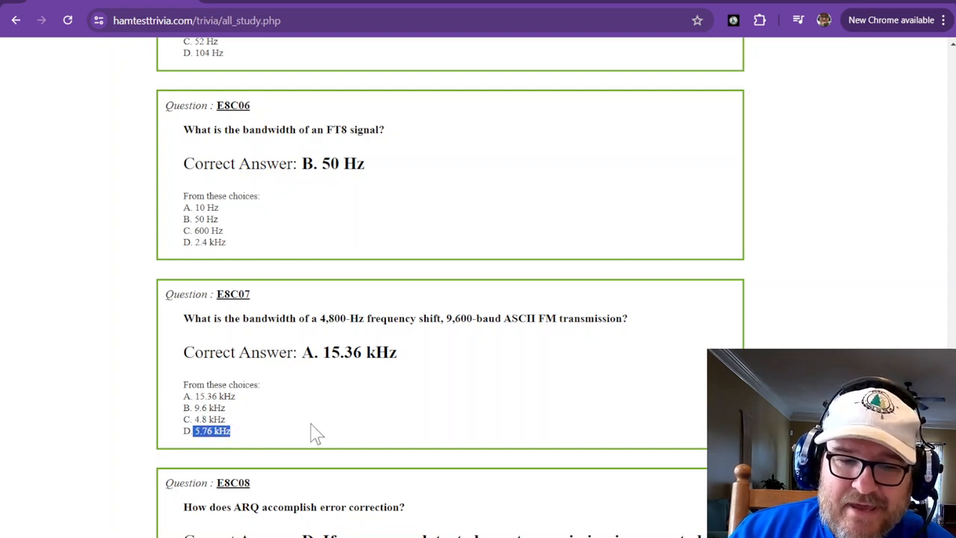
- Scroll through E8C08–E8C13, highlight the keying speed and shape factor answer, reach E8C14
scroll(down, 3)
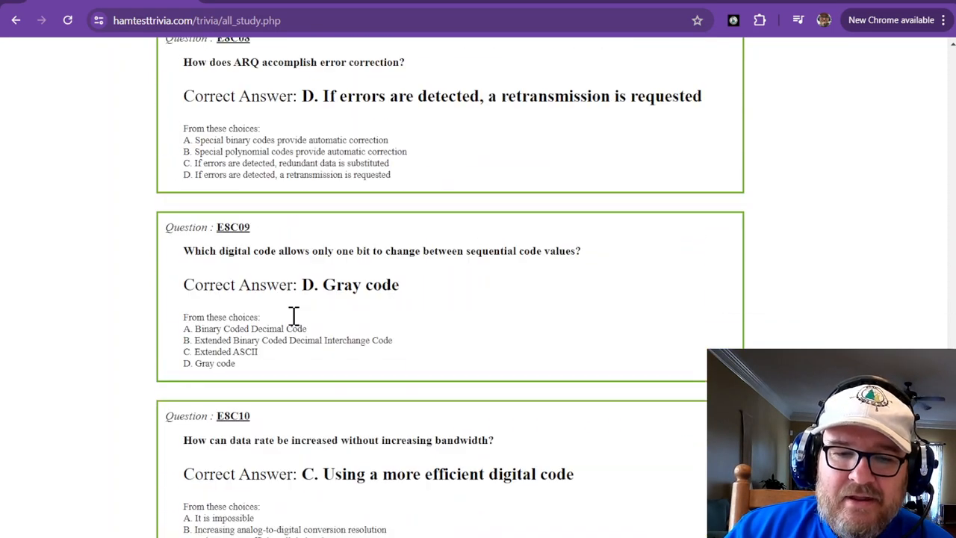
scroll(down, 3)
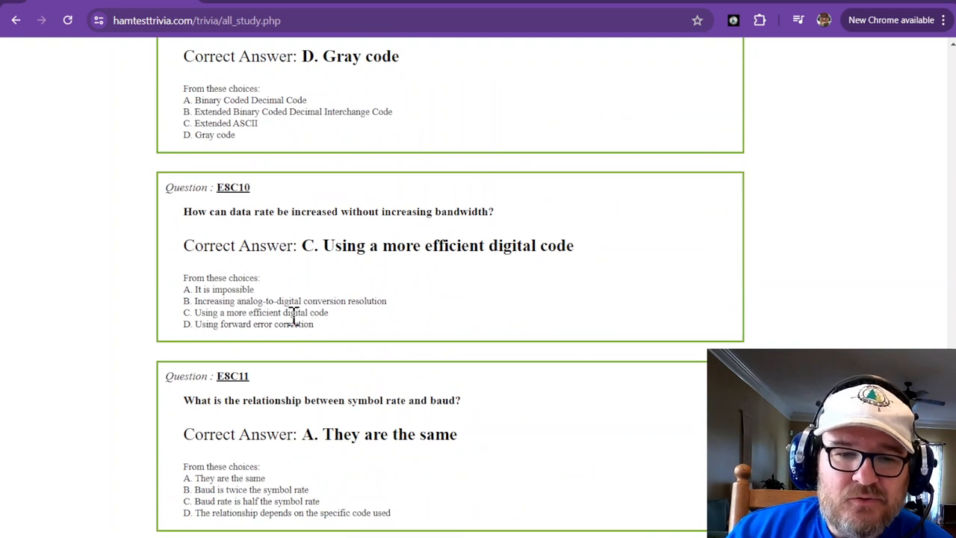
mouse_move(336, 283)
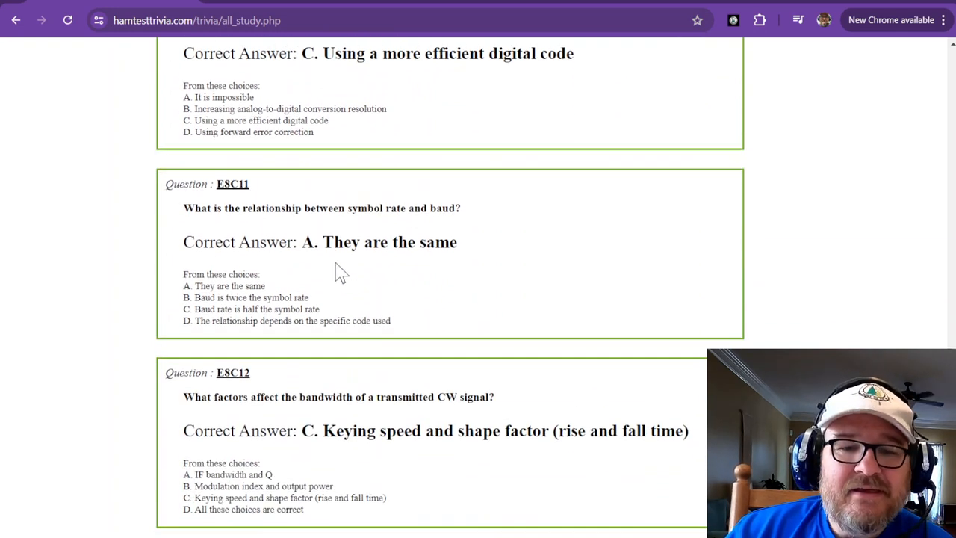
scroll(down, 3)
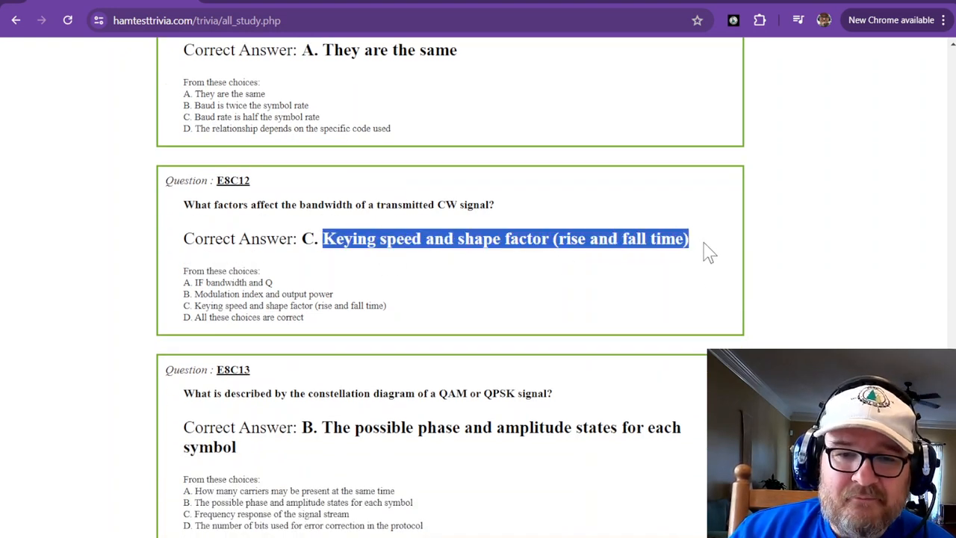
click(329, 238)
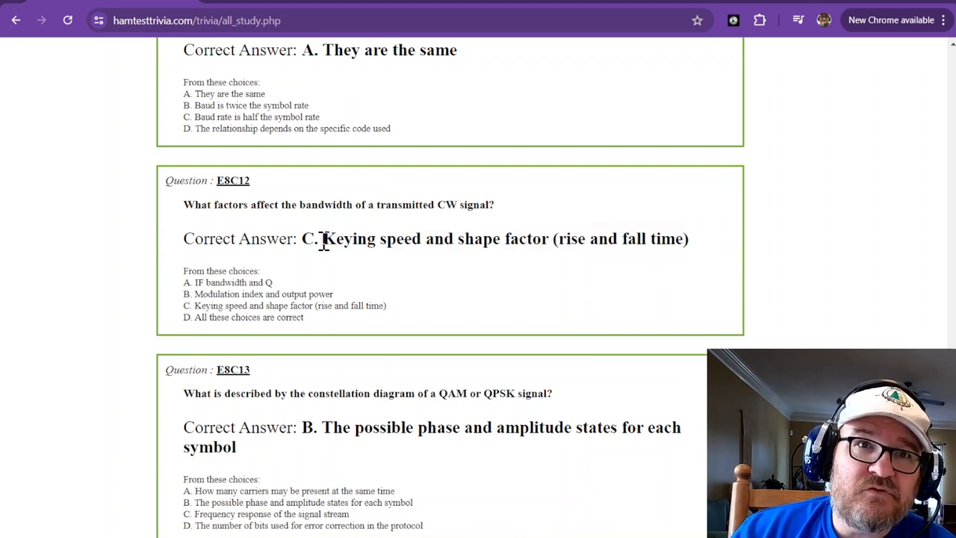
drag(322, 238, 616, 239)
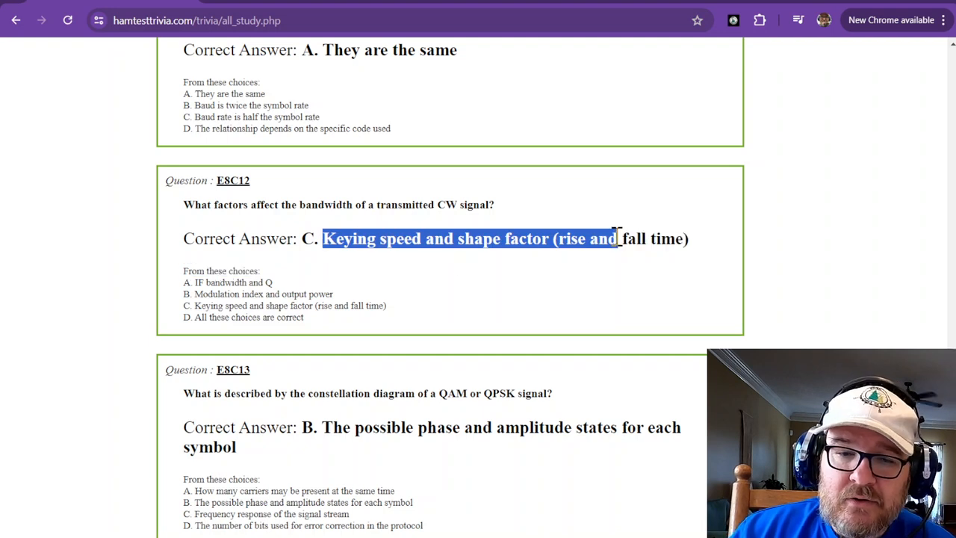
scroll(down, 3)
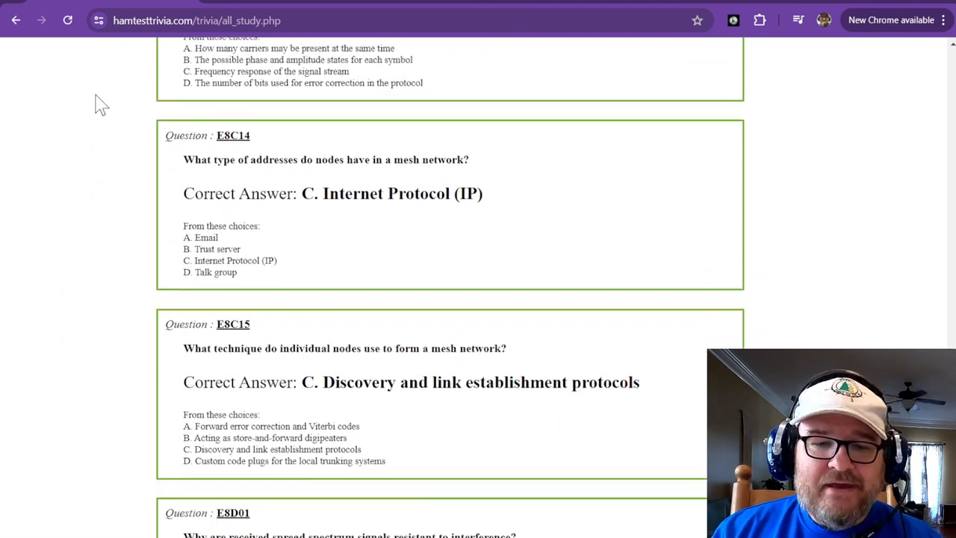
scroll(down, 3)
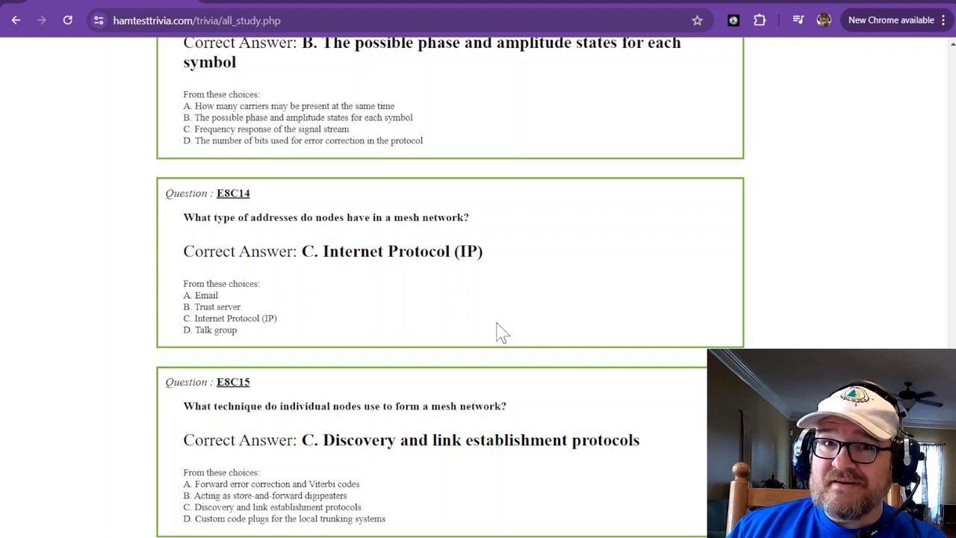
mouse_move(509, 345)
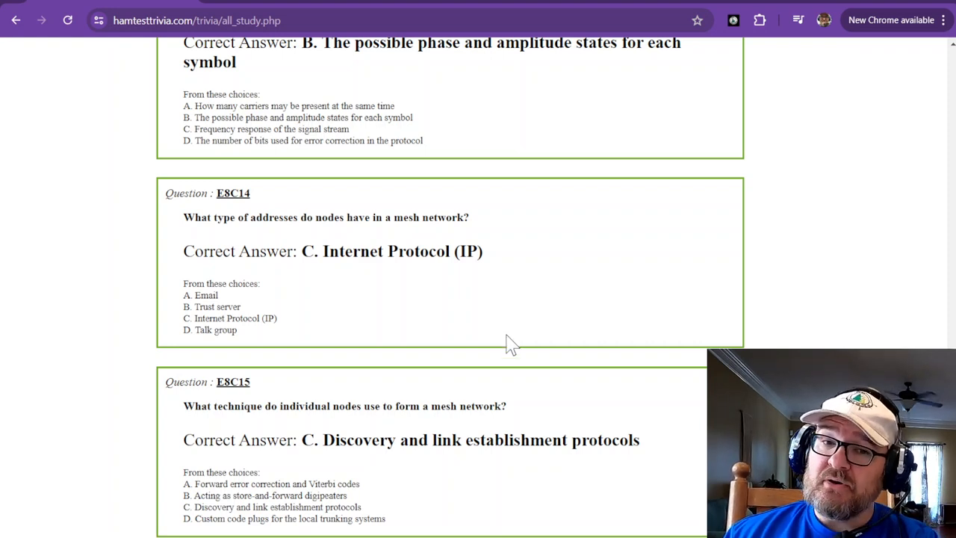